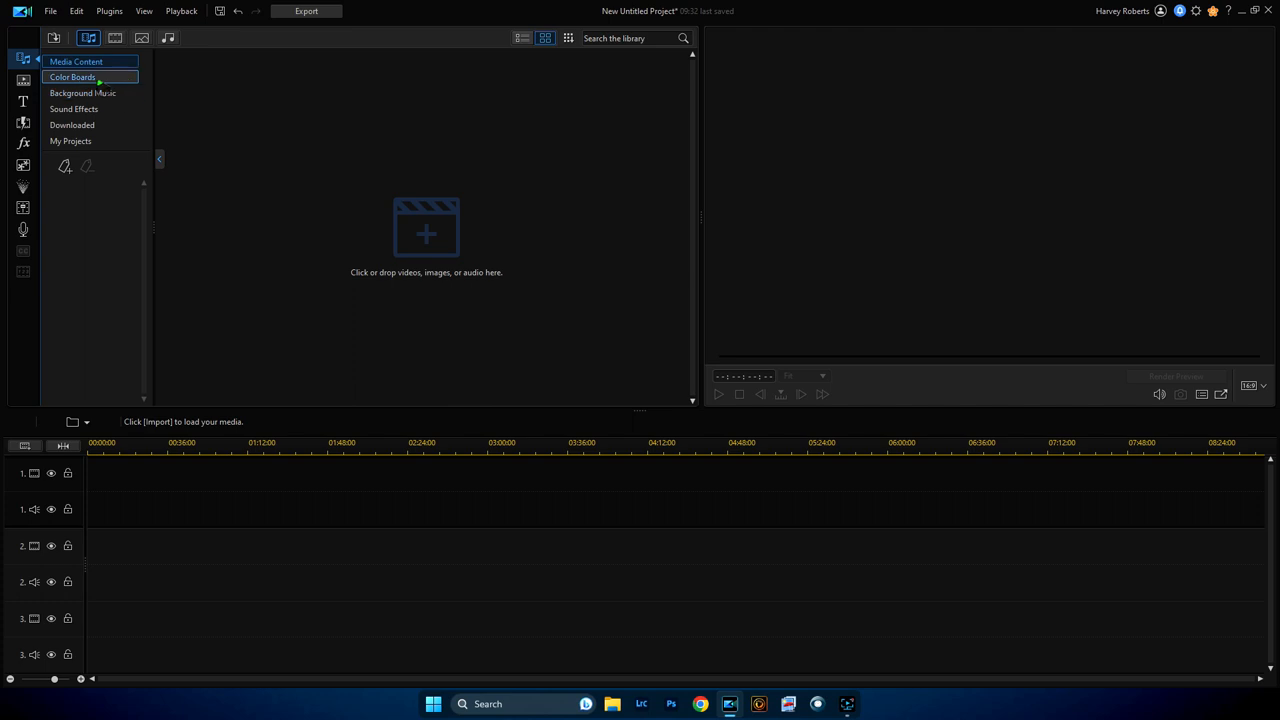
# Step: Add the grey gradient from Color Boards onto video track 1 as the background
pyautogui.click(72, 76)
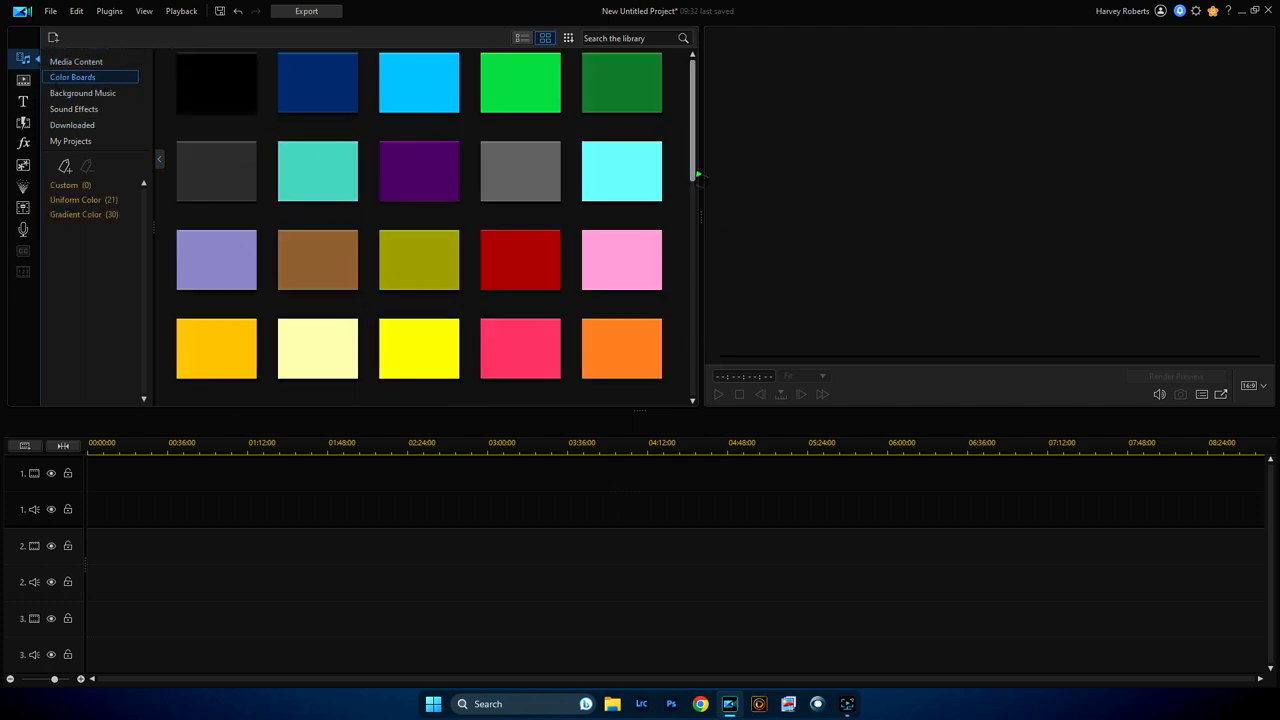
pyautogui.scroll(-3)
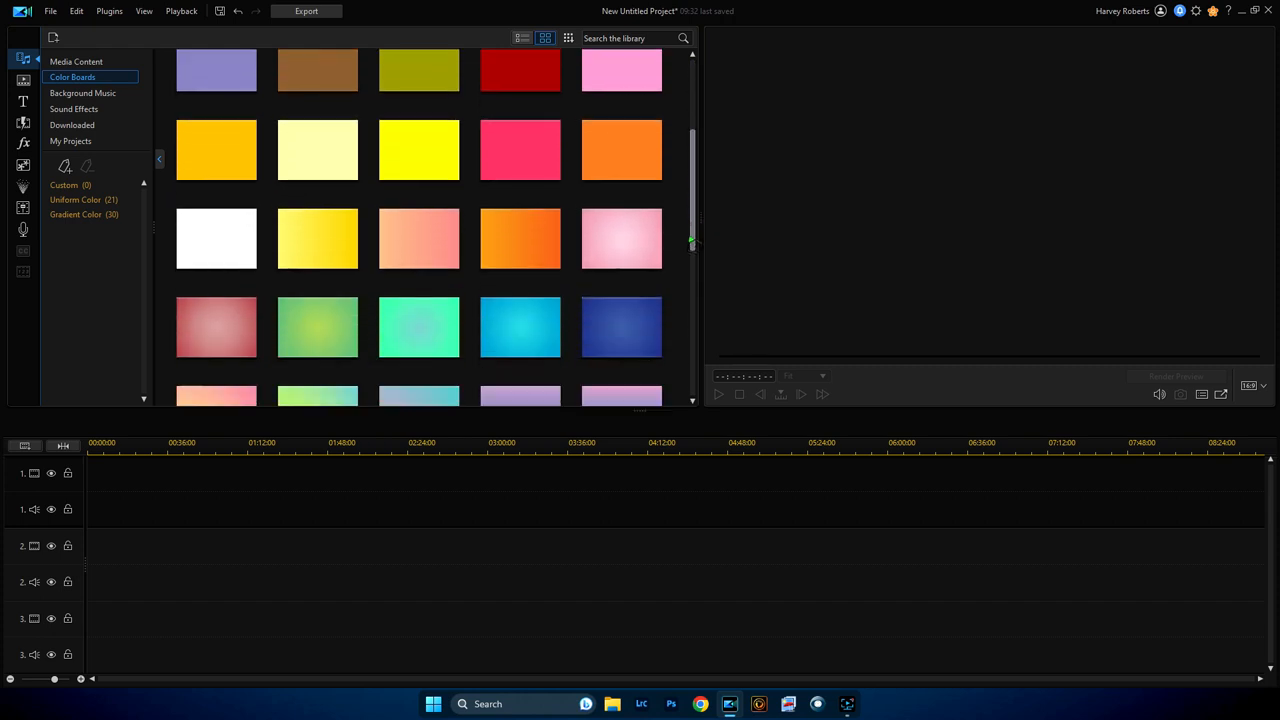
pyautogui.scroll(-3)
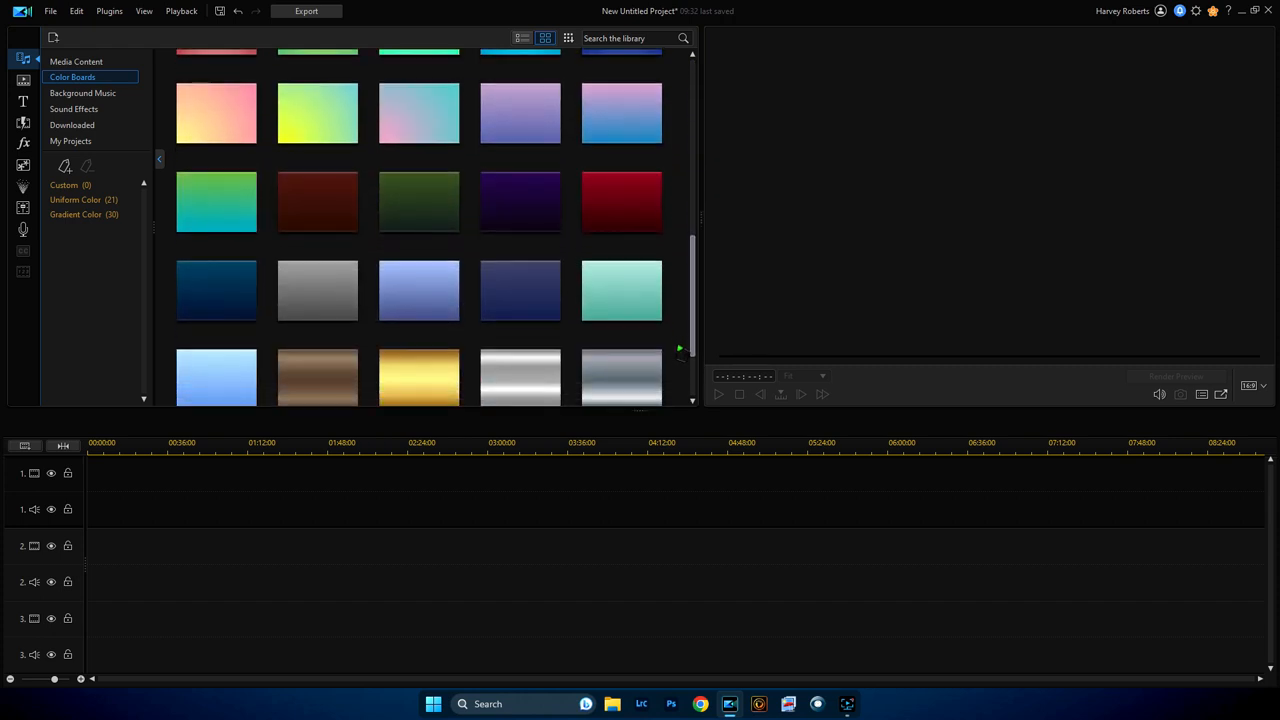
pyautogui.scroll(-3)
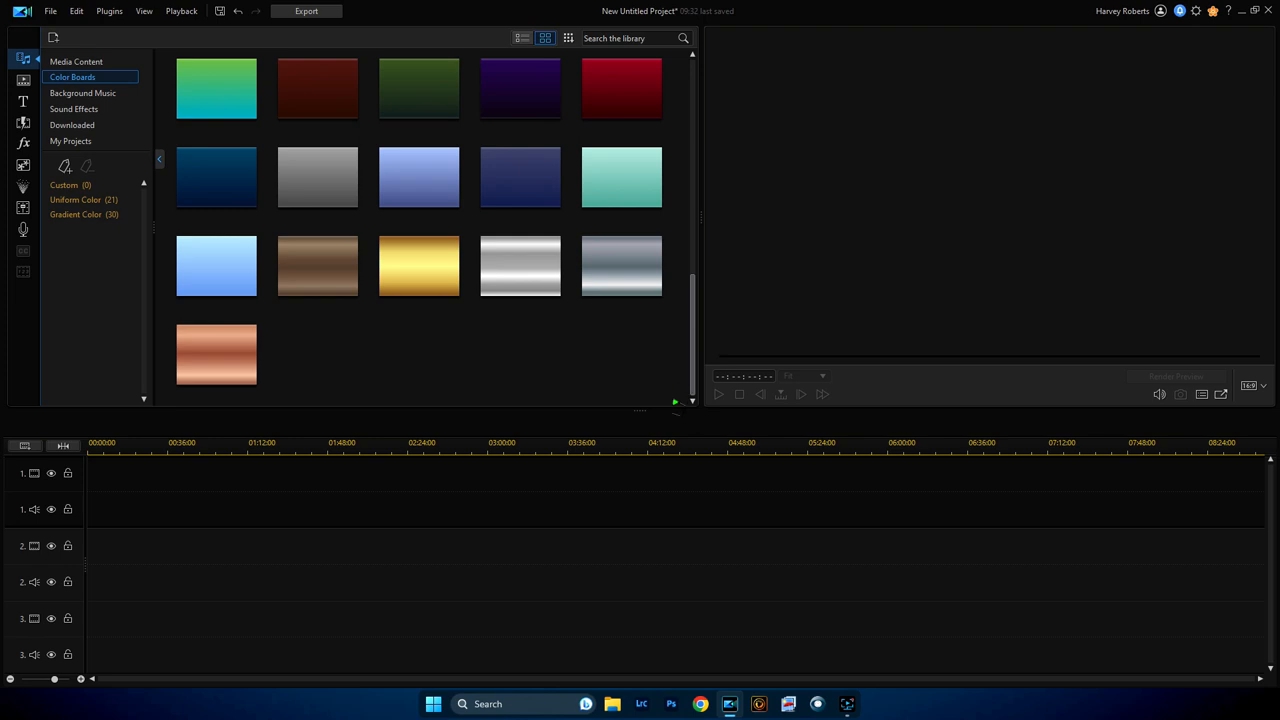
pyautogui.click(316, 176)
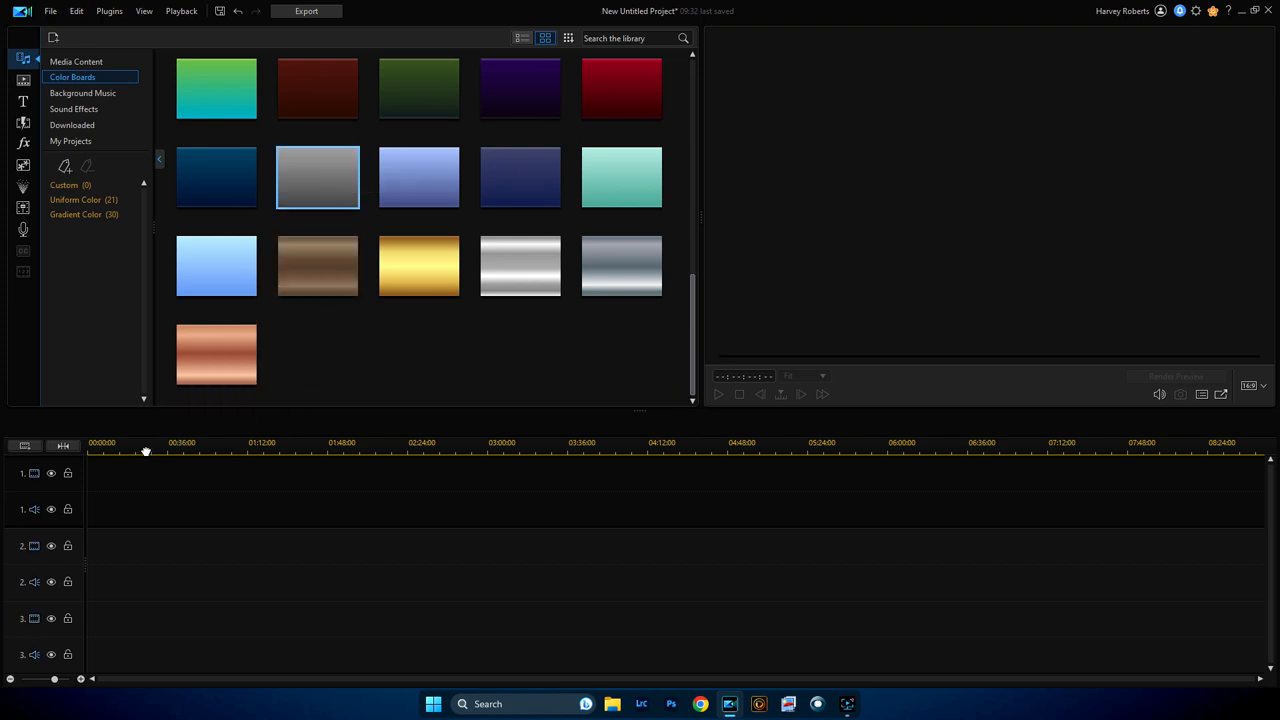
pyautogui.doubleClick(316, 176)
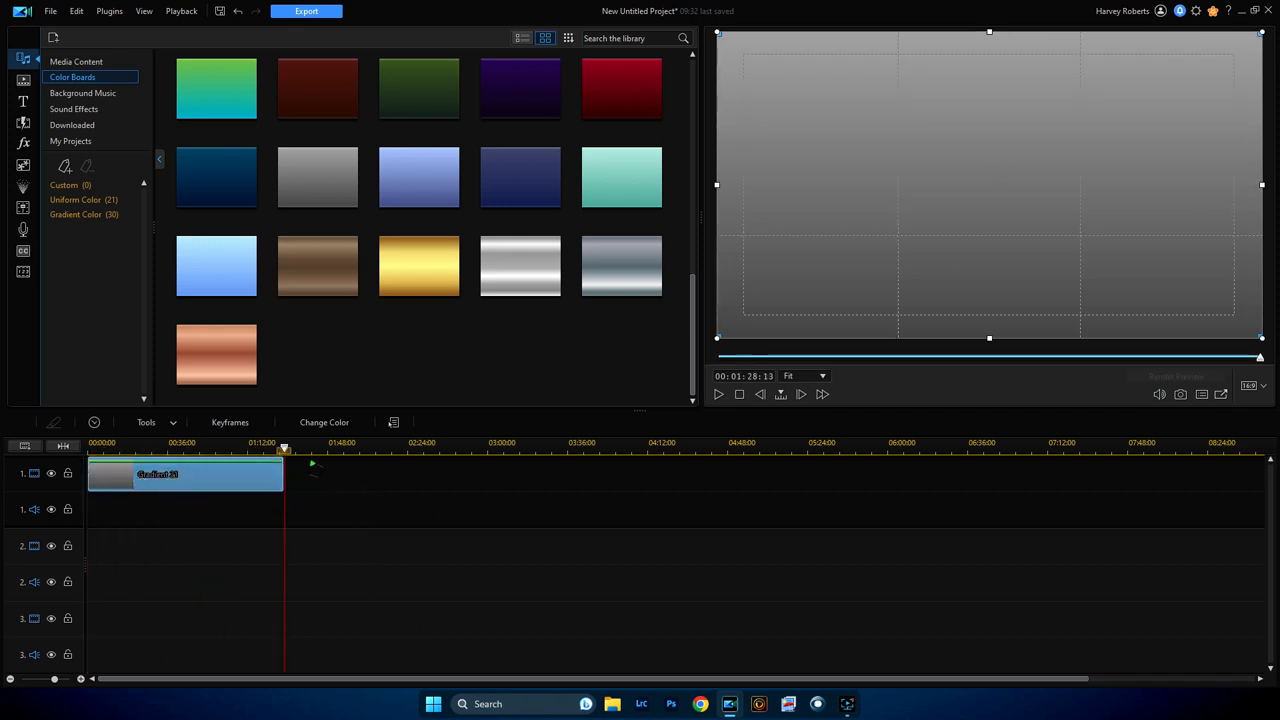
# Step: Show the title templates in the Title room
pyautogui.click(72, 124)
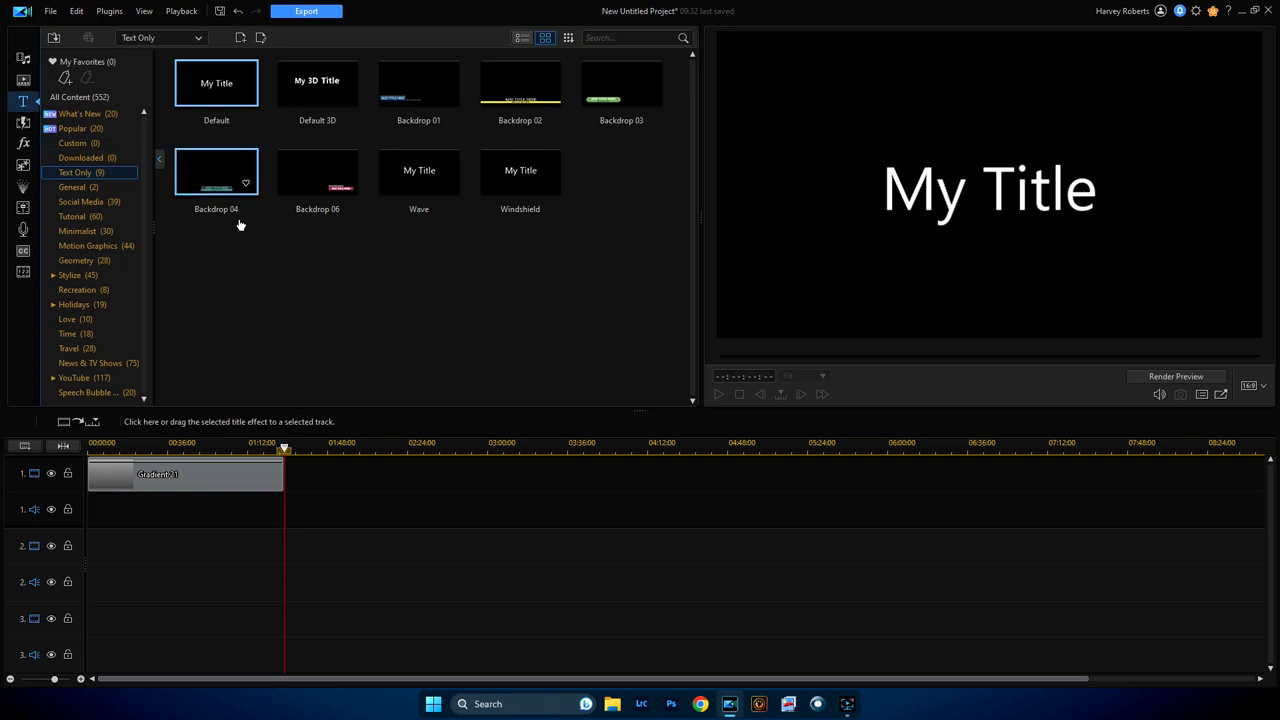
pyautogui.moveTo(318, 90)
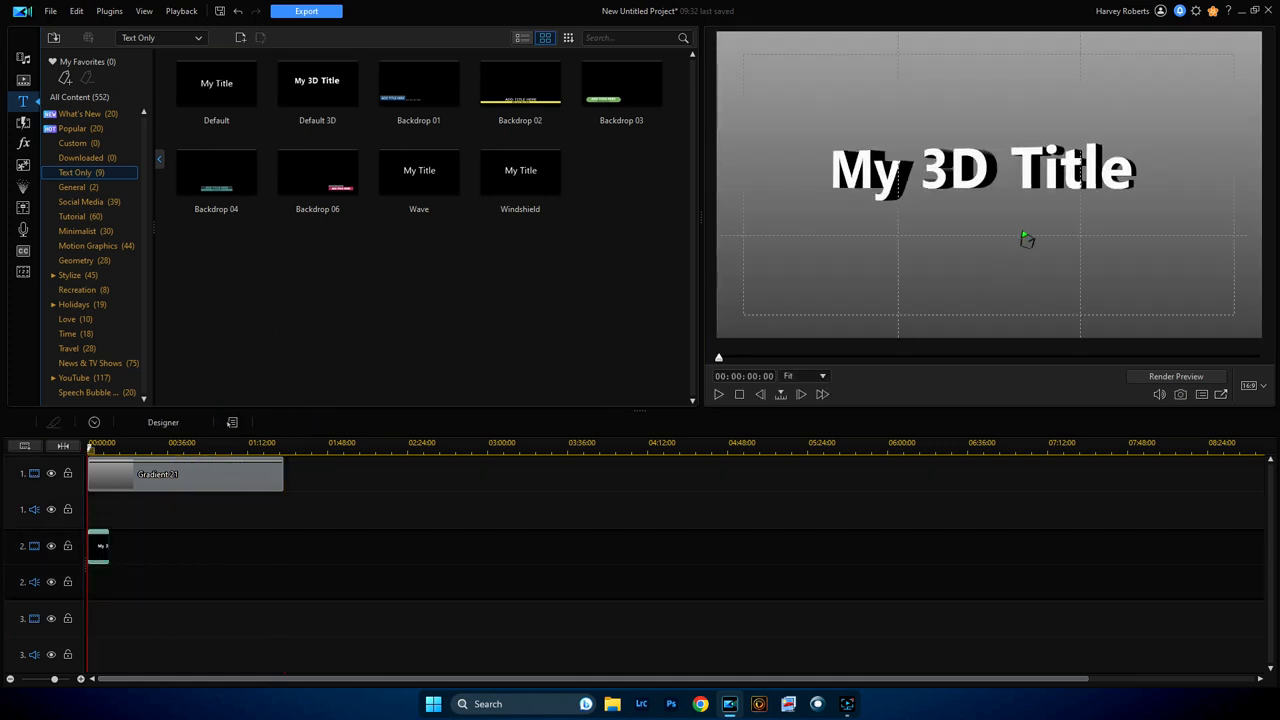
pyautogui.moveTo(976, 264)
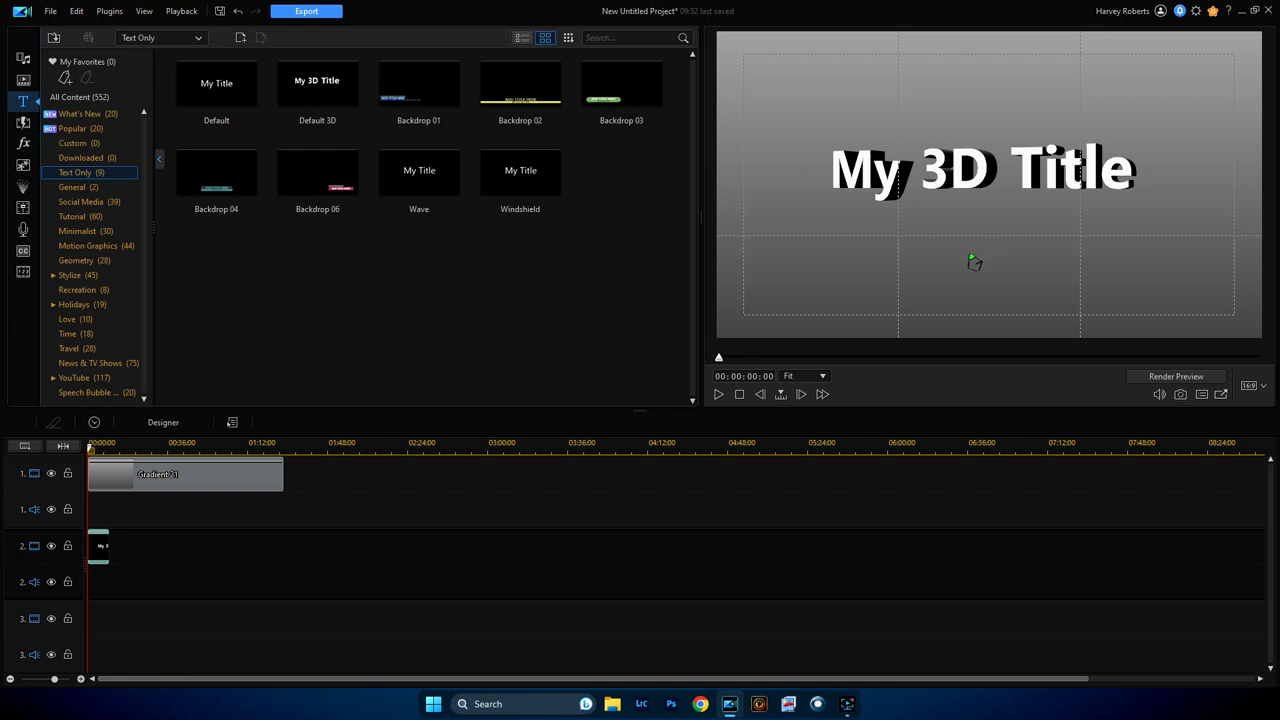
pyautogui.moveTo(98, 562)
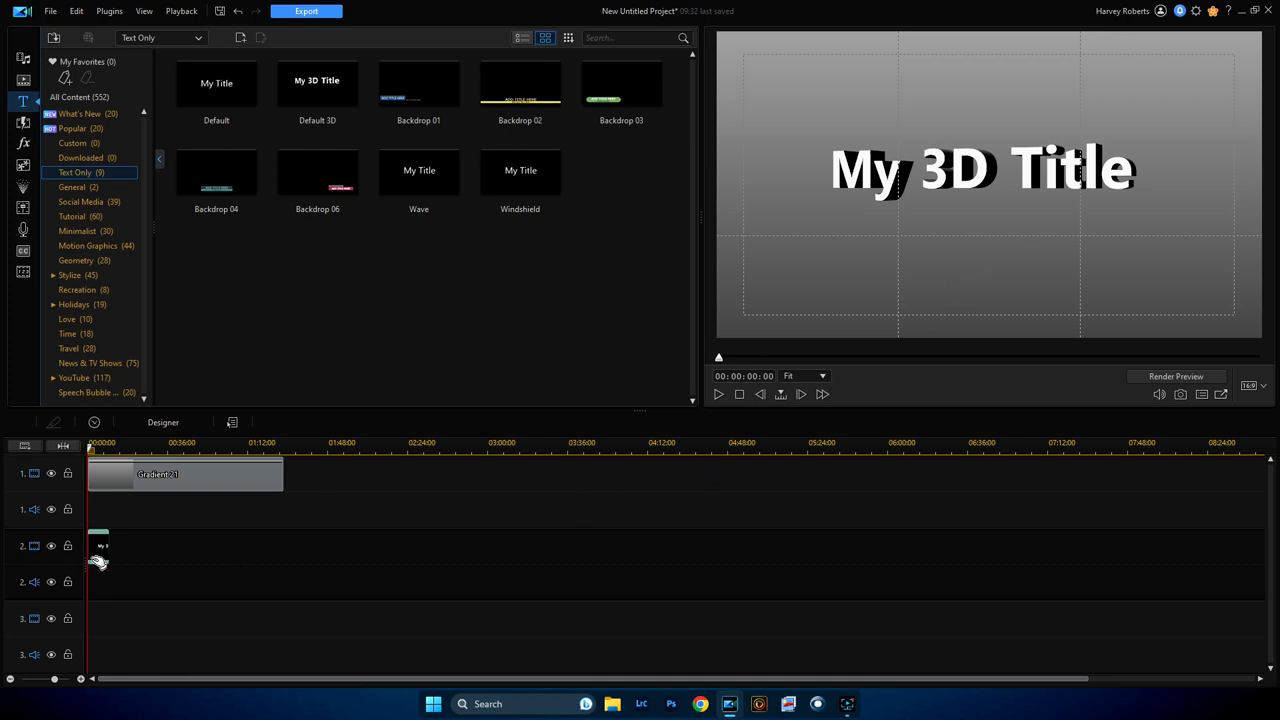
pyautogui.moveTo(164, 420)
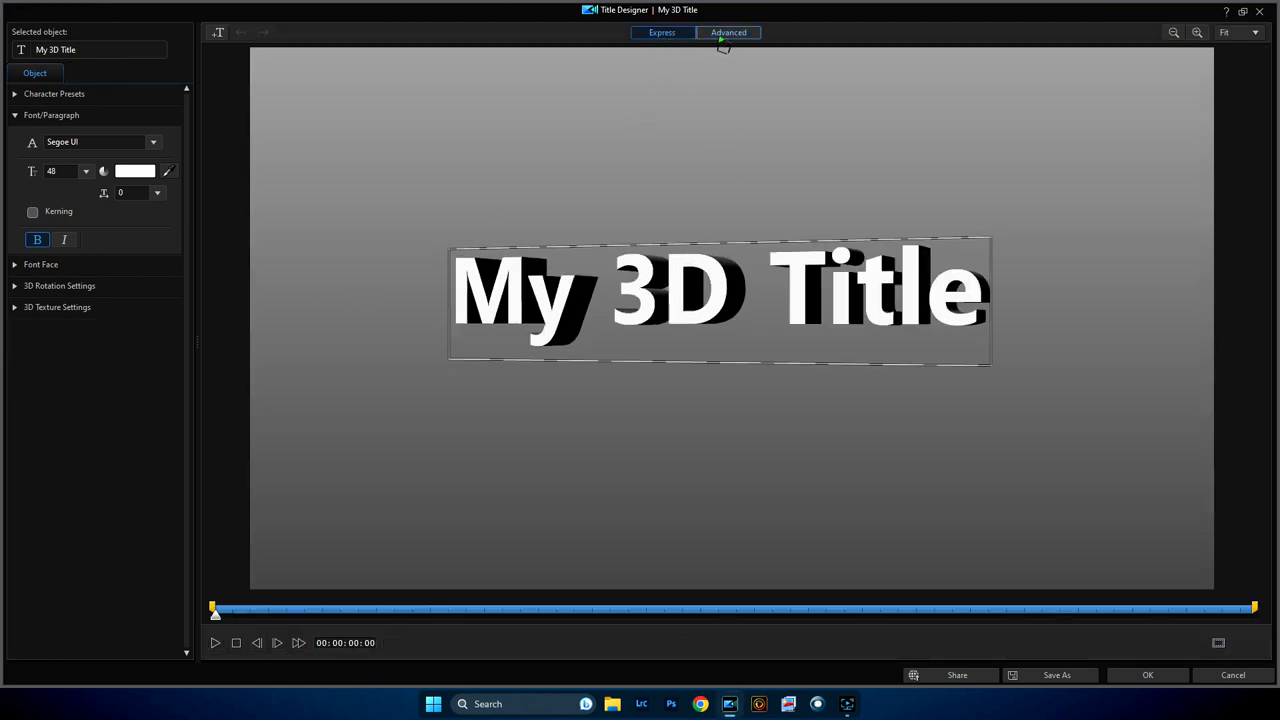
# Step: Switch Title Designer to Advanced mode and confirm the change
pyautogui.click(662, 32)
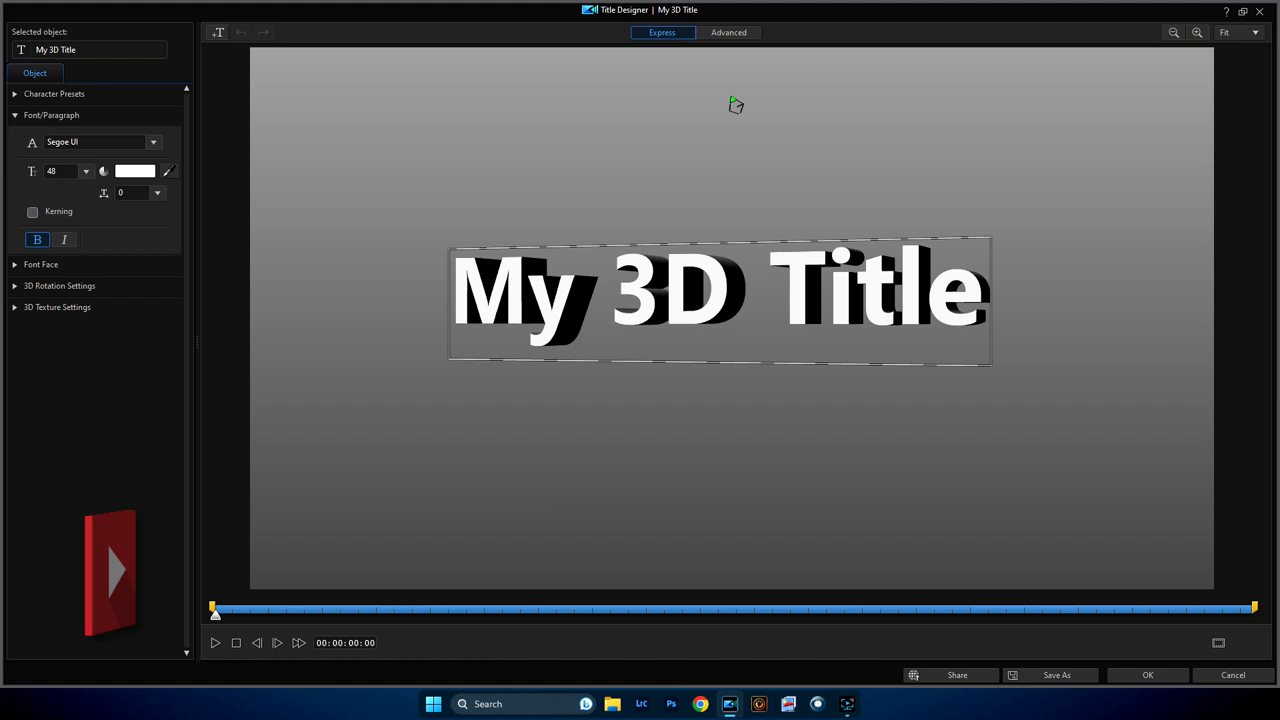
pyautogui.click(728, 32)
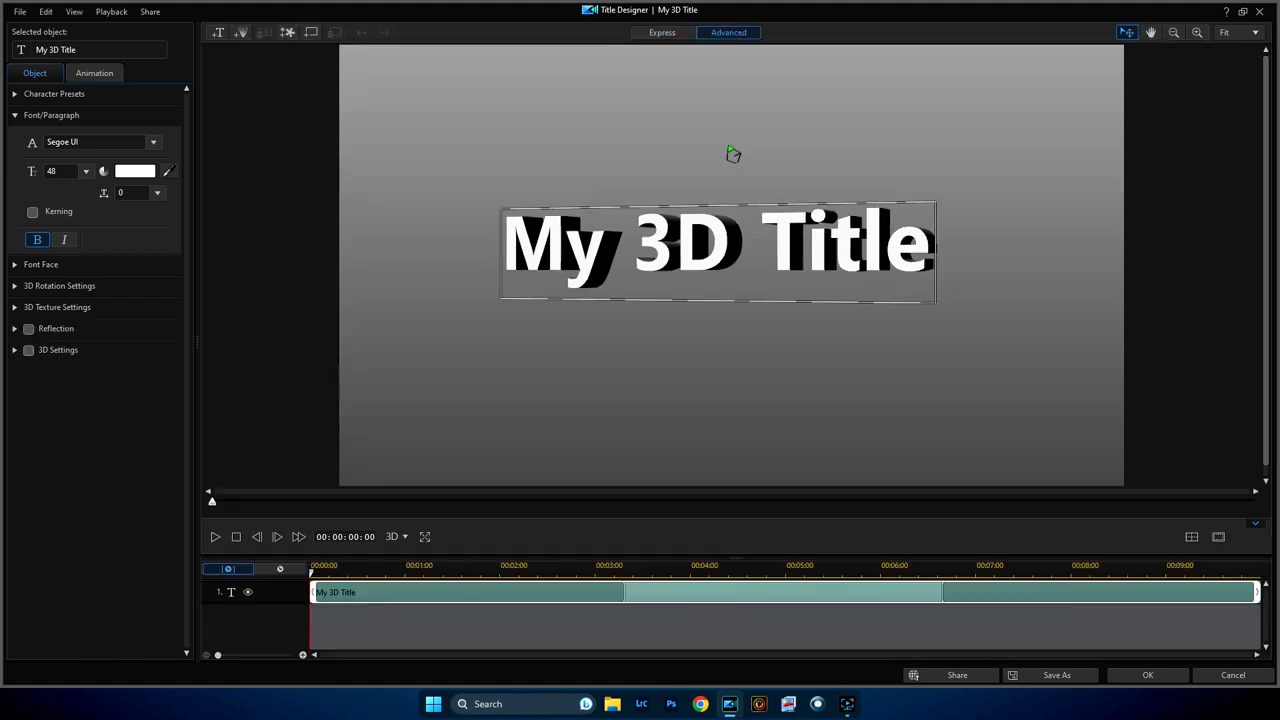
pyautogui.moveTo(428, 278)
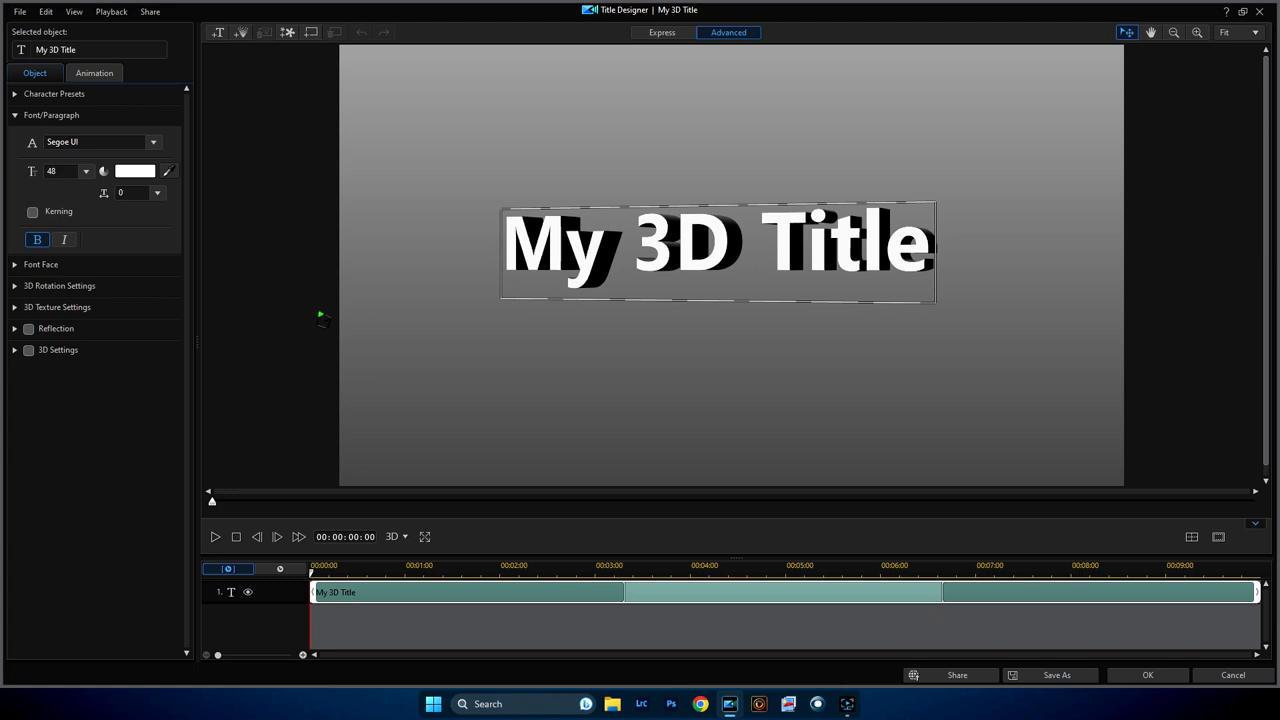
pyautogui.moveTo(400, 358)
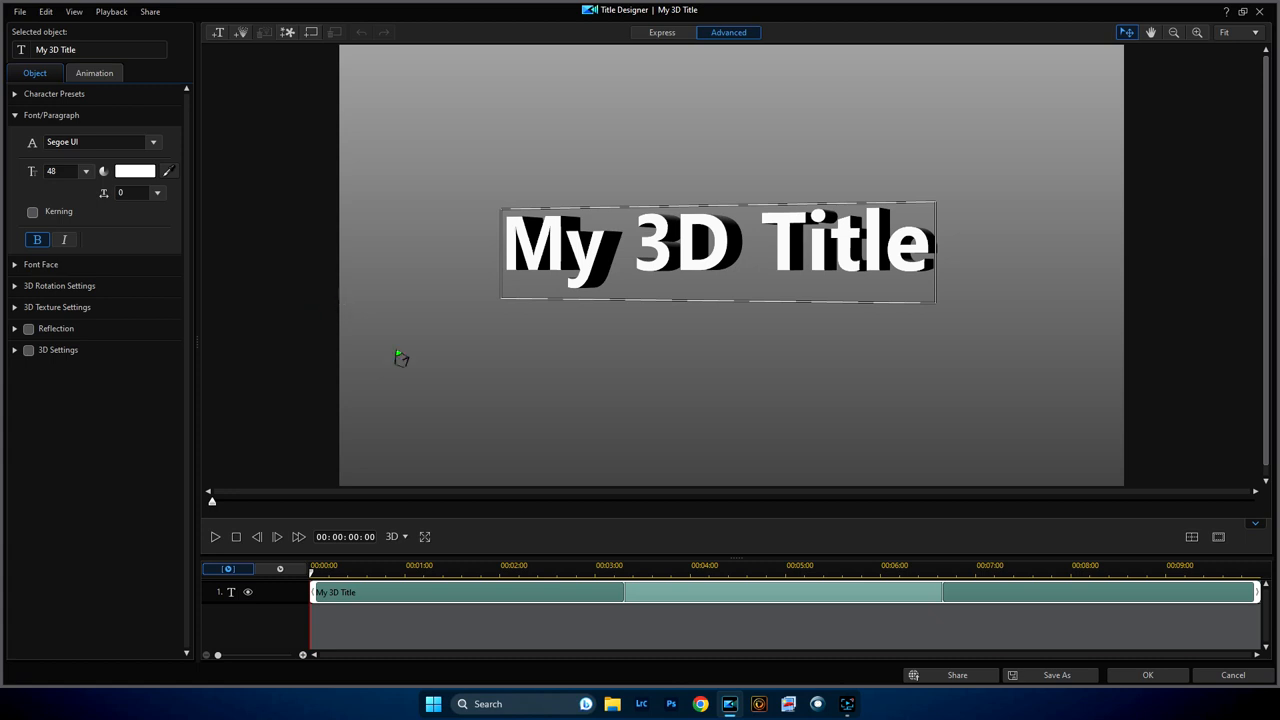
pyautogui.moveTo(250, 270)
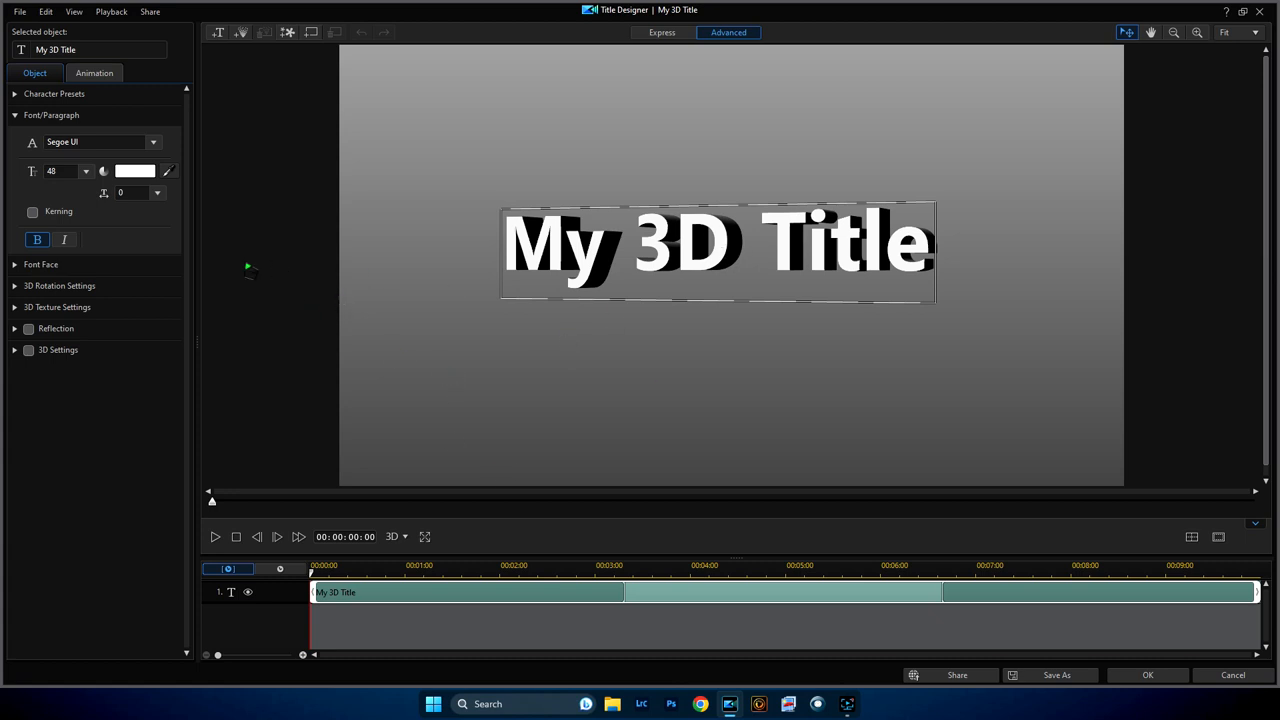
pyautogui.moveTo(292, 258)
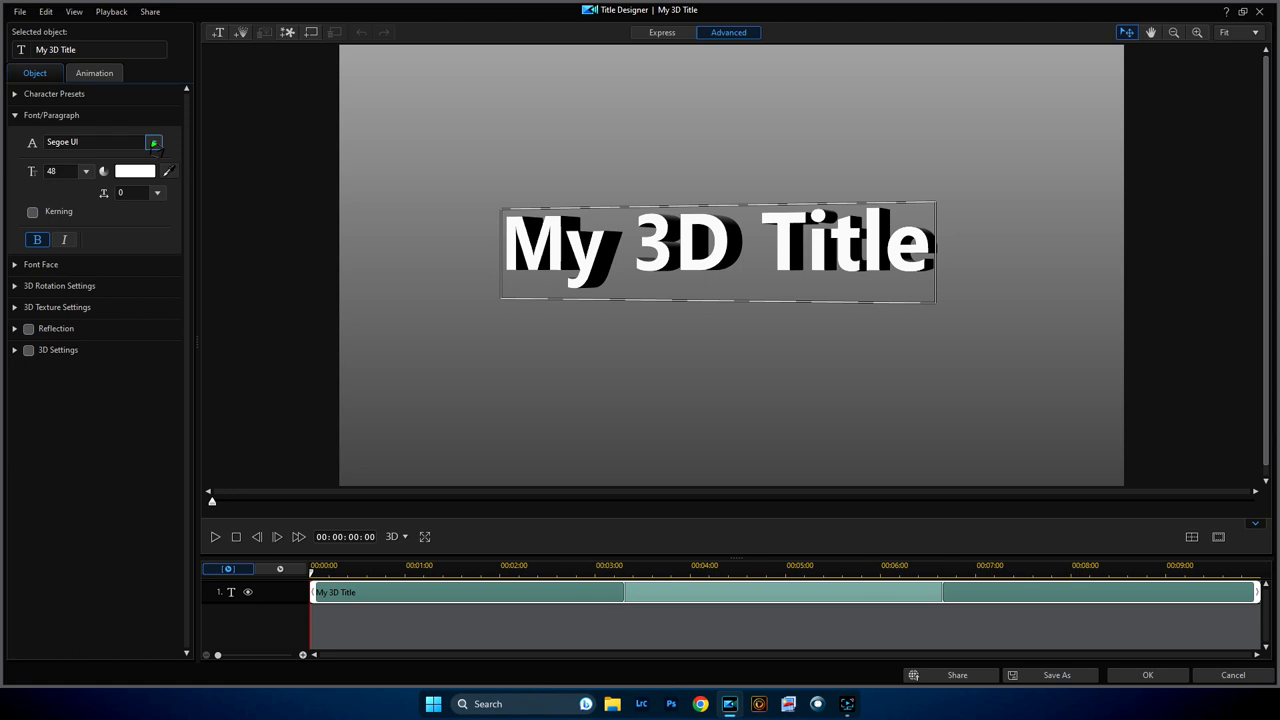
# Step: Set the title font to Wingdings and its size to 150
pyautogui.click(152, 140)
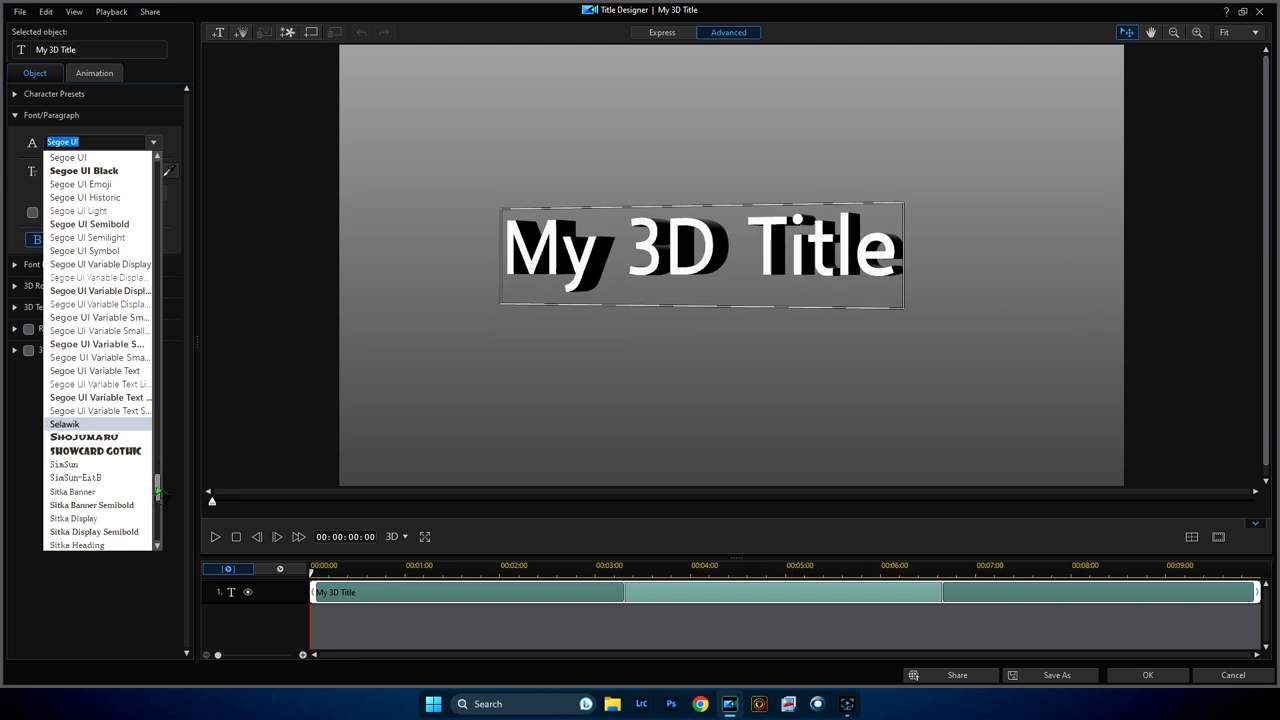
pyautogui.scroll(-3)
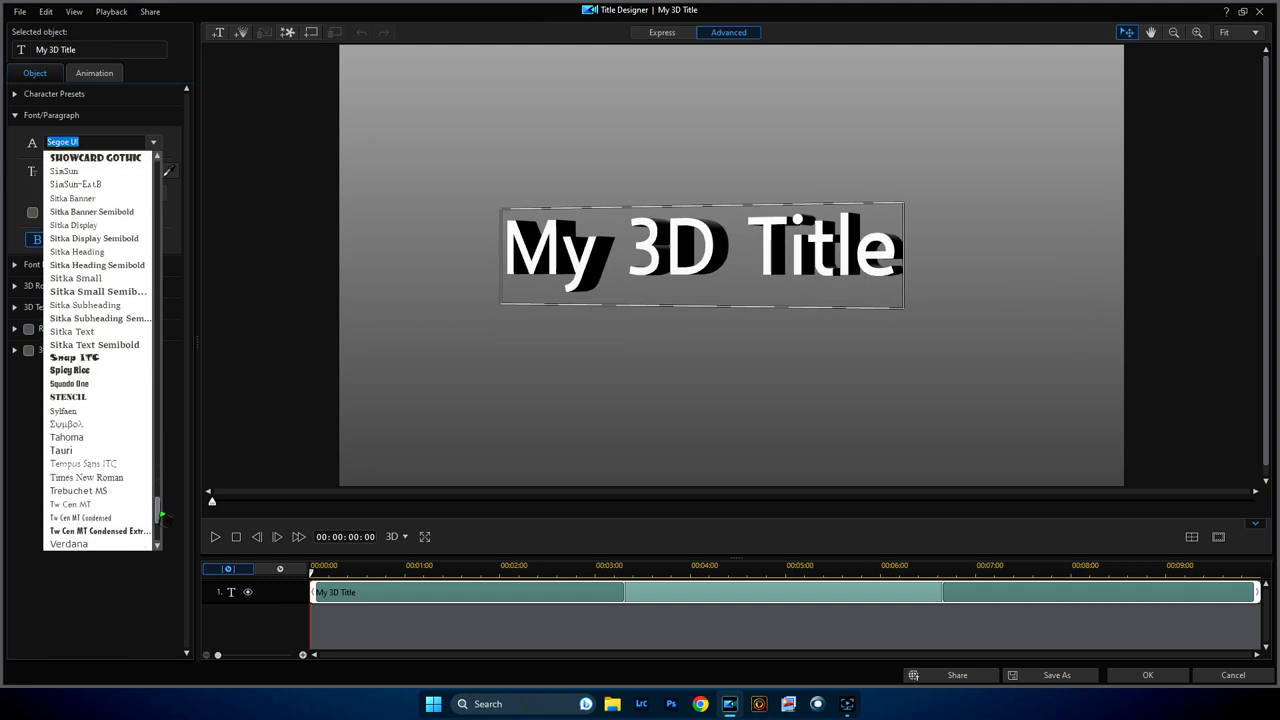
pyautogui.scroll(-3)
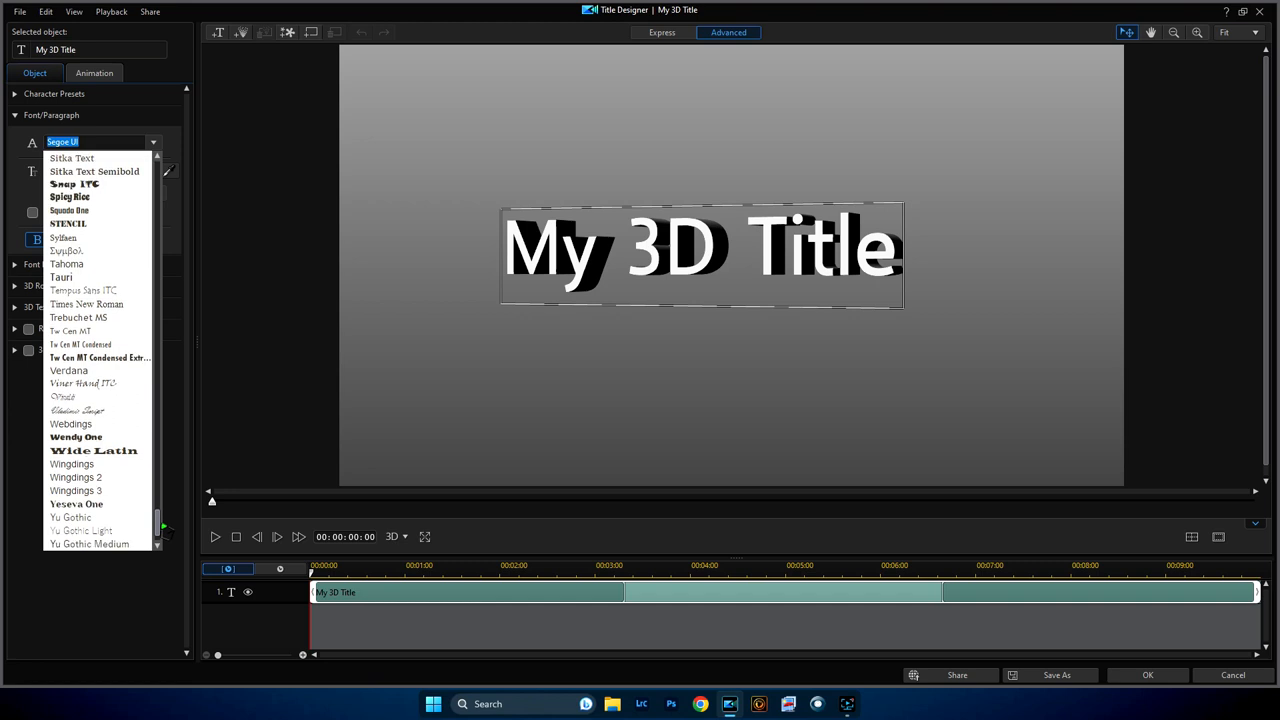
pyautogui.scroll(-3)
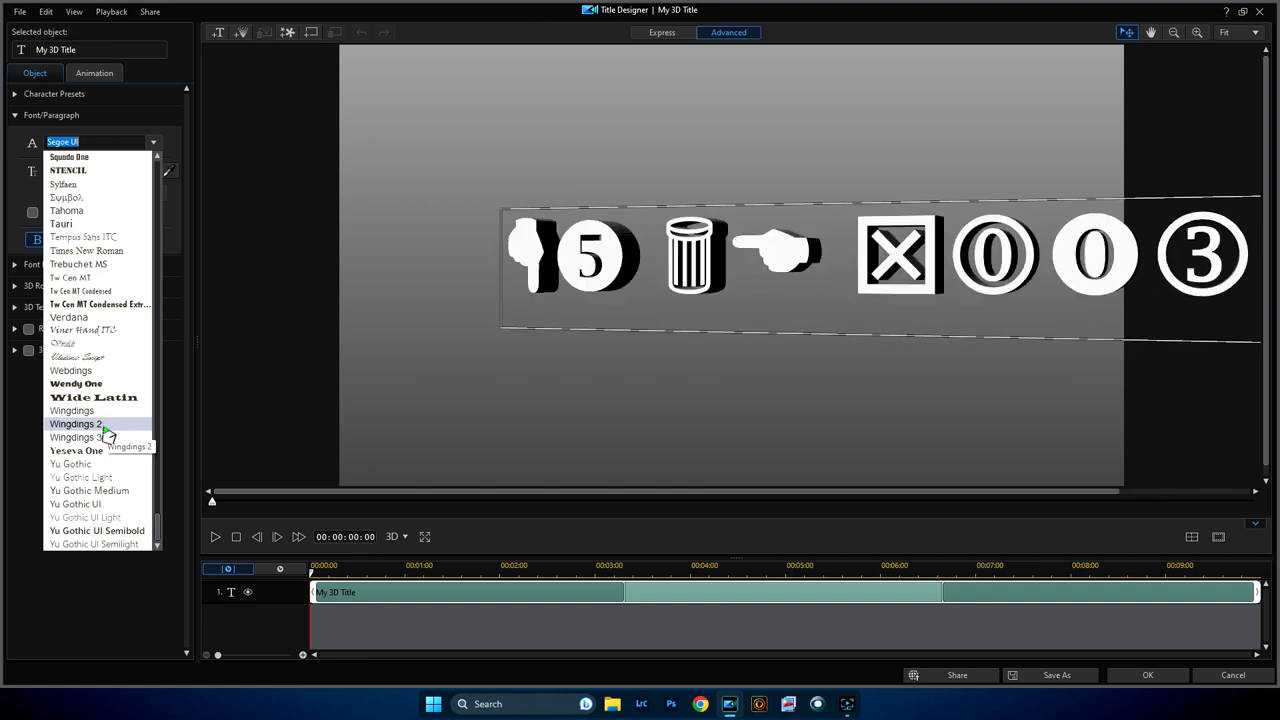
pyautogui.click(72, 410)
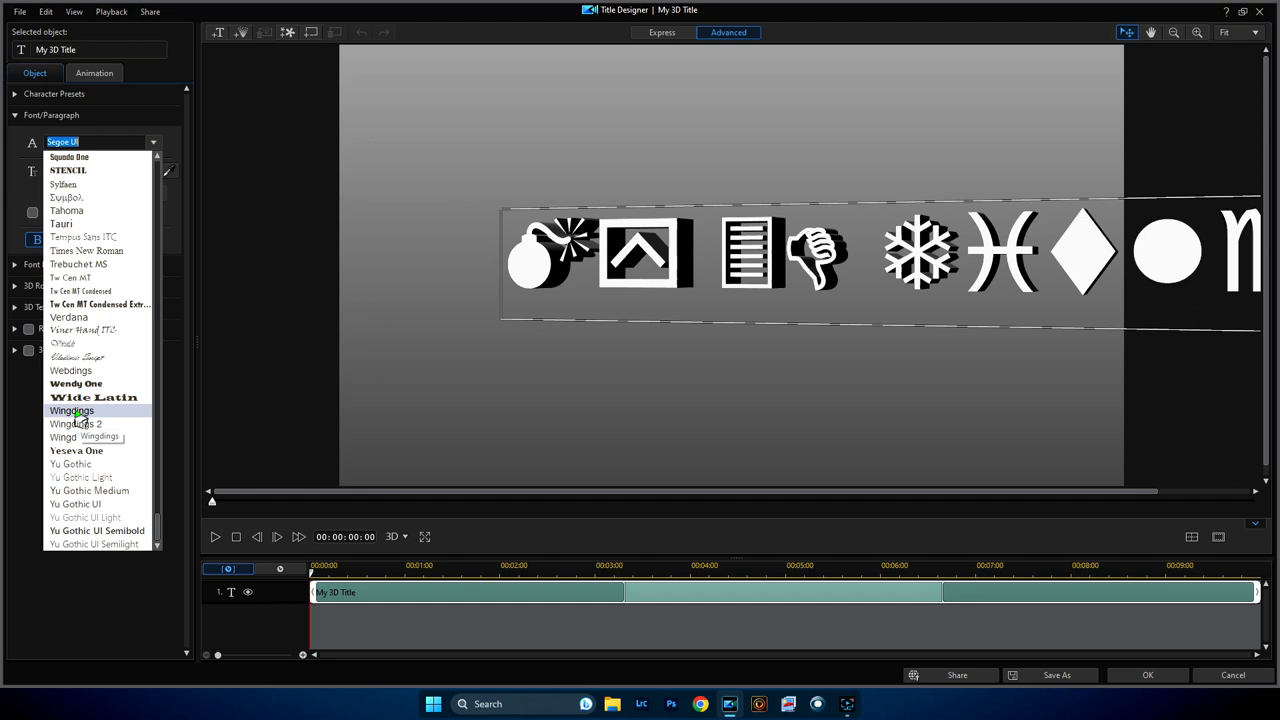
pyautogui.click(72, 410)
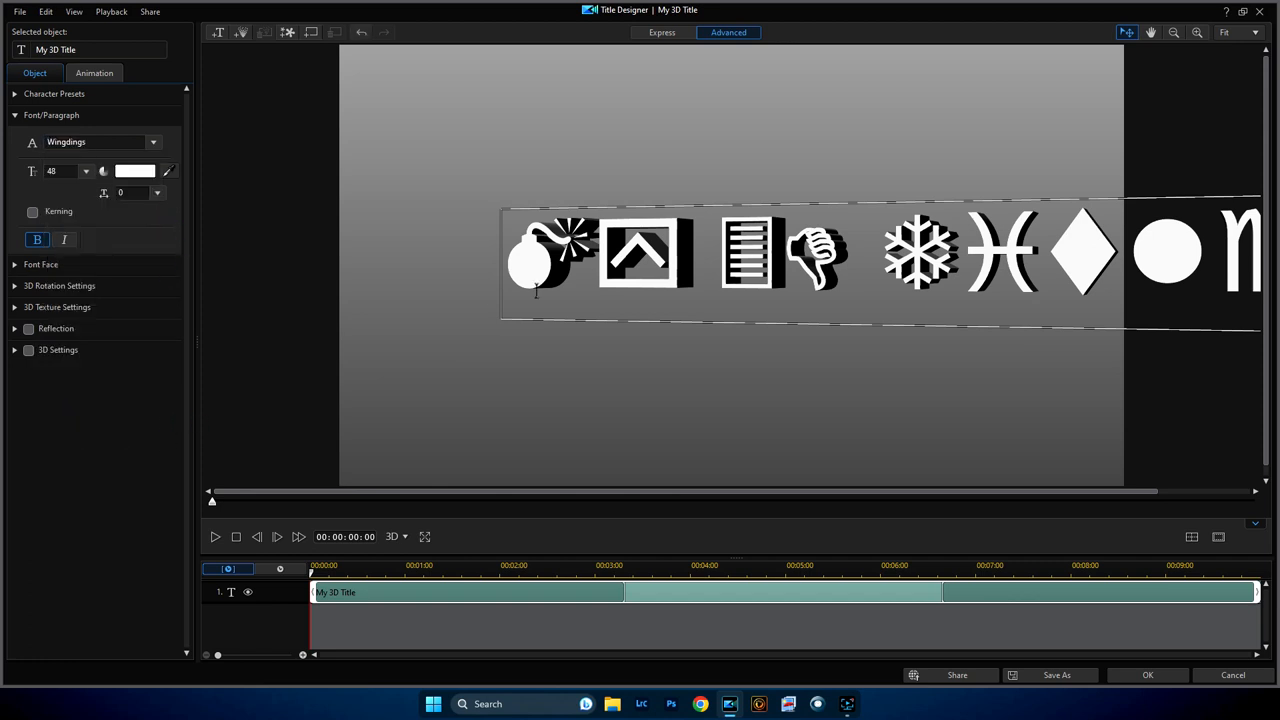
pyautogui.click(86, 172)
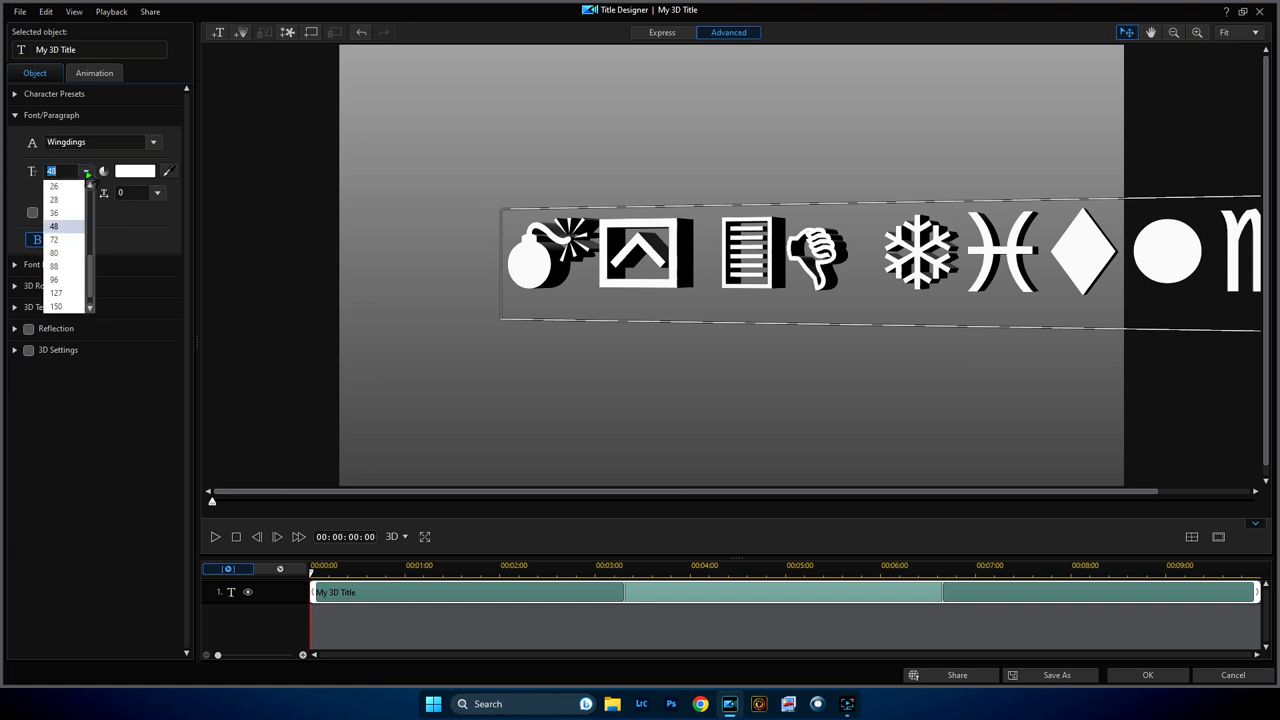
pyautogui.click(56, 306)
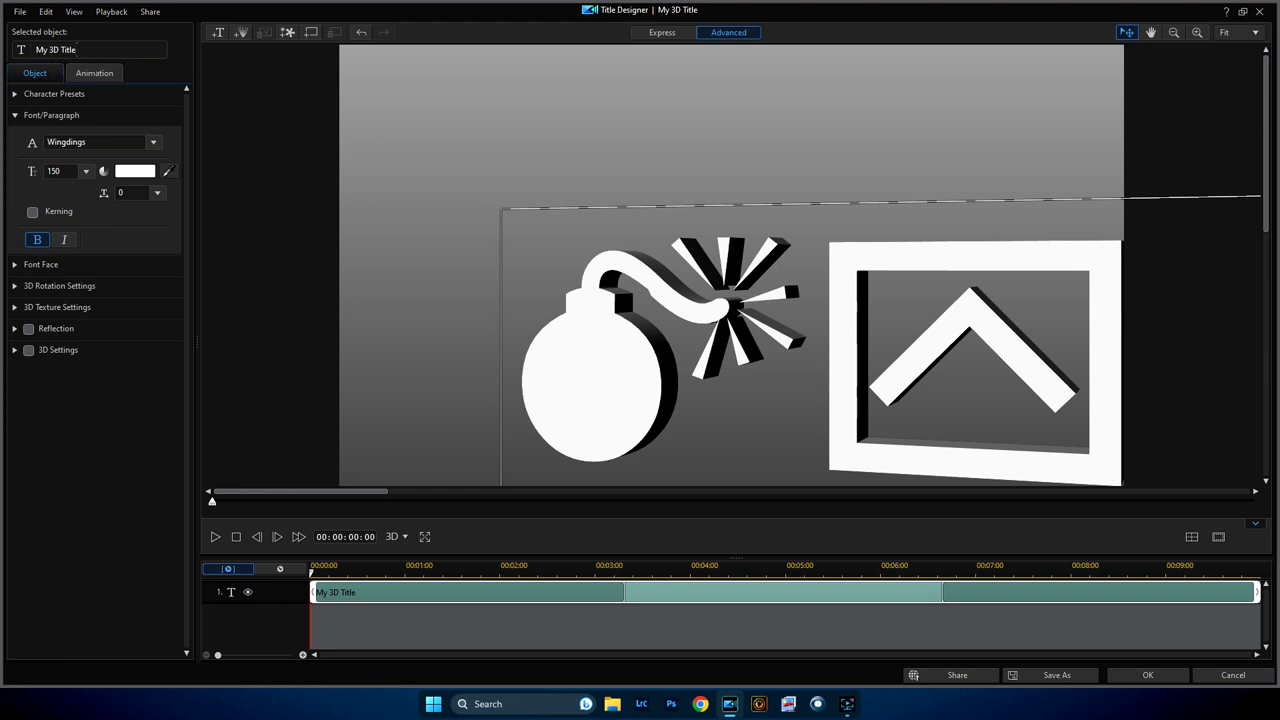
# Step: Replace the title text with a single 'n' so Wingdings shows one square glyph
pyautogui.tripleClick(90, 48)
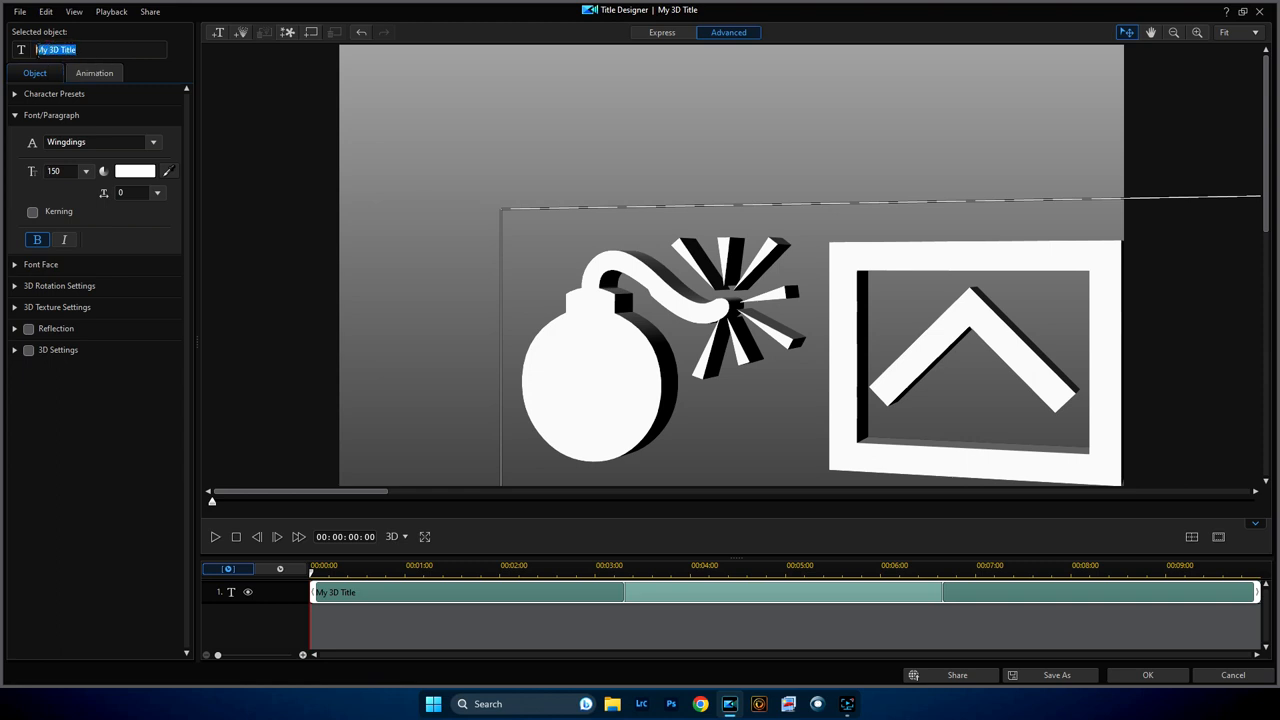
pyautogui.moveTo(36, 72)
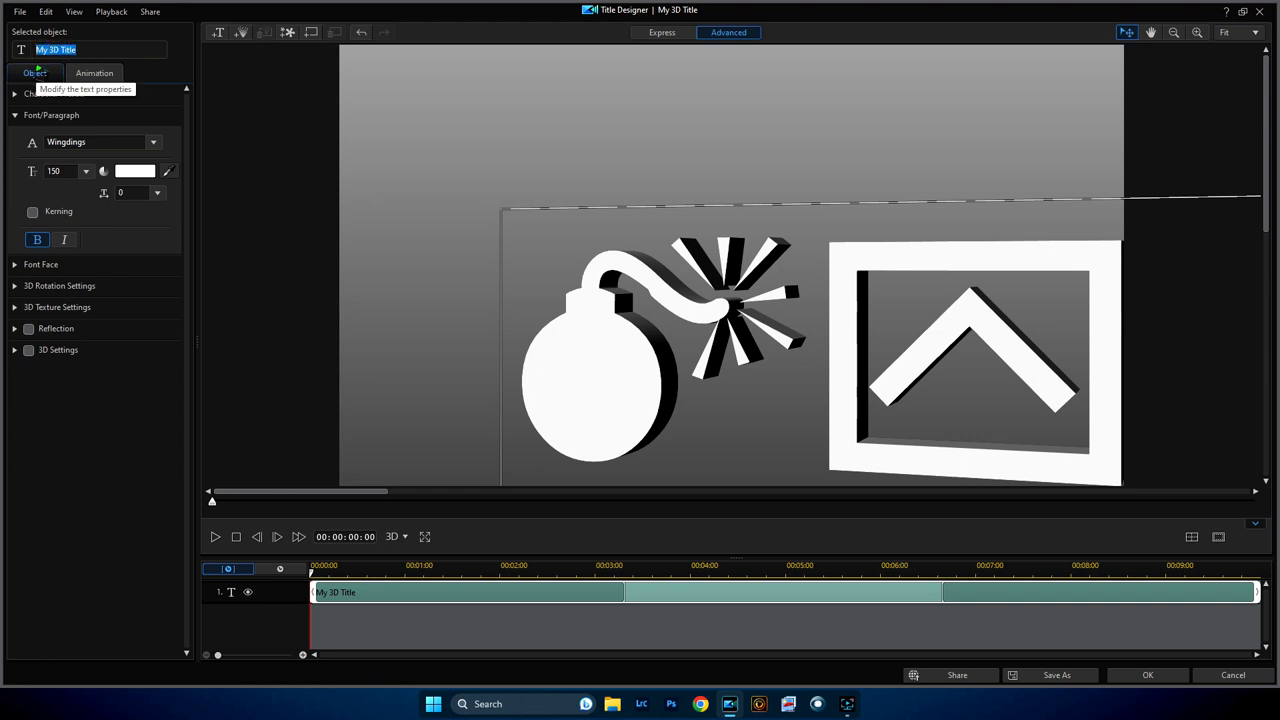
pyautogui.write('n')
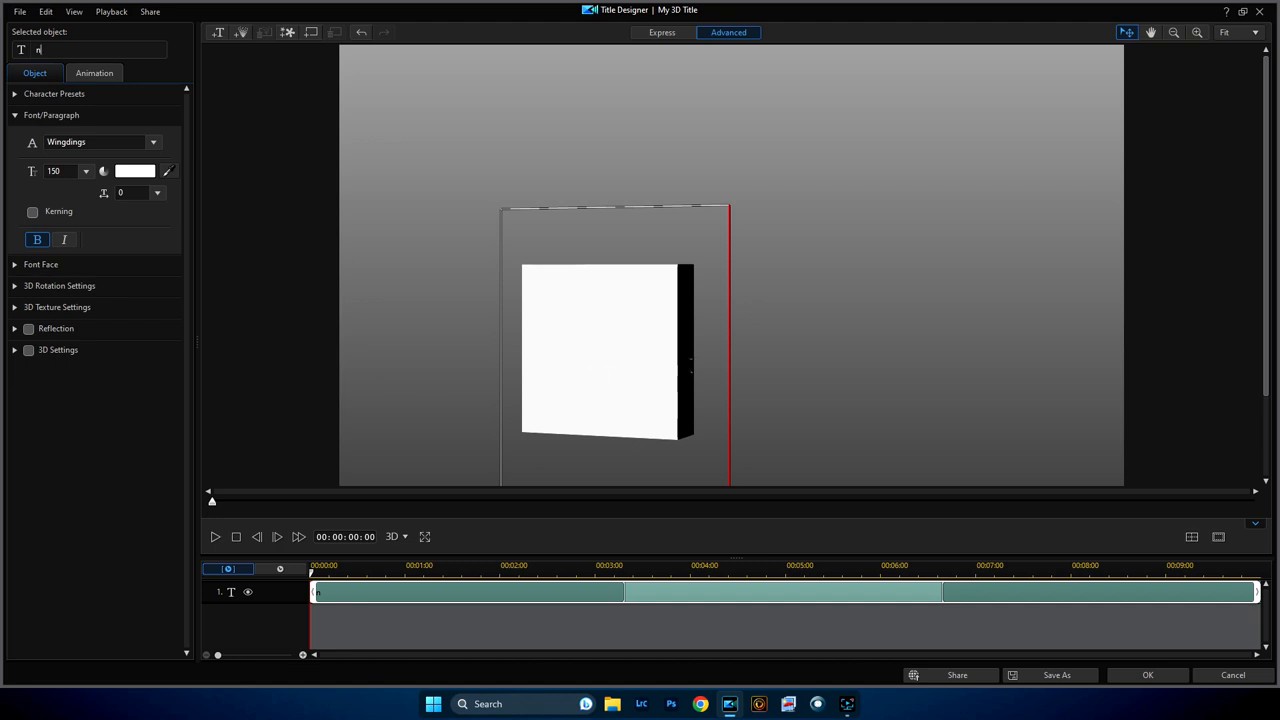
pyautogui.moveTo(730, 224)
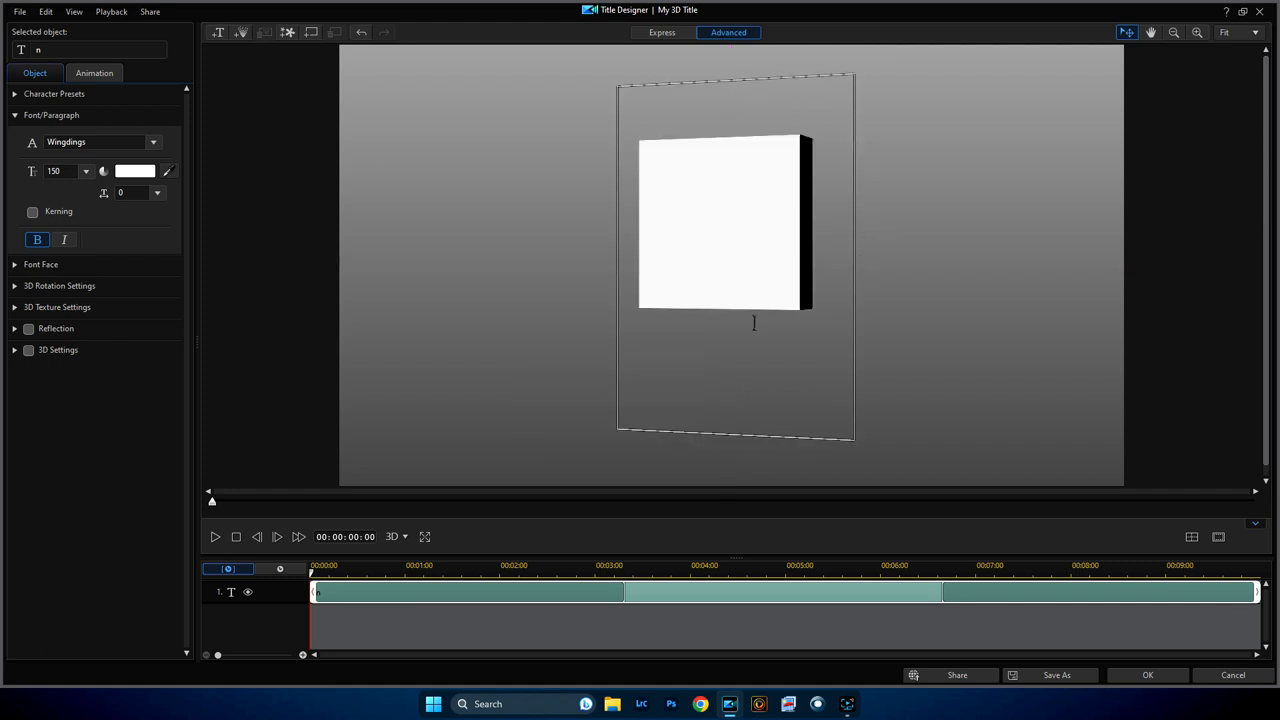
pyautogui.moveTo(796, 182)
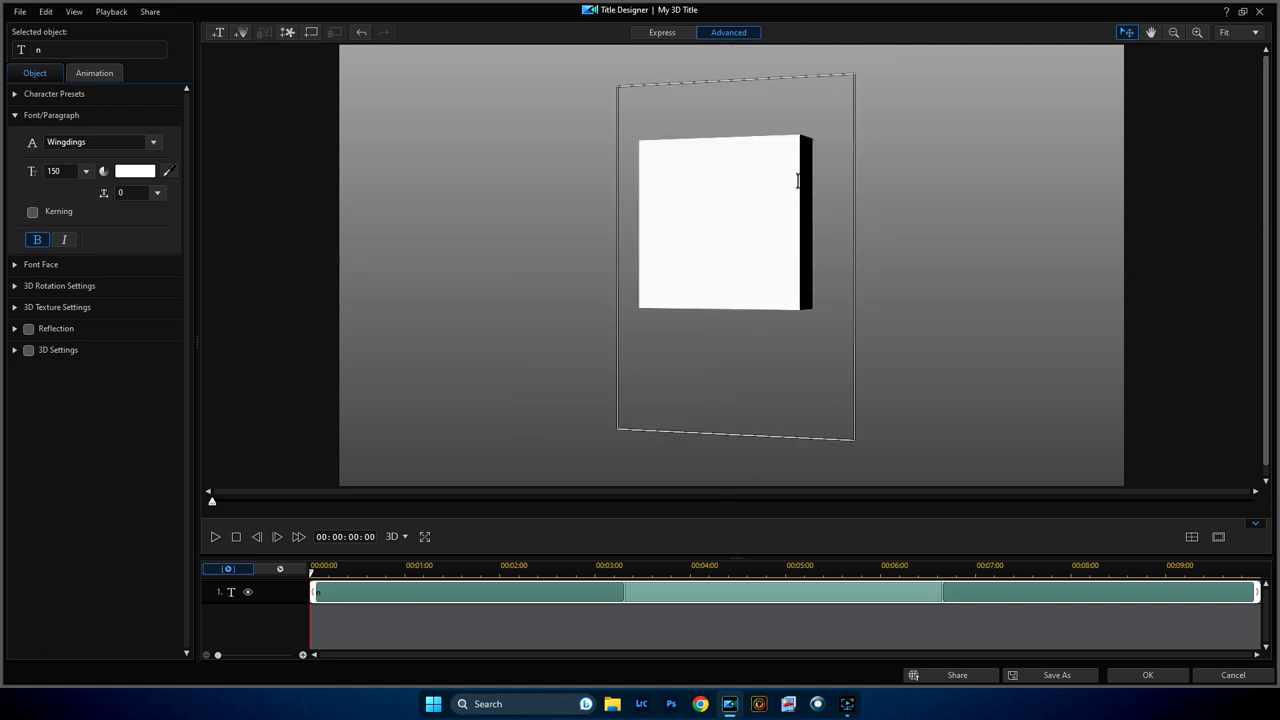
pyautogui.moveTo(400, 218)
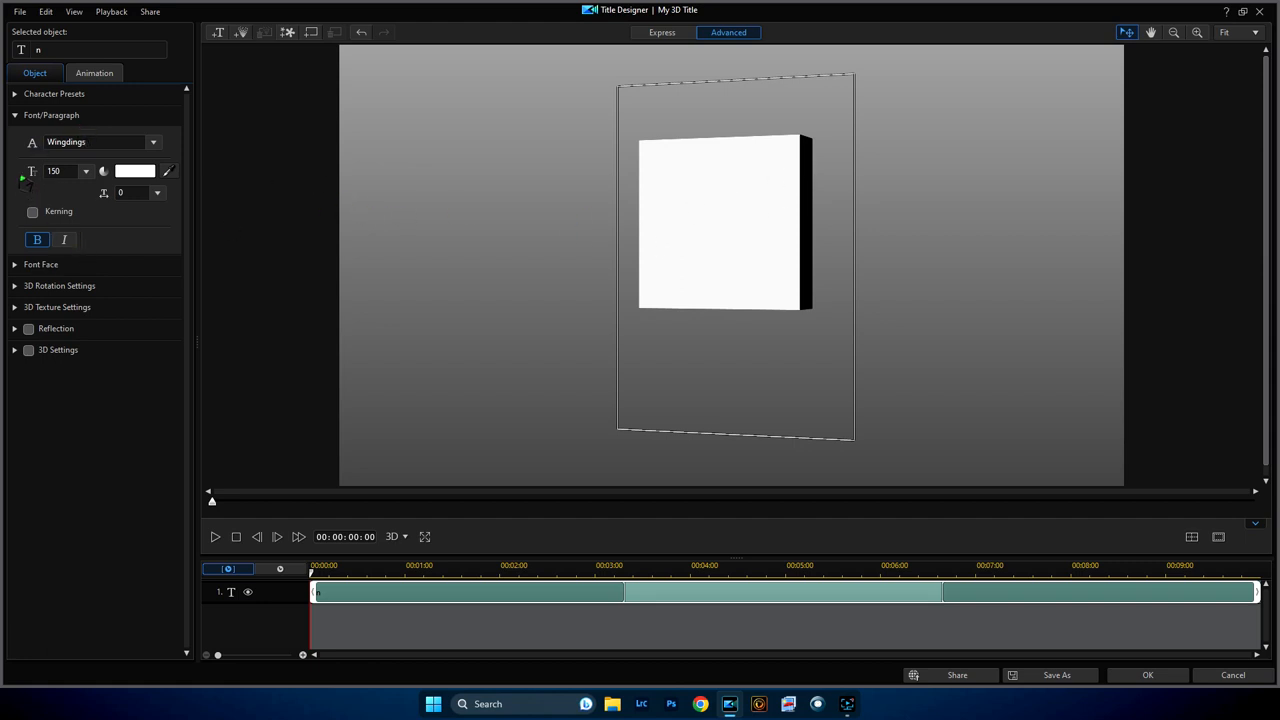
# Step: Raise the Font Face extrusion to about 88, turning the square into a deep block
pyautogui.click(52, 114)
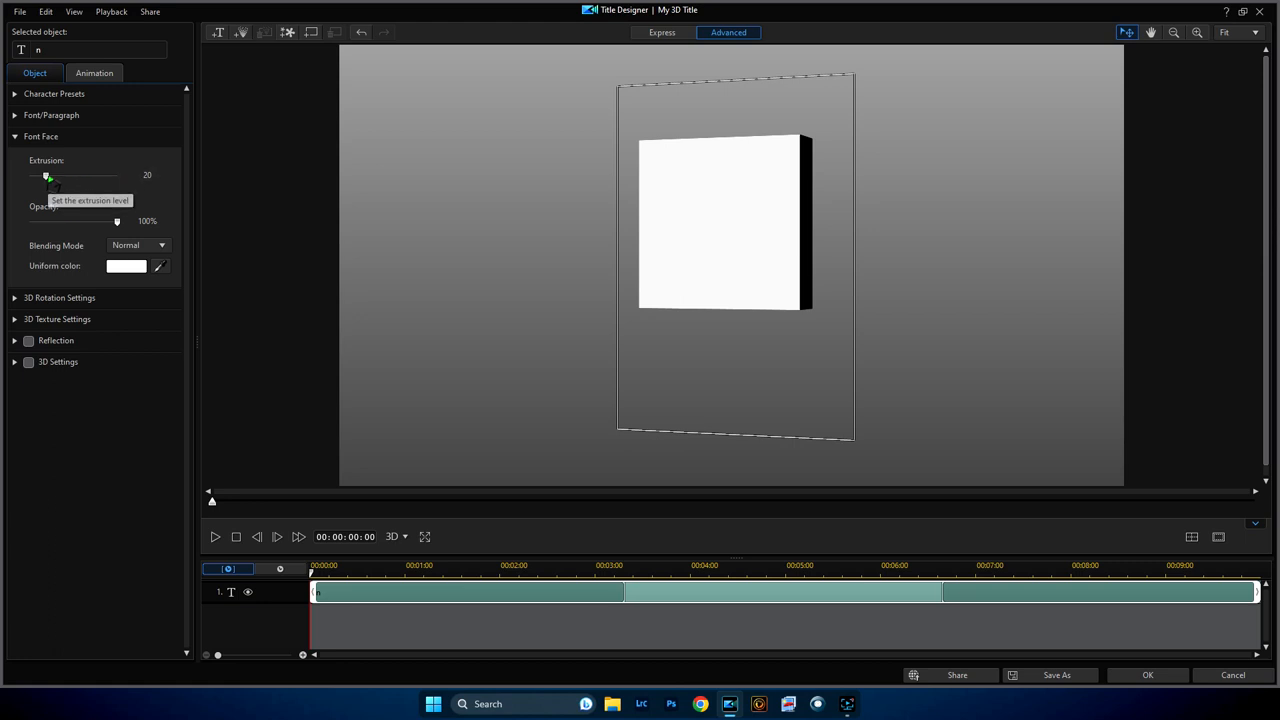
pyautogui.moveTo(48, 176); pyautogui.dragTo(68, 176)
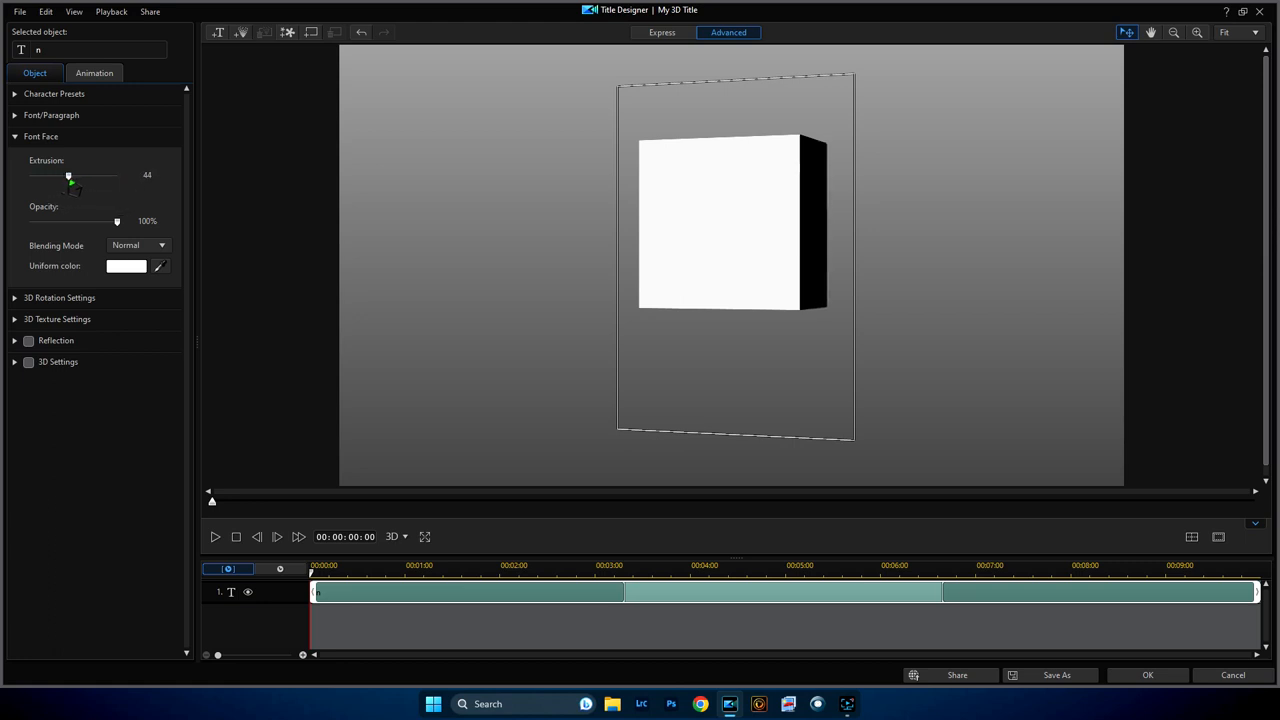
pyautogui.moveTo(68, 176); pyautogui.dragTo(76, 176)
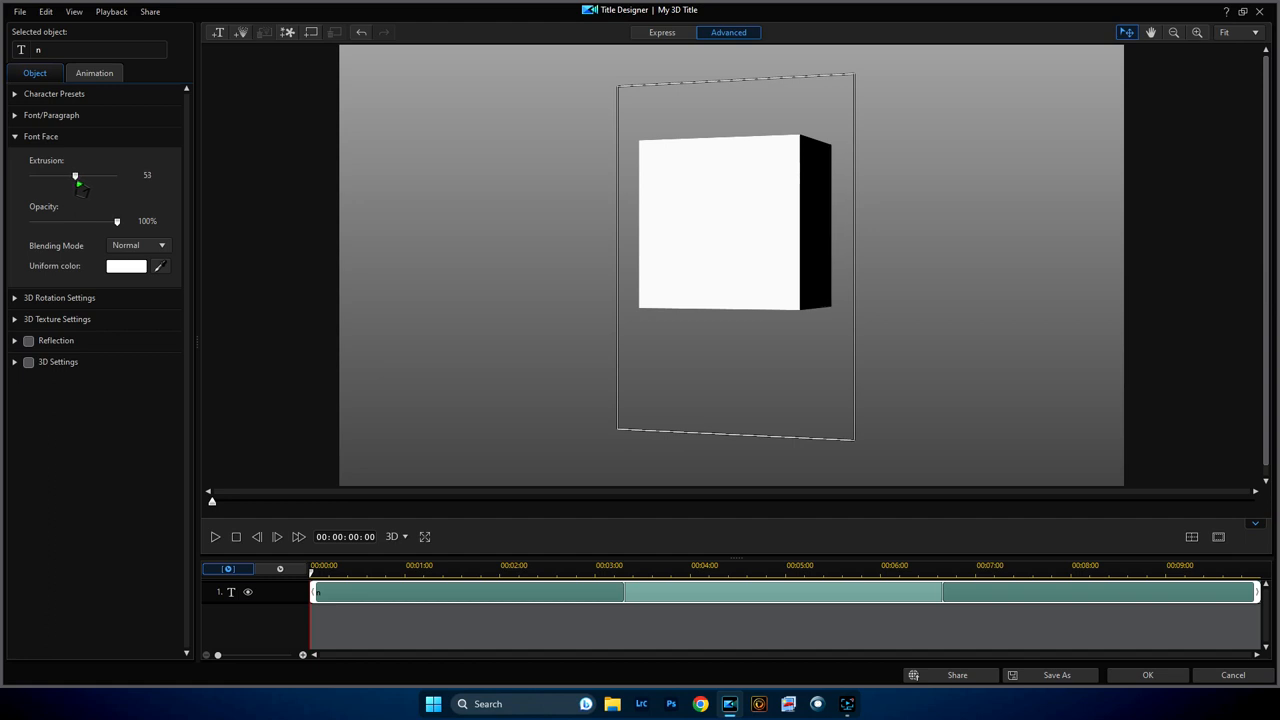
pyautogui.moveTo(74, 176); pyautogui.dragTo(88, 176)
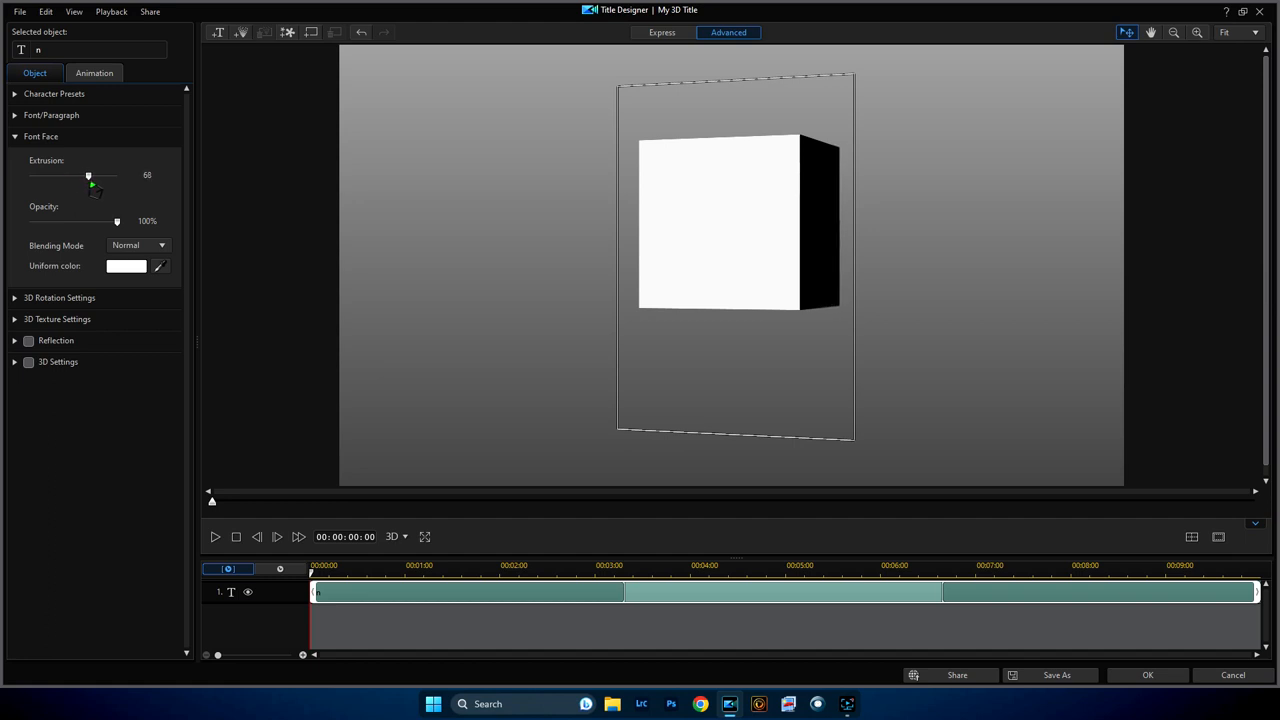
pyautogui.moveTo(88, 176); pyautogui.dragTo(84, 176)
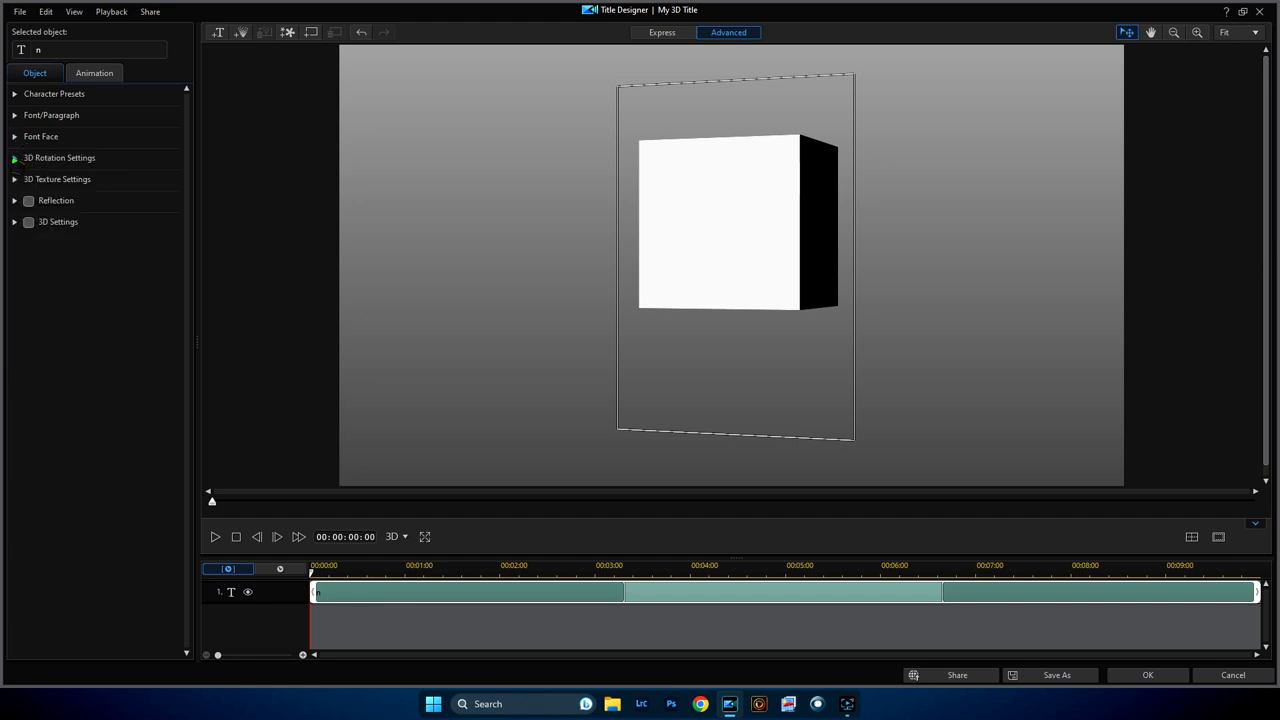
# Step: Set 3D rotation to roughly Y 42, X 12, Z 9 so top and side faces show
pyautogui.click(60, 156)
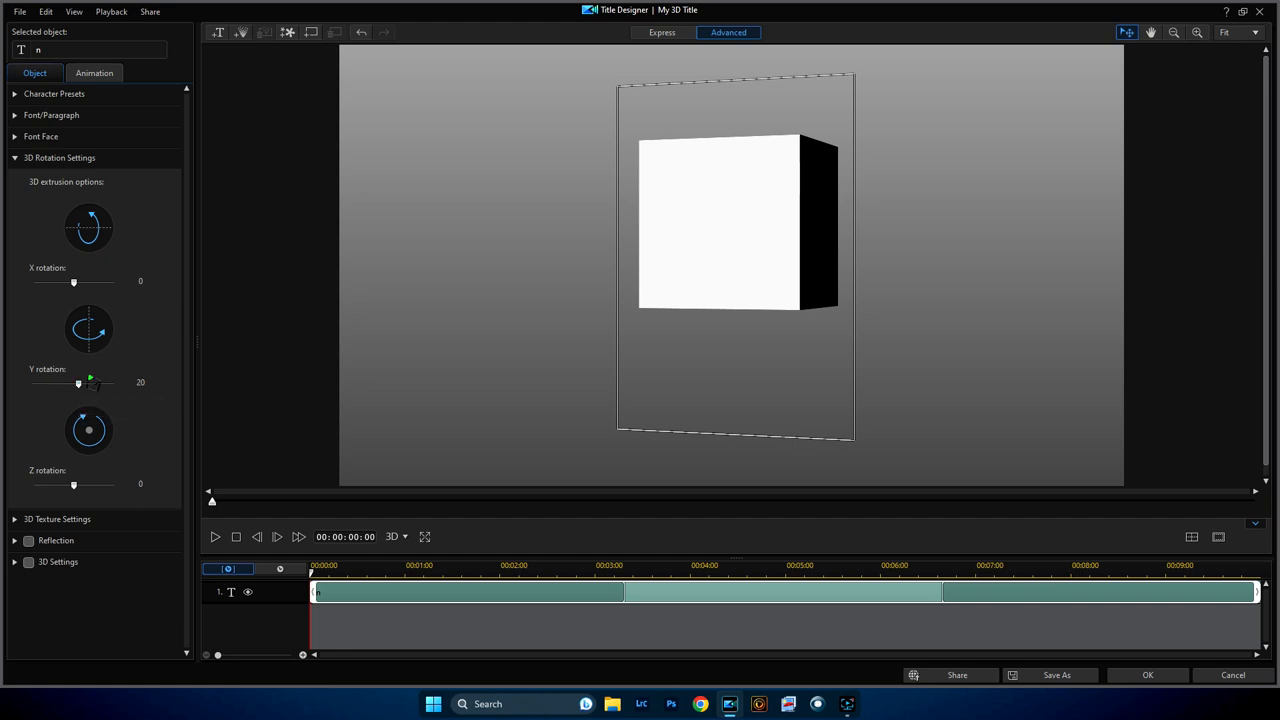
pyautogui.moveTo(78, 384); pyautogui.dragTo(90, 384)
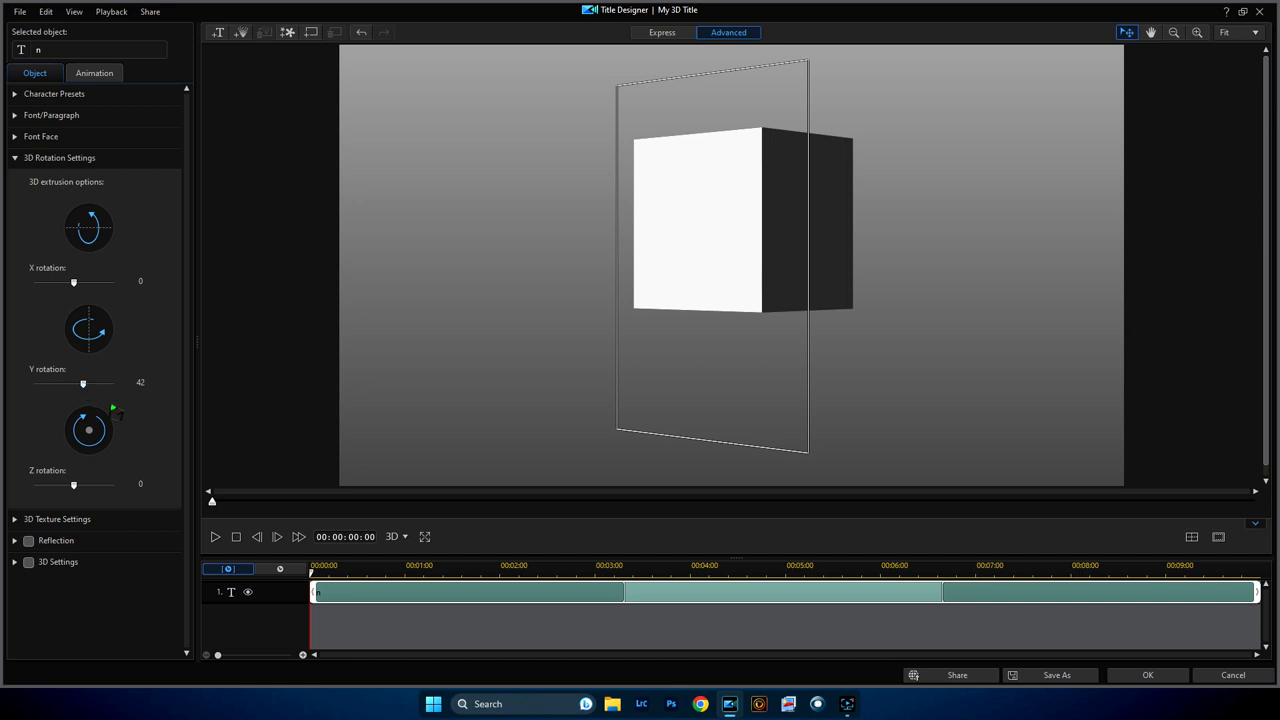
pyautogui.moveTo(76, 284)
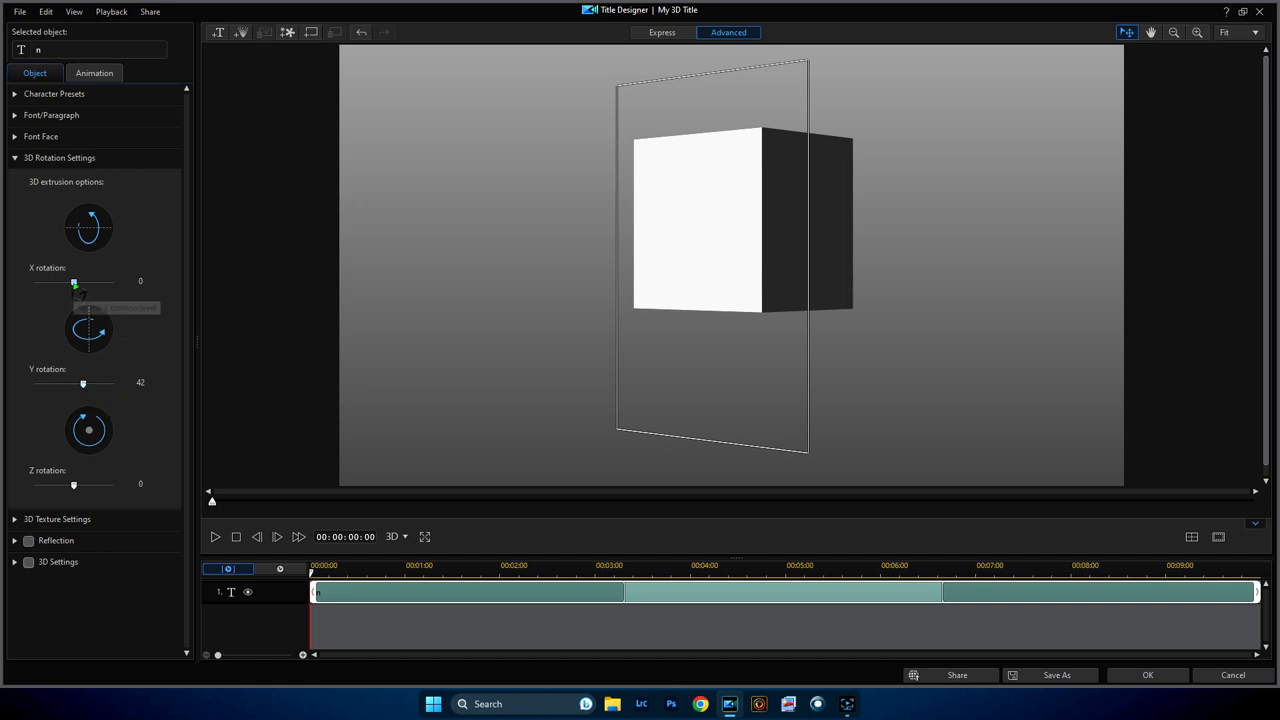
pyautogui.moveTo(72, 284); pyautogui.dragTo(80, 290)
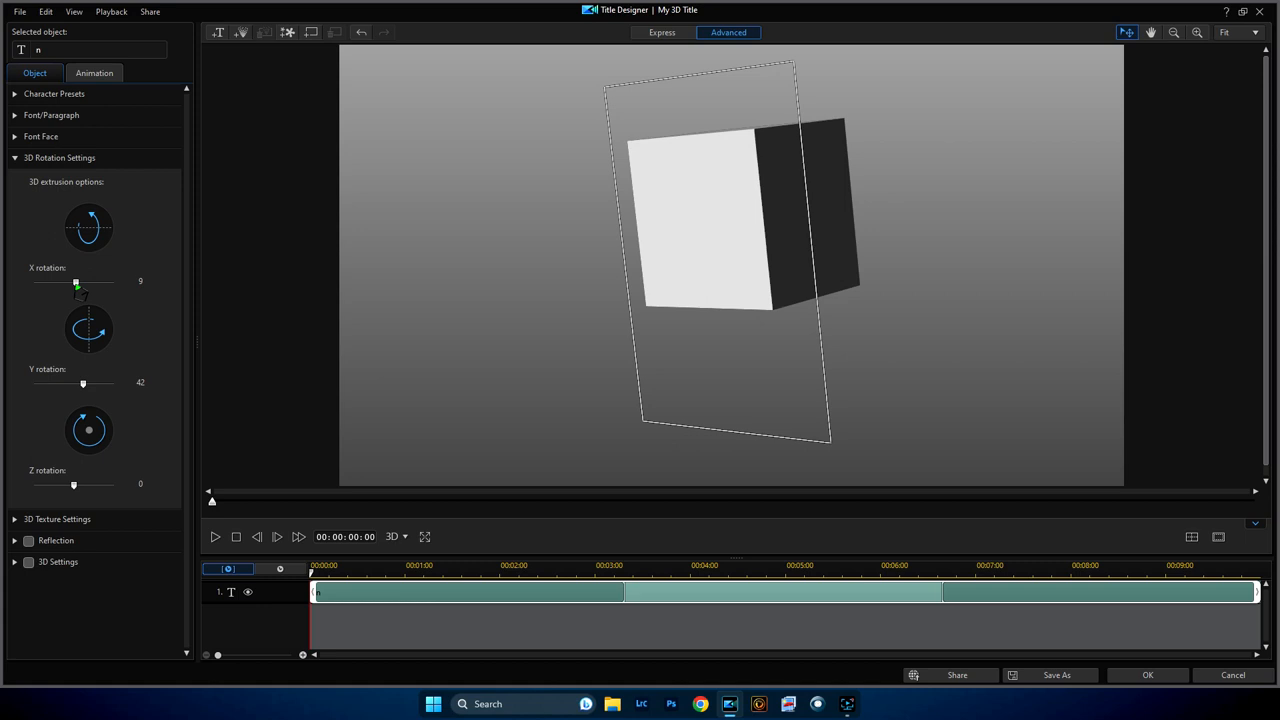
pyautogui.moveTo(76, 280); pyautogui.dragTo(76, 280)
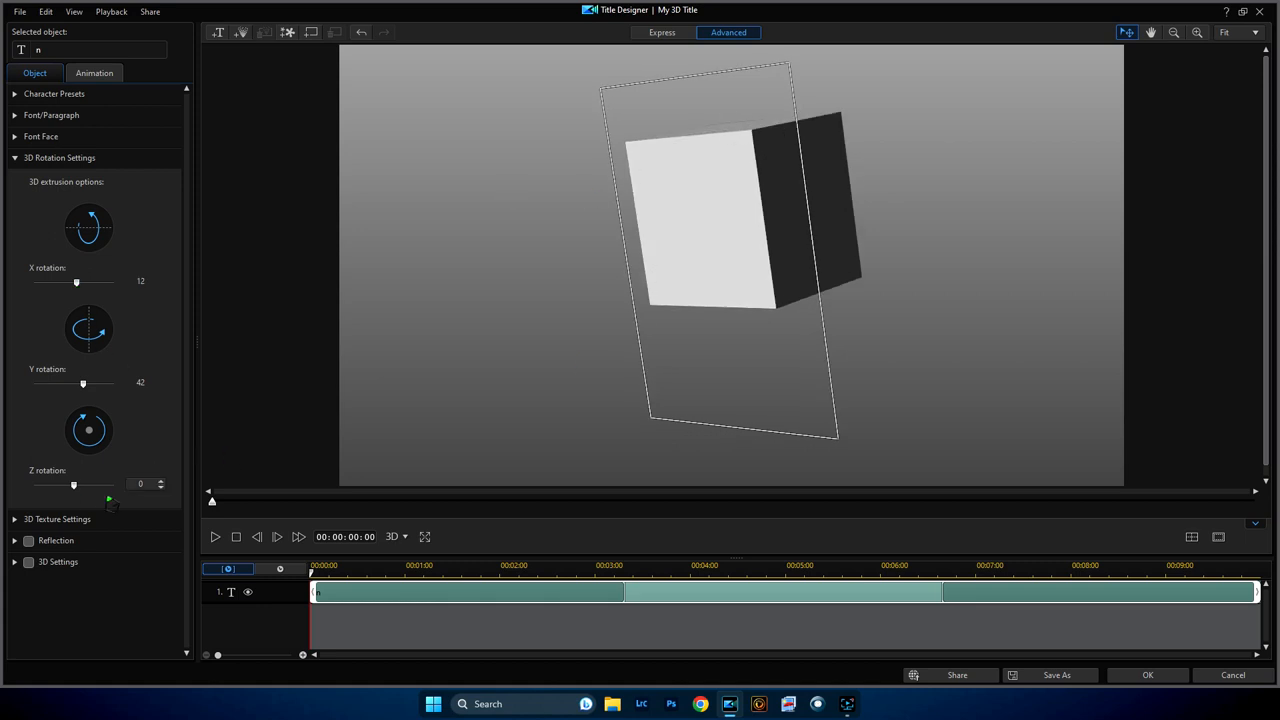
pyautogui.moveTo(72, 484); pyautogui.dragTo(78, 484)
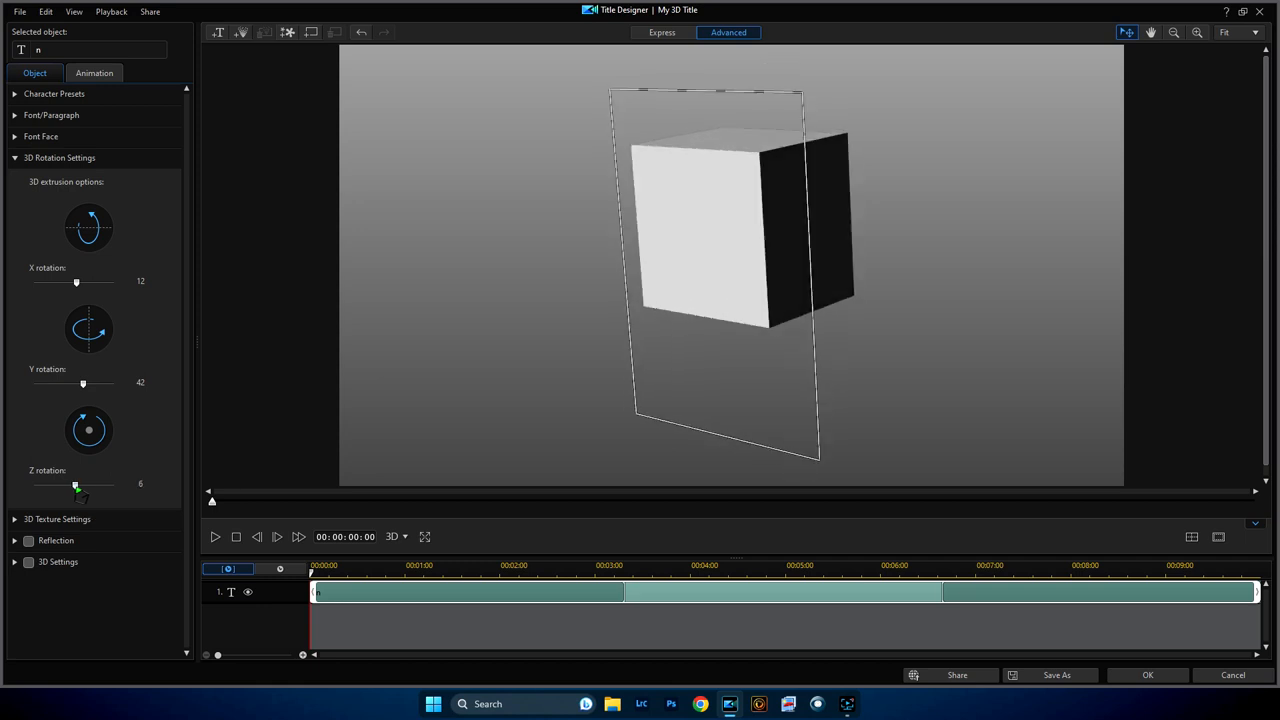
pyautogui.moveTo(76, 486); pyautogui.dragTo(80, 486)
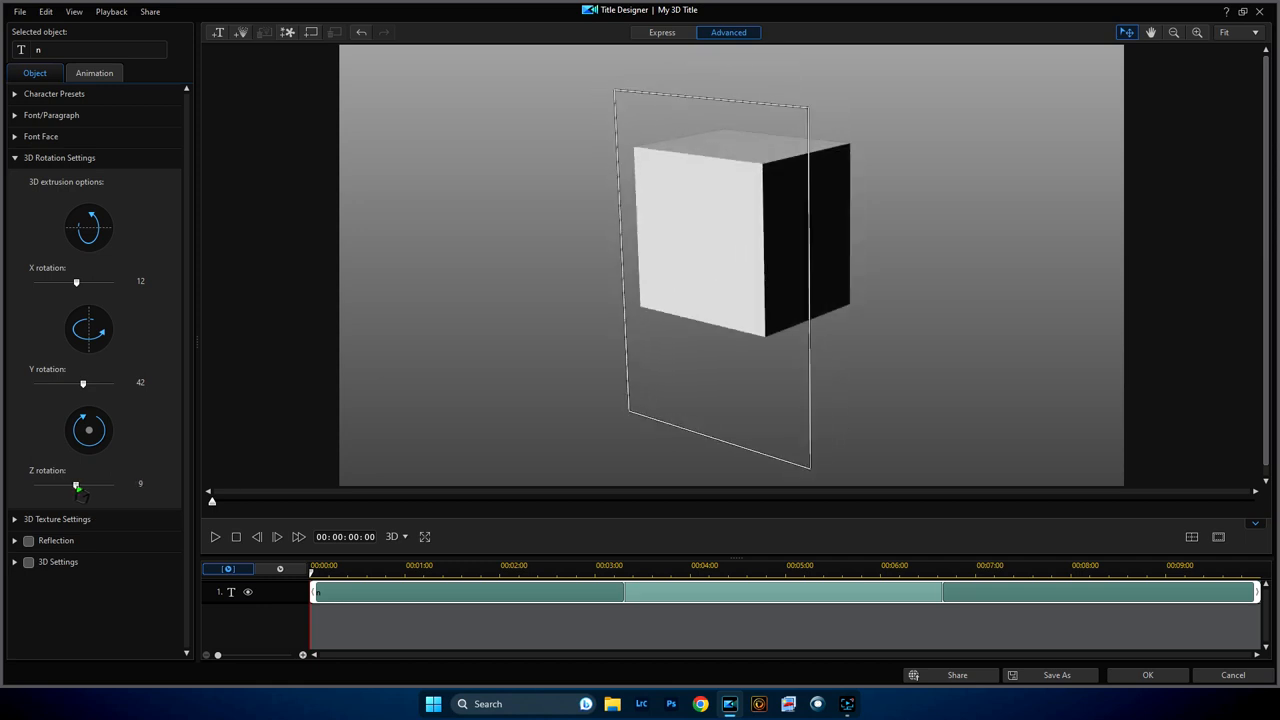
pyautogui.moveTo(80, 486); pyautogui.dragTo(72, 486)
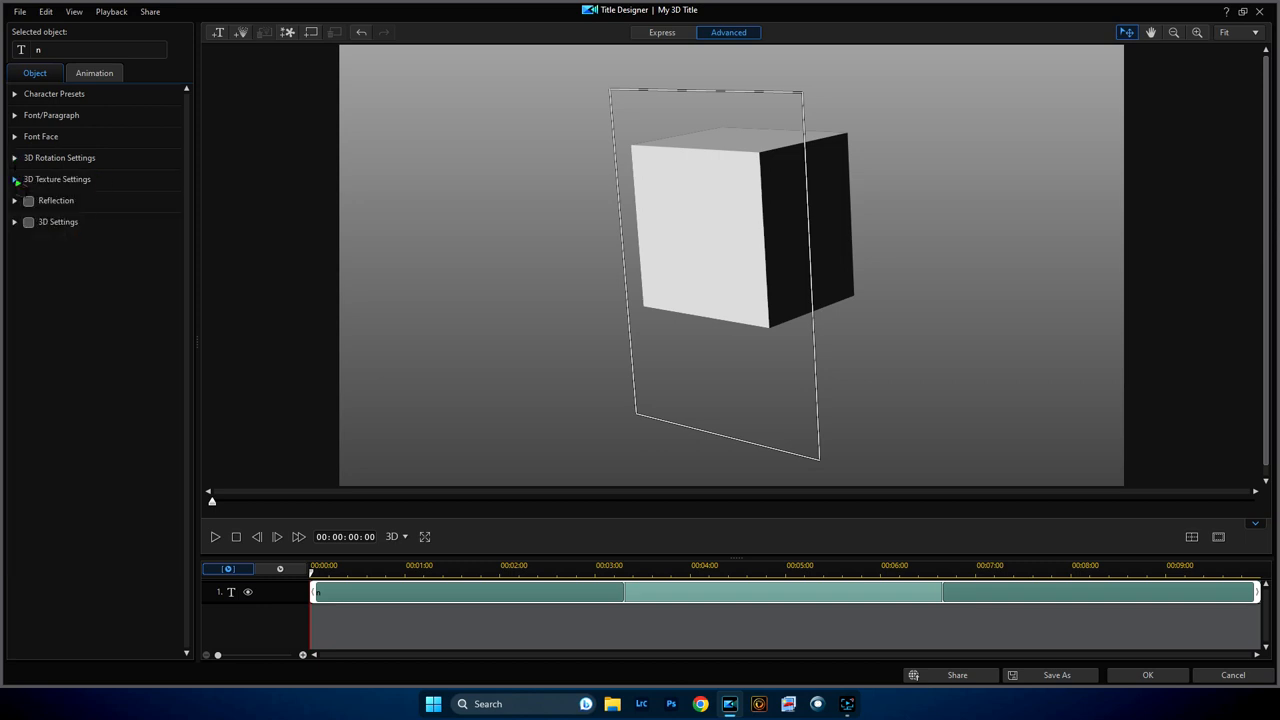
# Step: Apply the crumpled brown paper texture from 3D Texture Settings to the cube
pyautogui.click(56, 180)
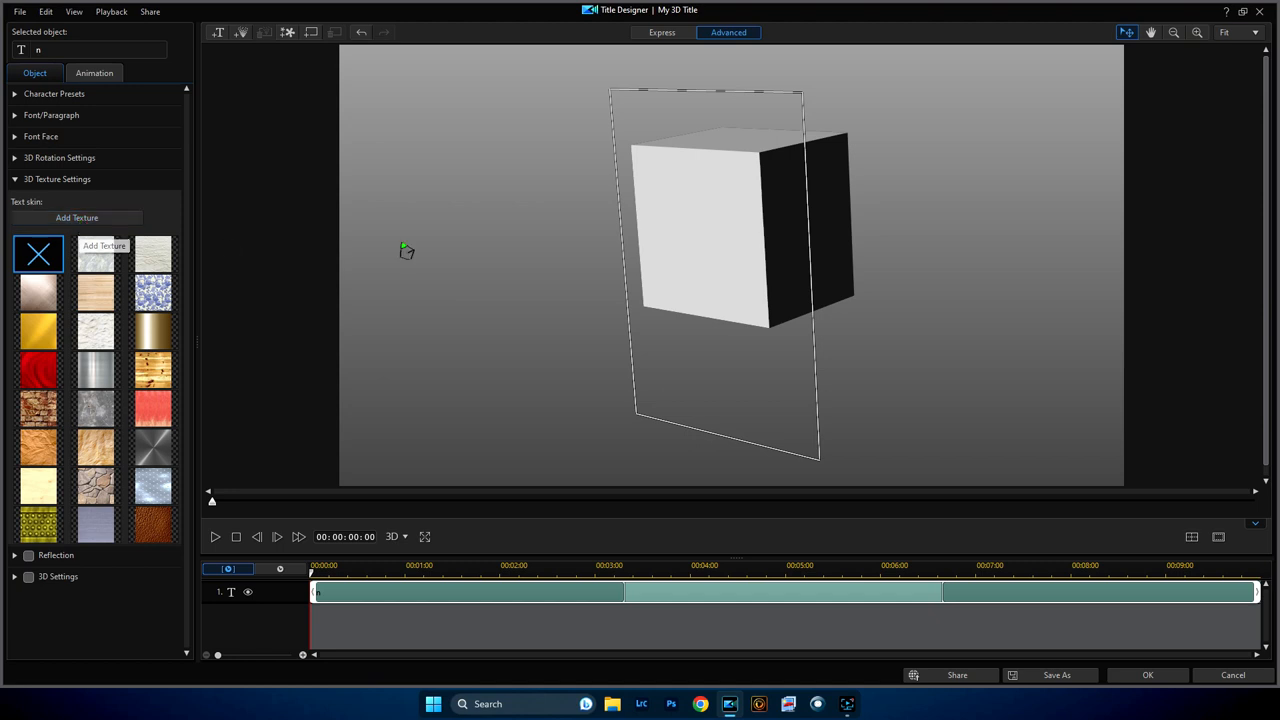
pyautogui.moveTo(760, 264)
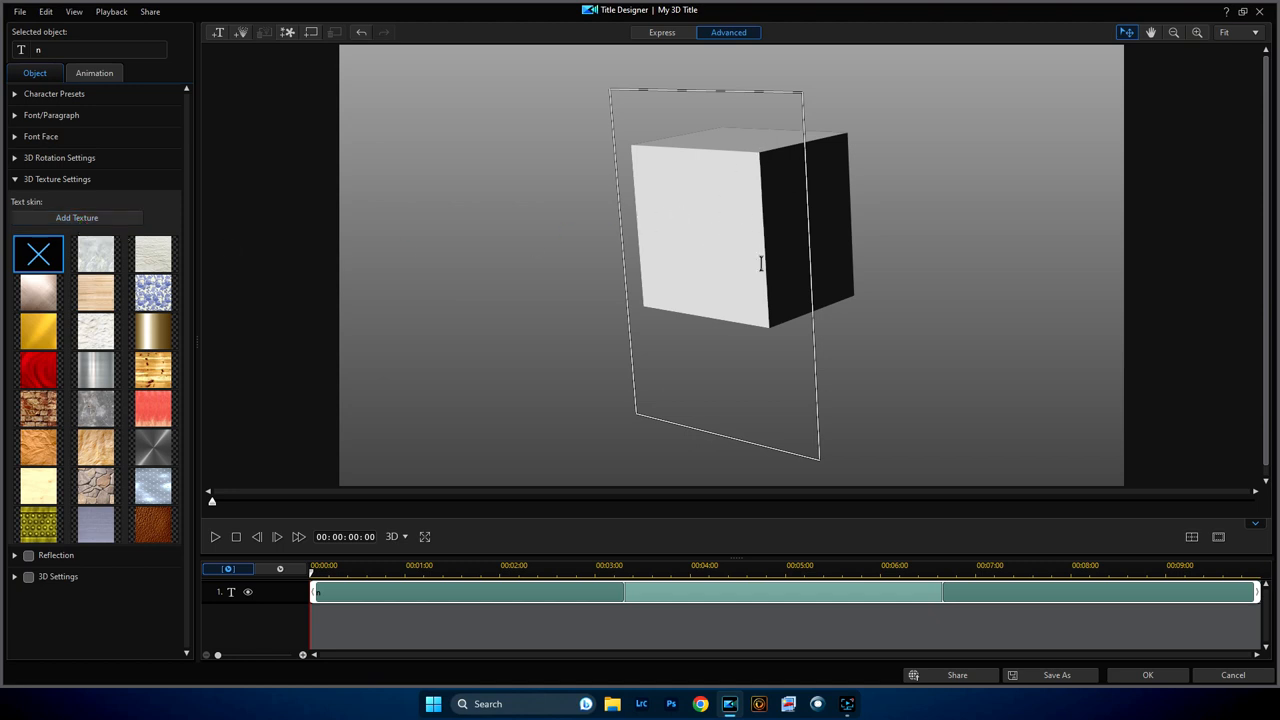
pyautogui.moveTo(392, 348)
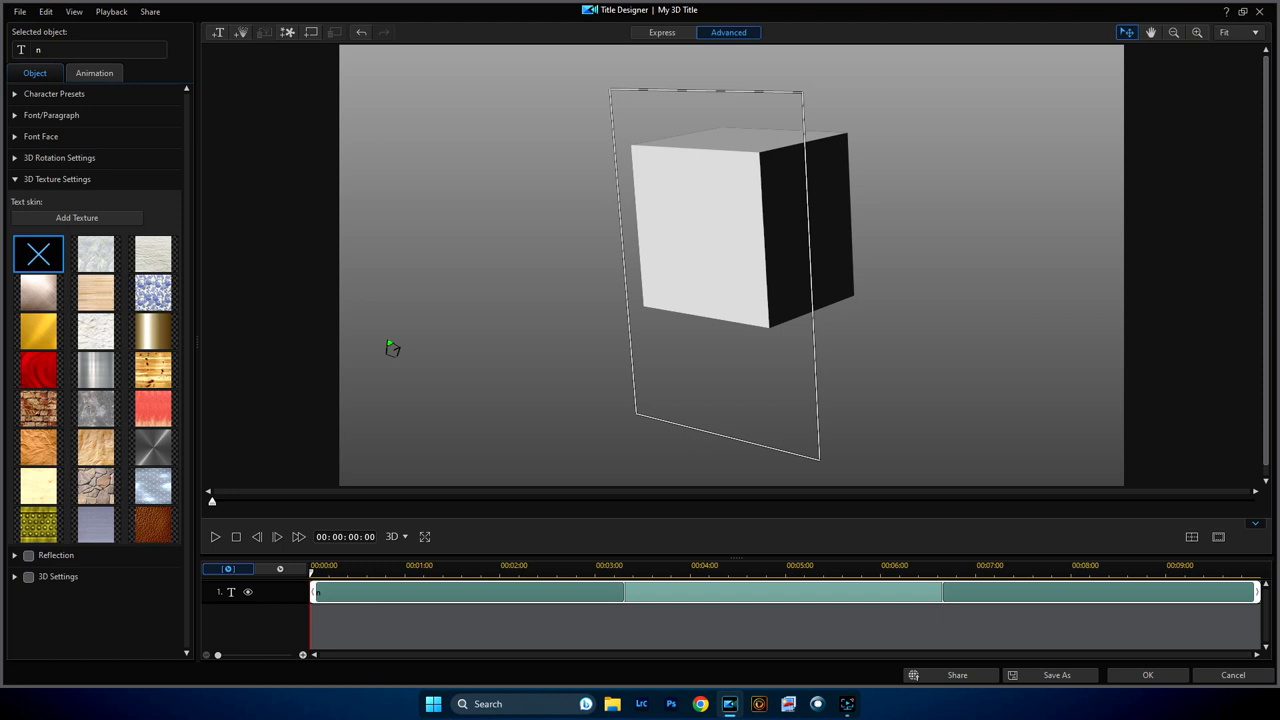
pyautogui.moveTo(416, 360)
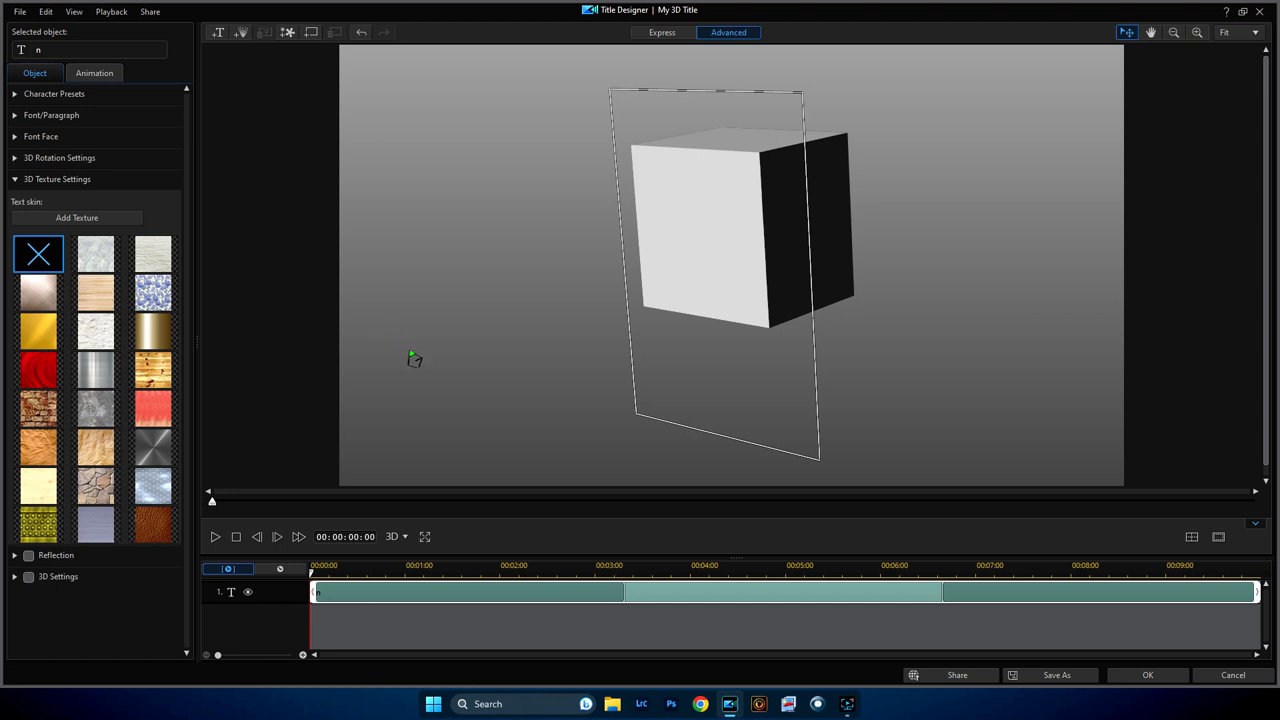
pyautogui.moveTo(284, 352)
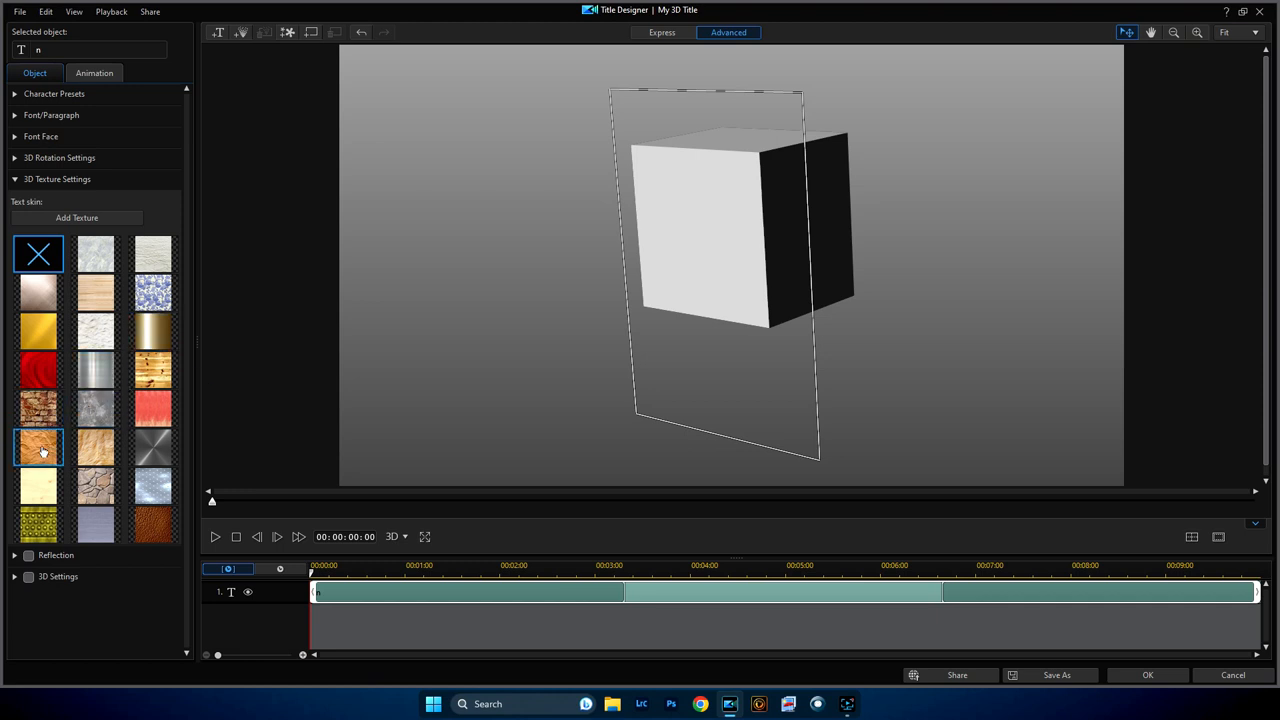
pyautogui.click(38, 448)
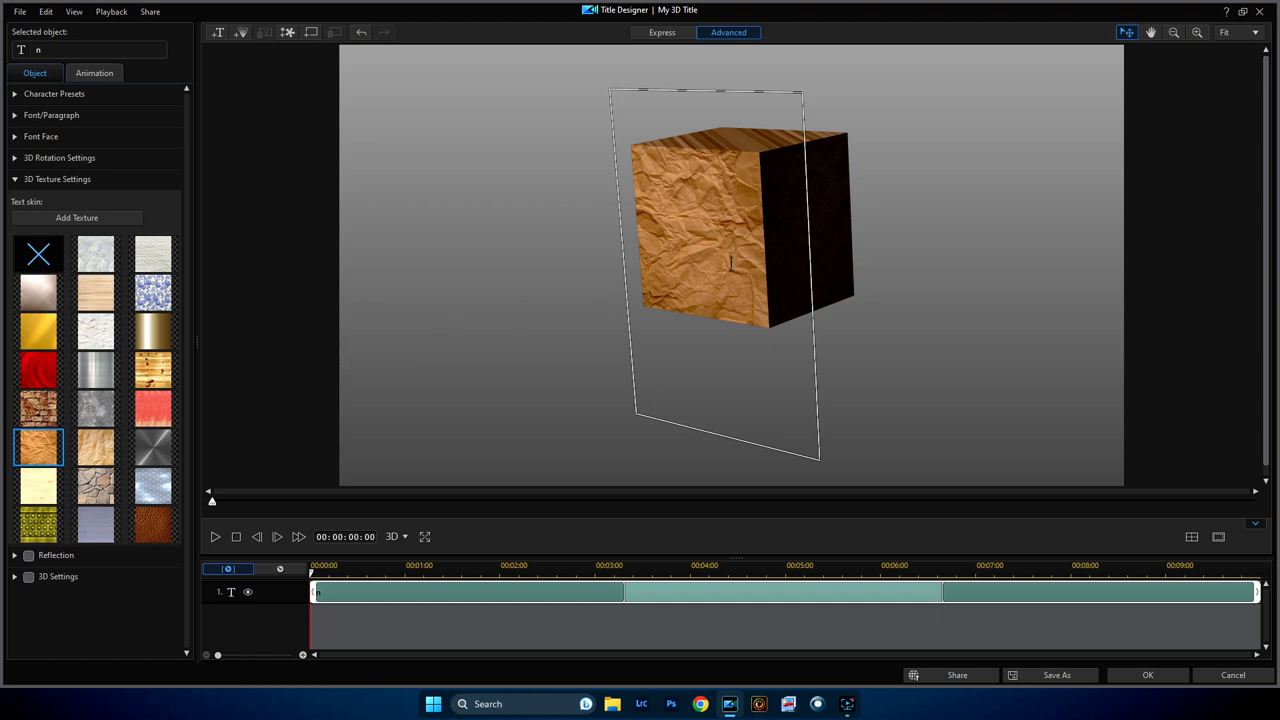
pyautogui.click(38, 292)
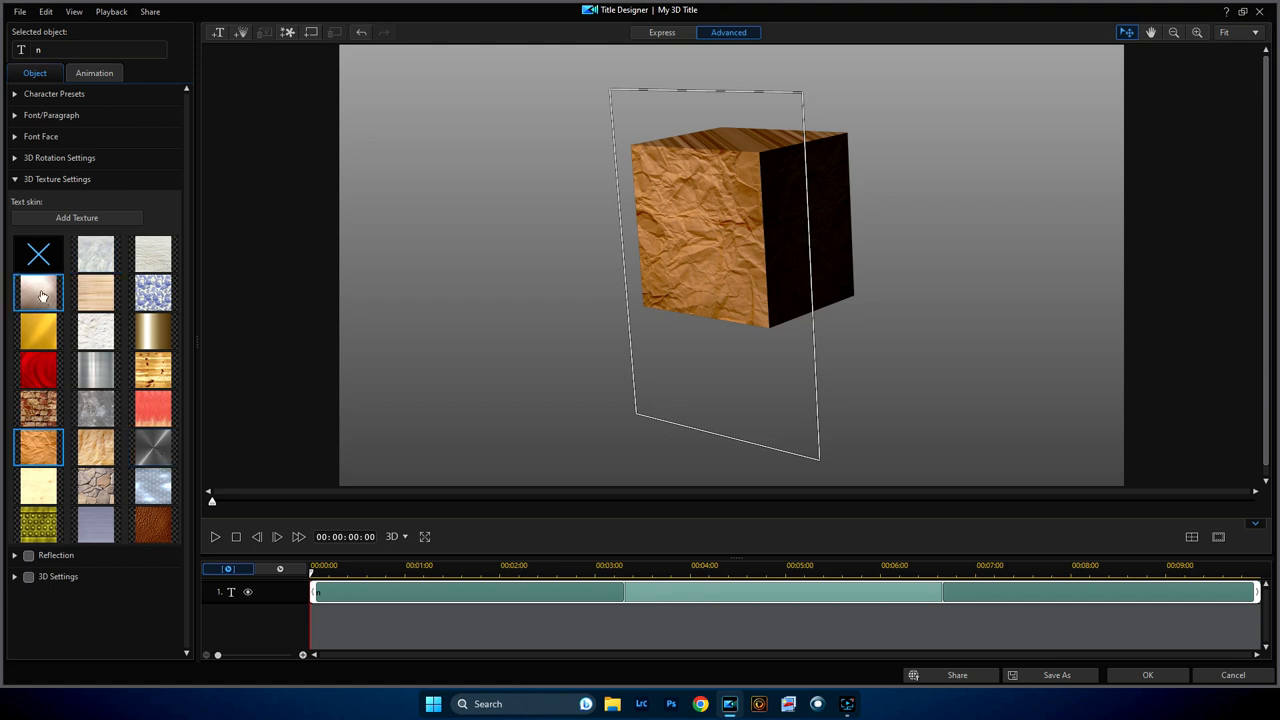
pyautogui.click(56, 180)
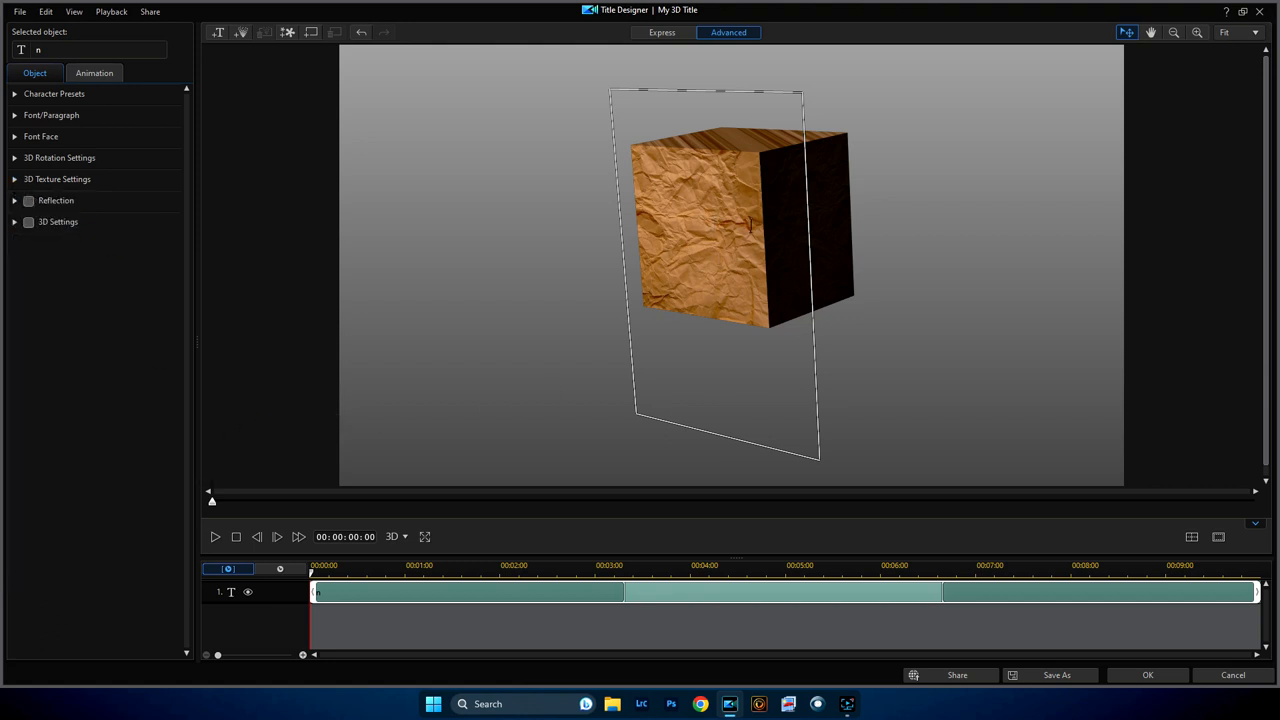
pyautogui.moveTo(290, 180)
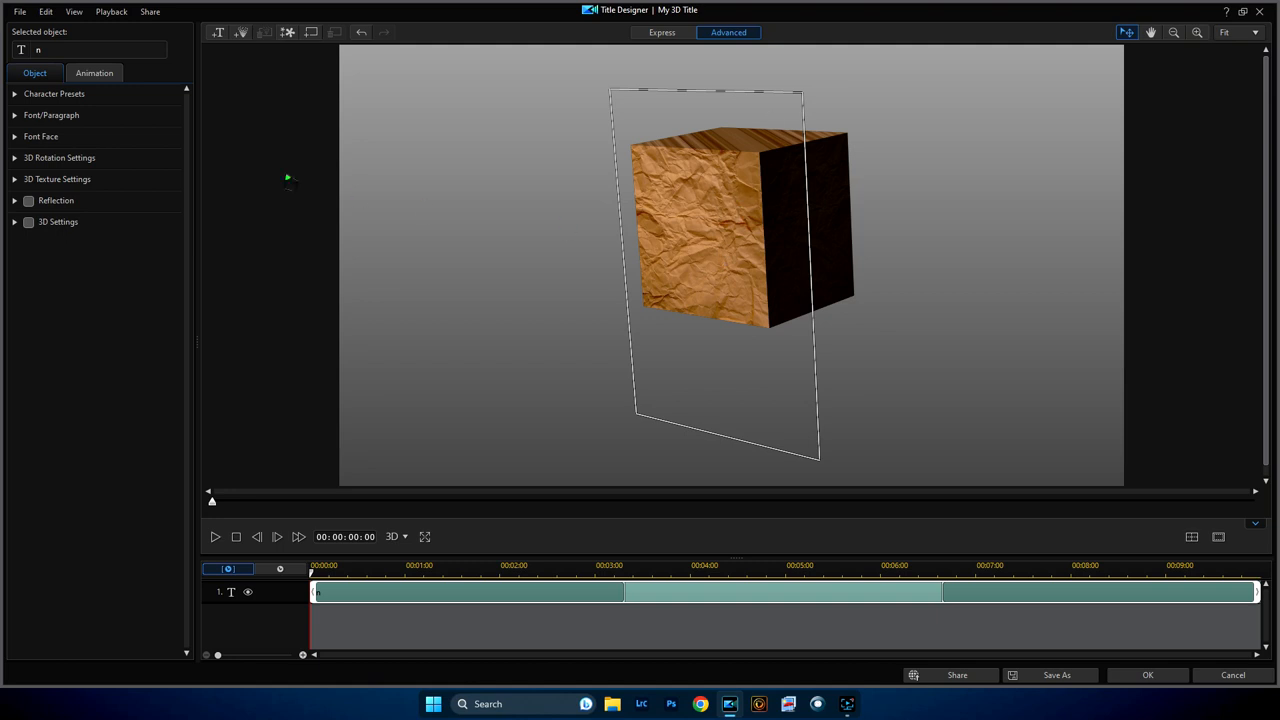
# Step: Show the In Animation effects in the Animation tab
pyautogui.click(94, 72)
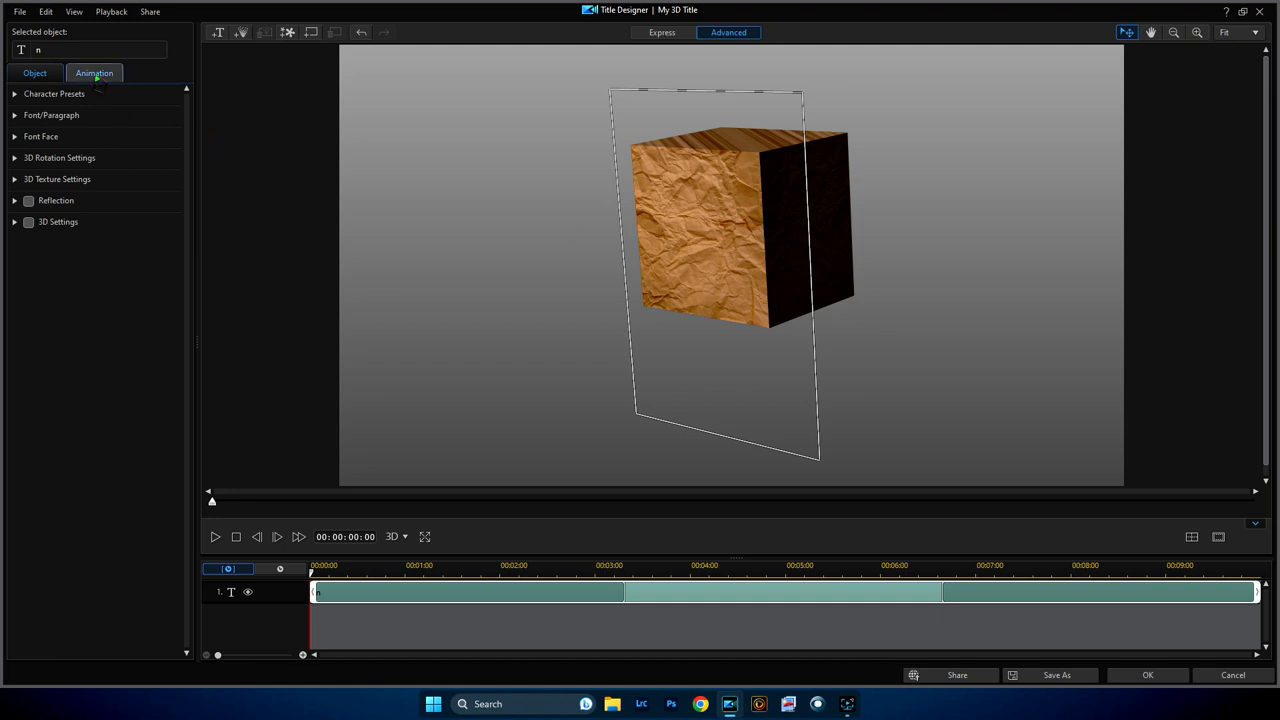
pyautogui.click(94, 72)
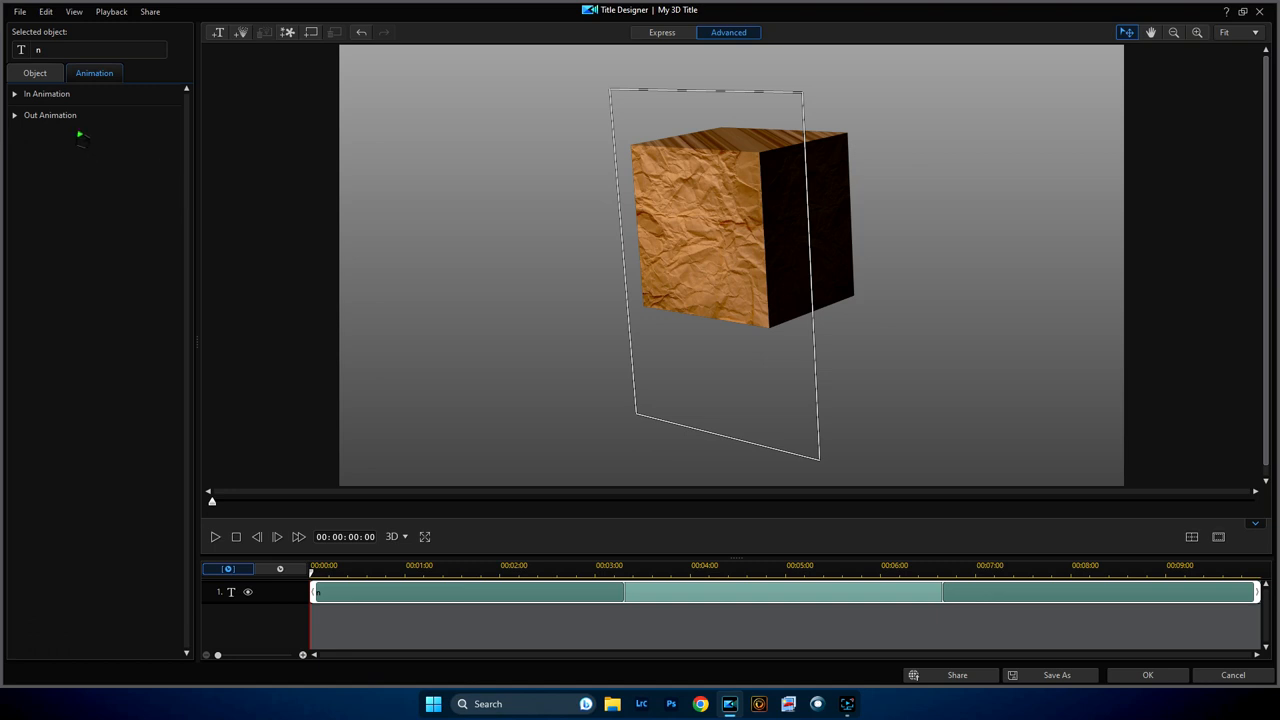
pyautogui.click(48, 94)
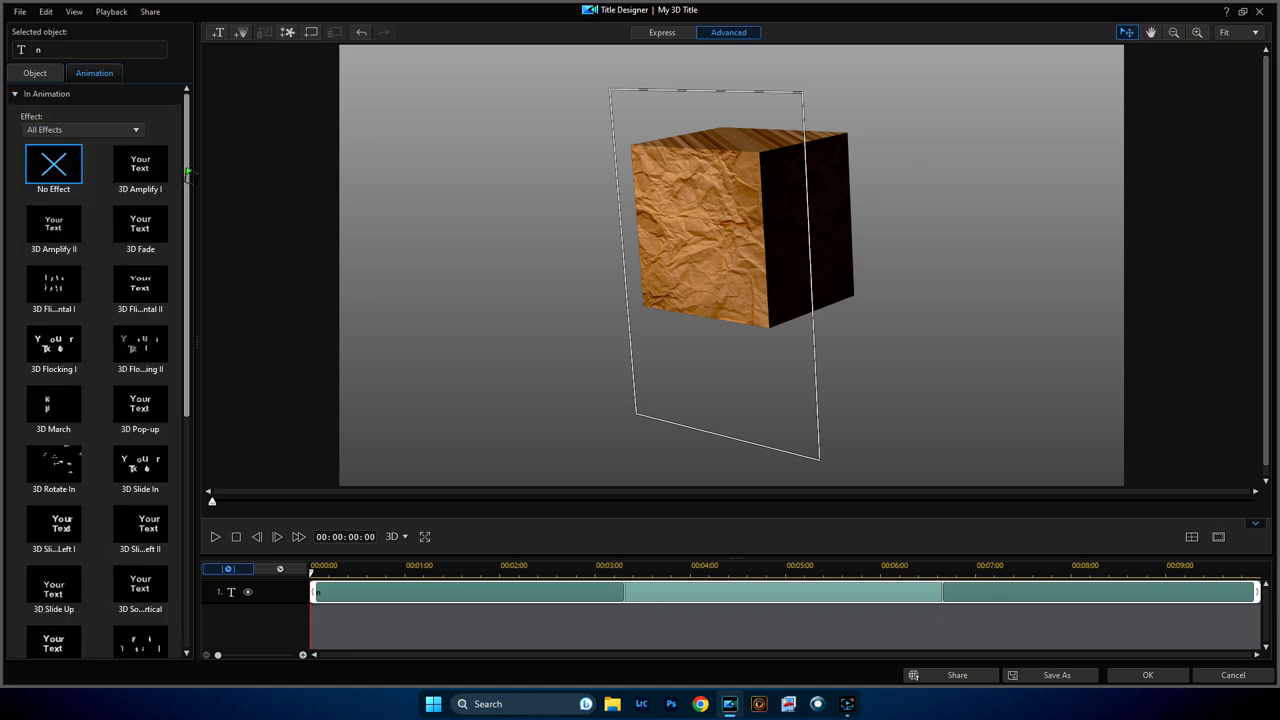
pyautogui.scroll(-3)
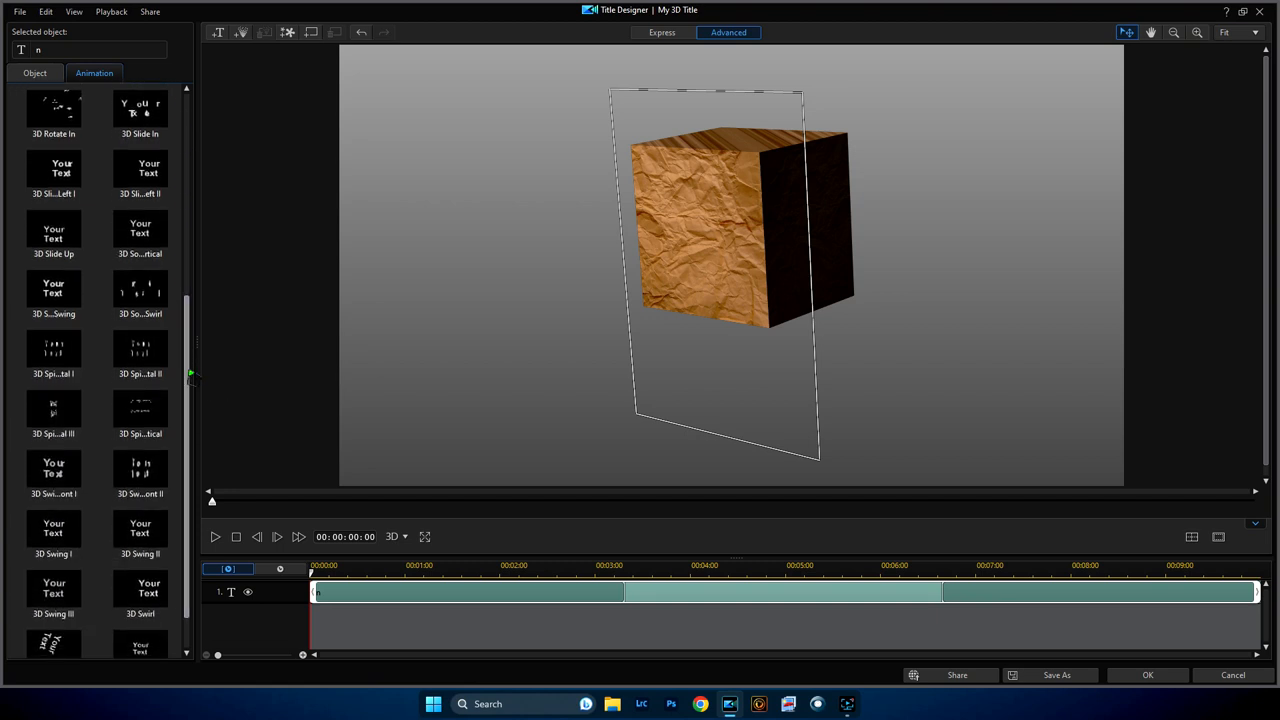
pyautogui.moveTo(140, 350)
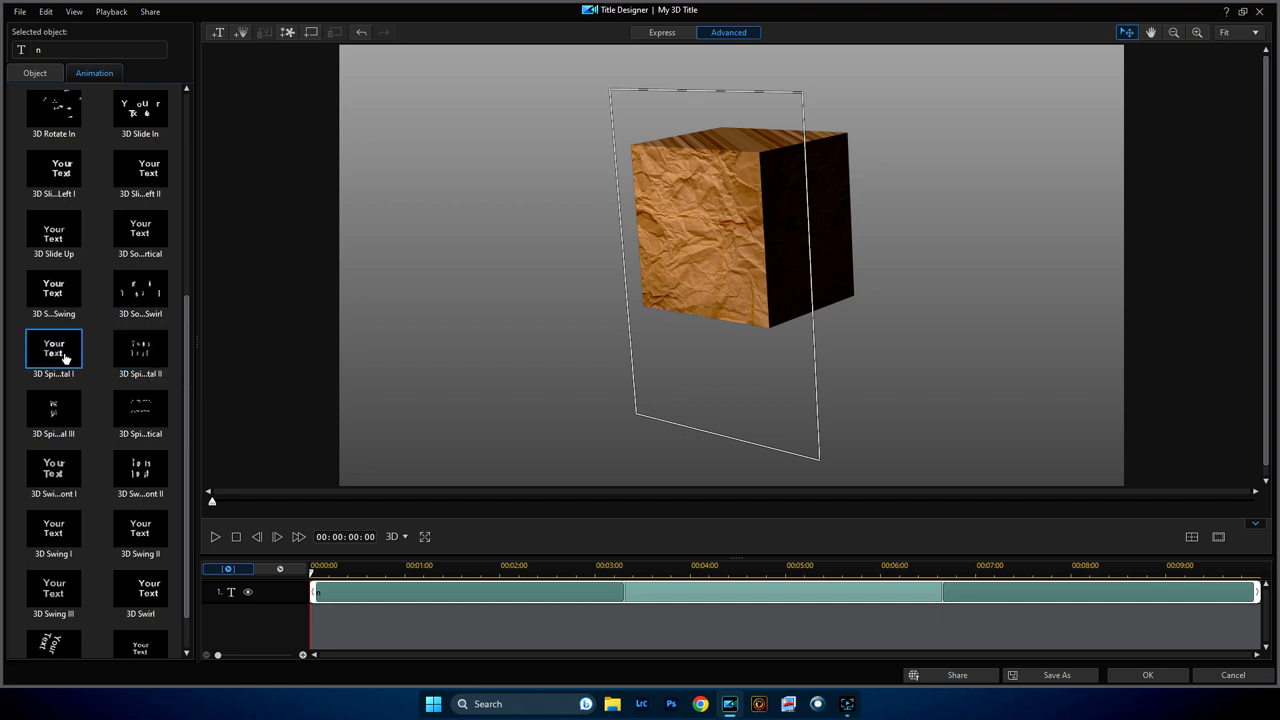
# Step: Preview several 3D spin entrances and apply 3D Spin Horizontal
pyautogui.click(52, 352)
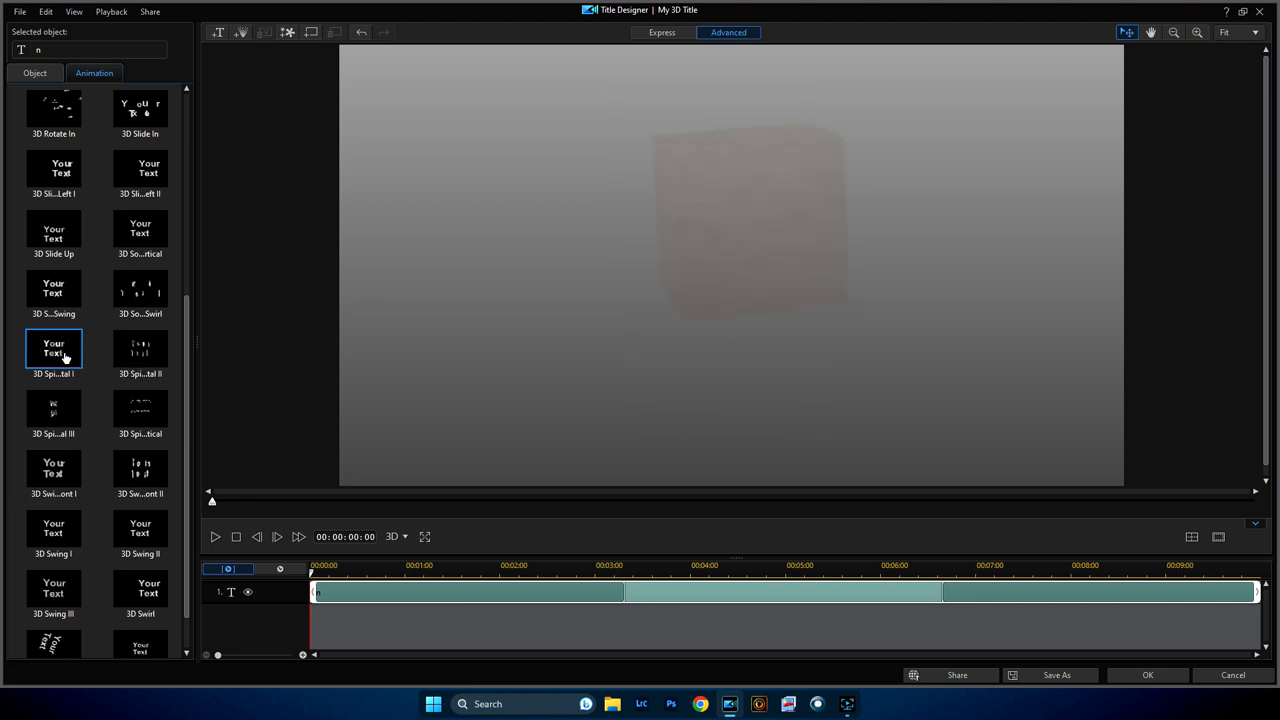
pyautogui.click(140, 350)
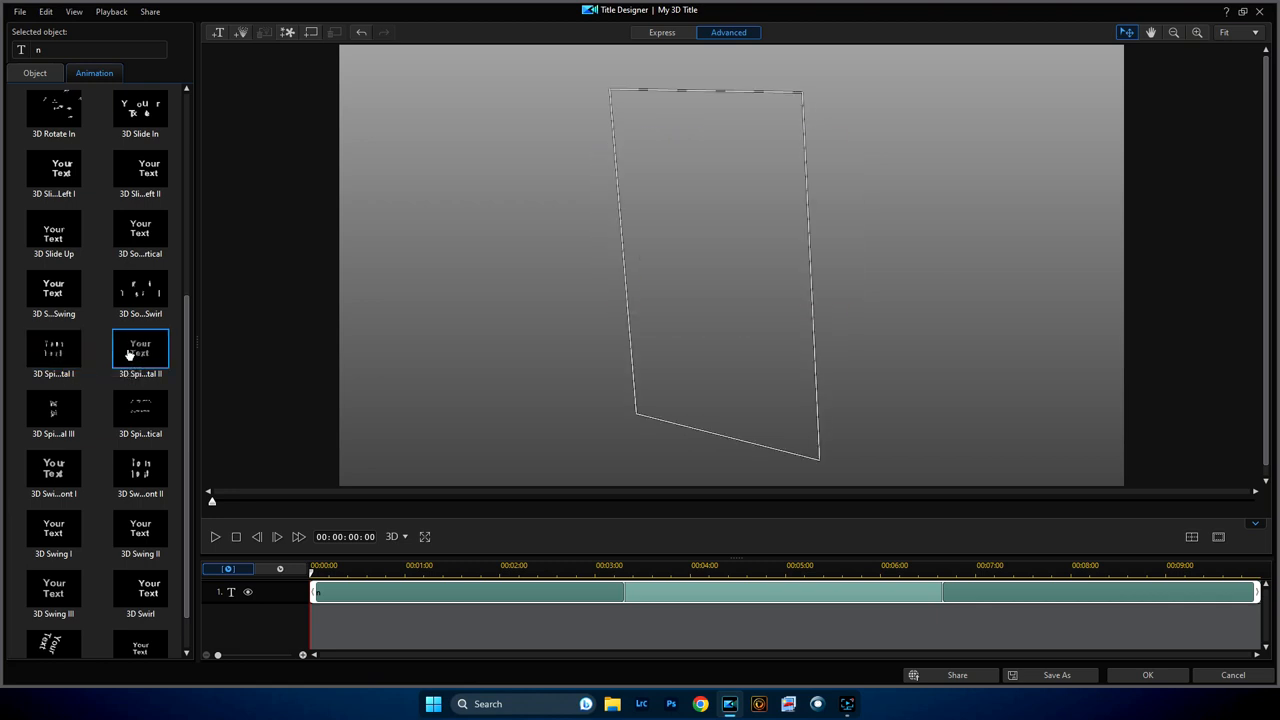
pyautogui.click(52, 410)
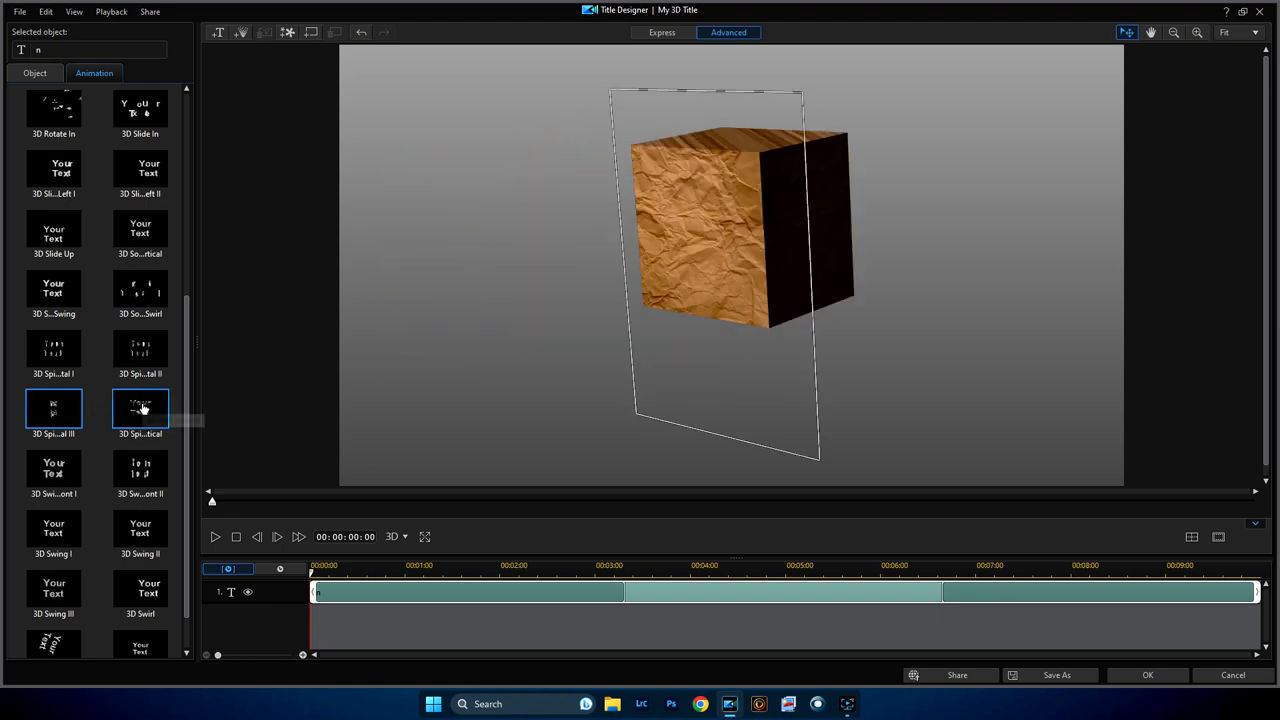
pyautogui.click(140, 410)
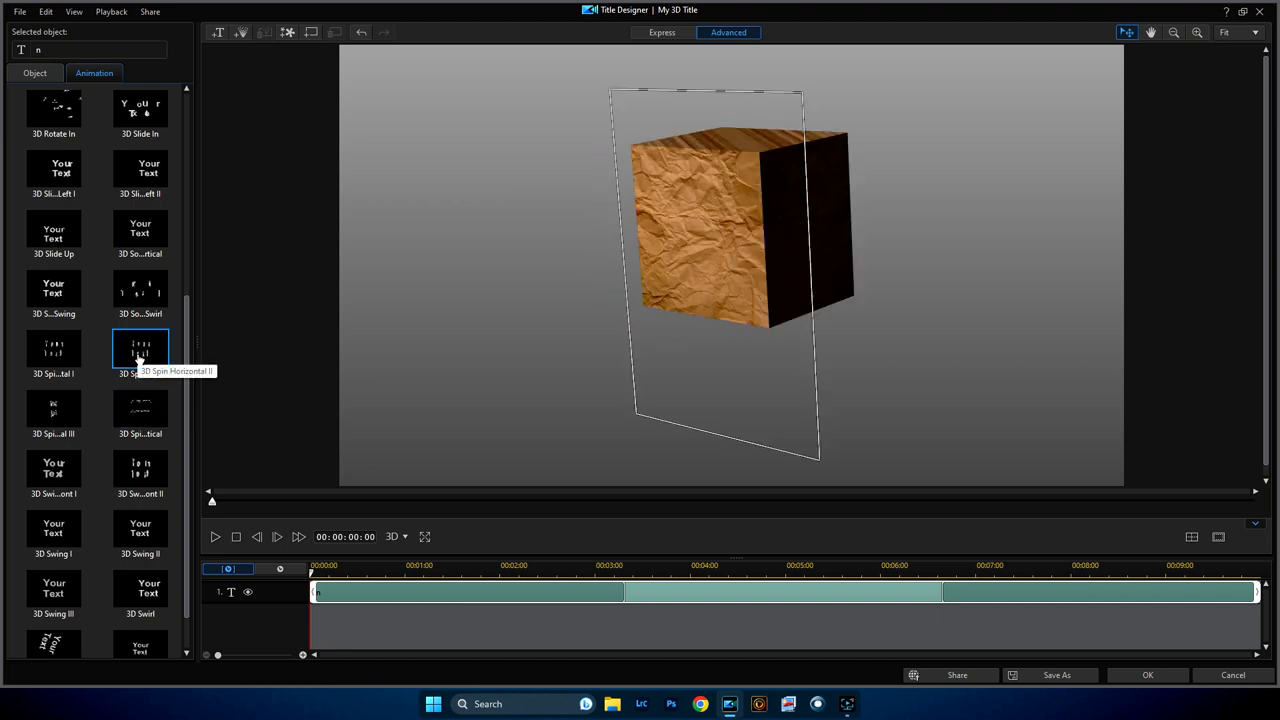
pyautogui.click(52, 350)
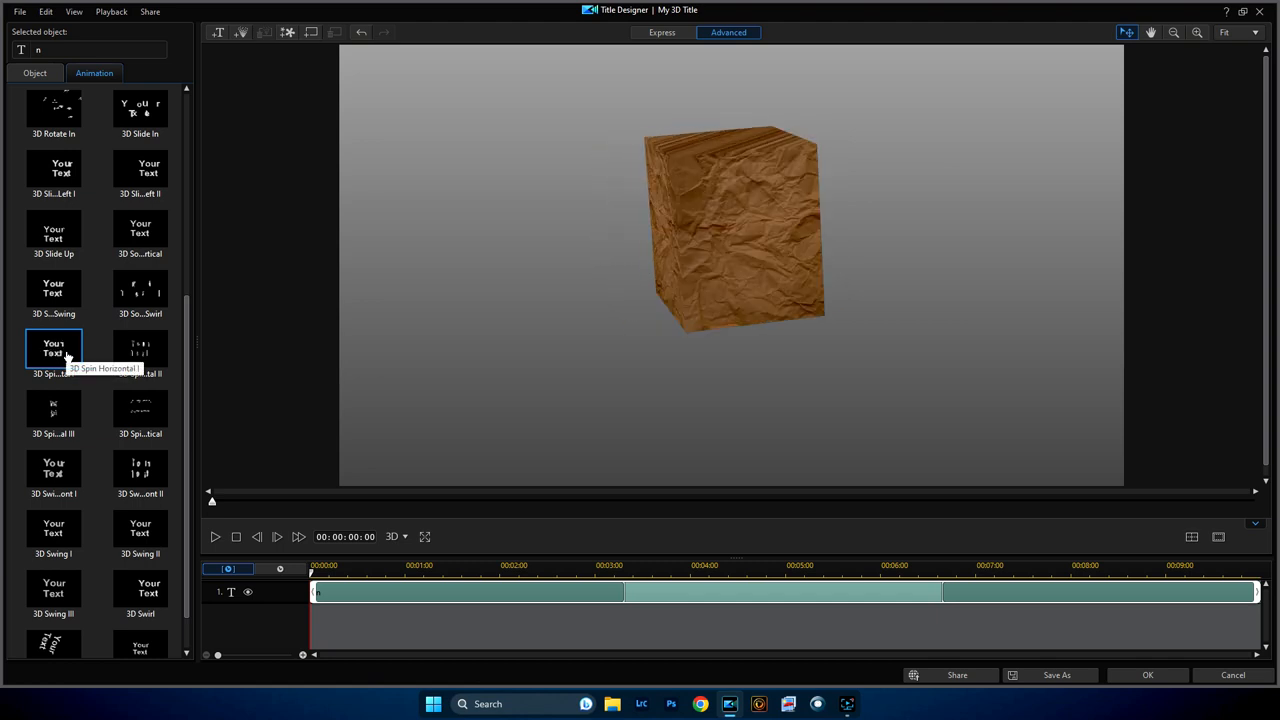
pyautogui.click(52, 350)
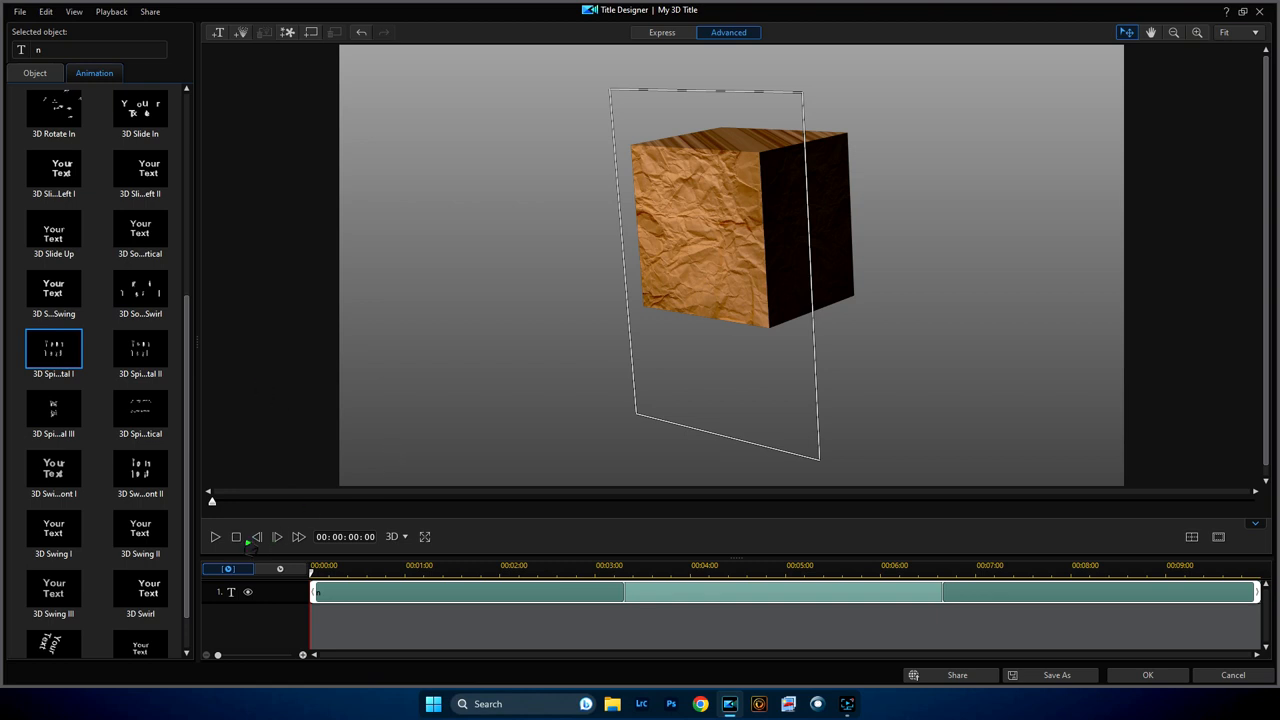
# Step: Stretch the spin entrance to the clip's end on the title timeline and play it back
pyautogui.click(214, 536)
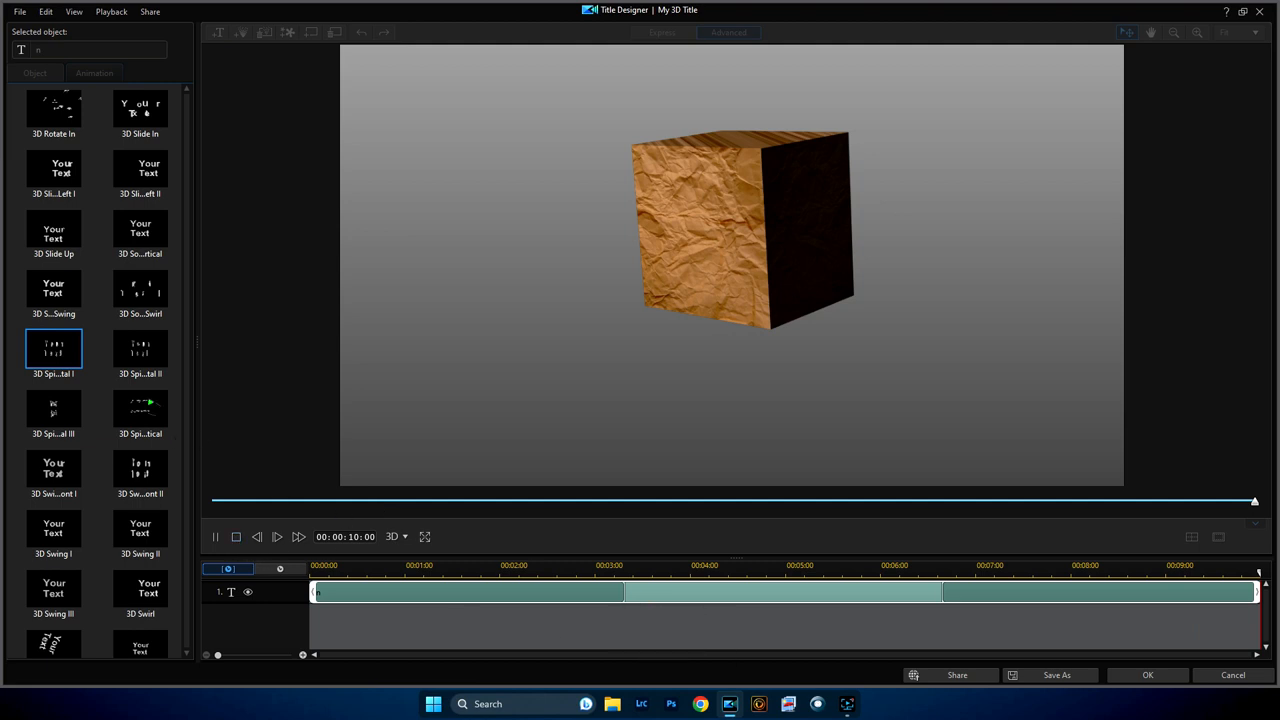
pyautogui.moveTo(970, 616)
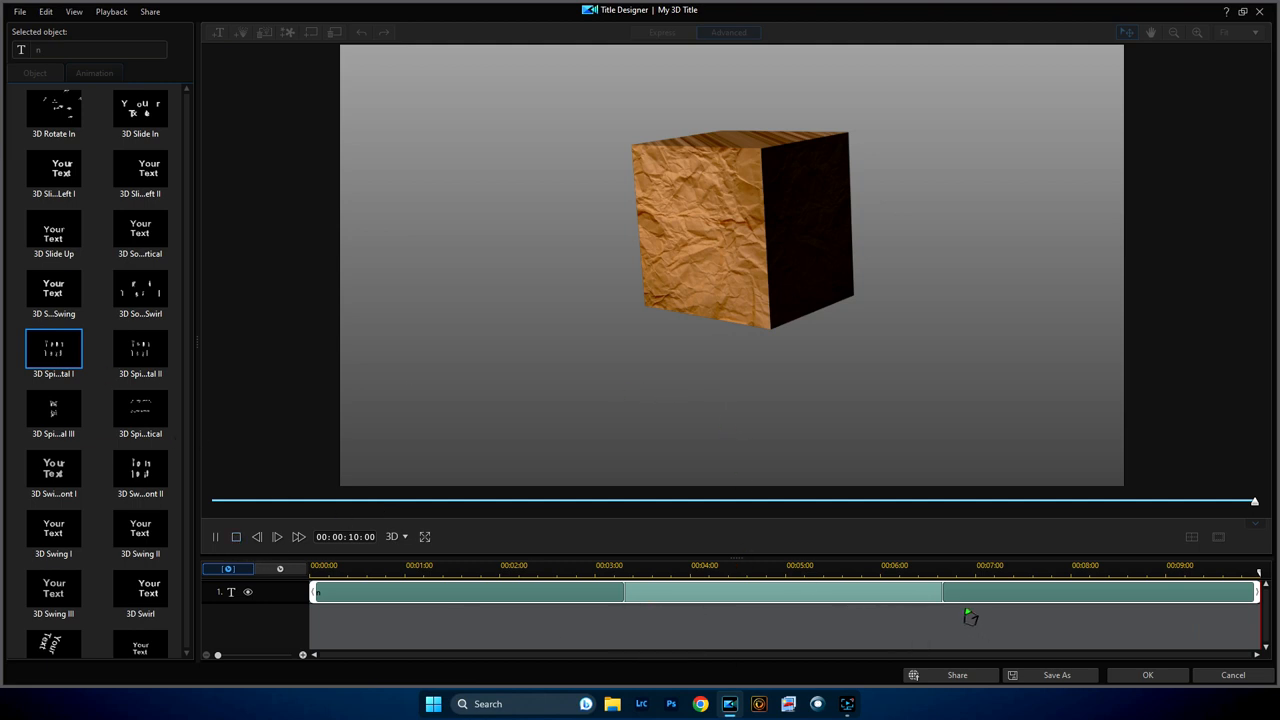
pyautogui.moveTo(952, 600)
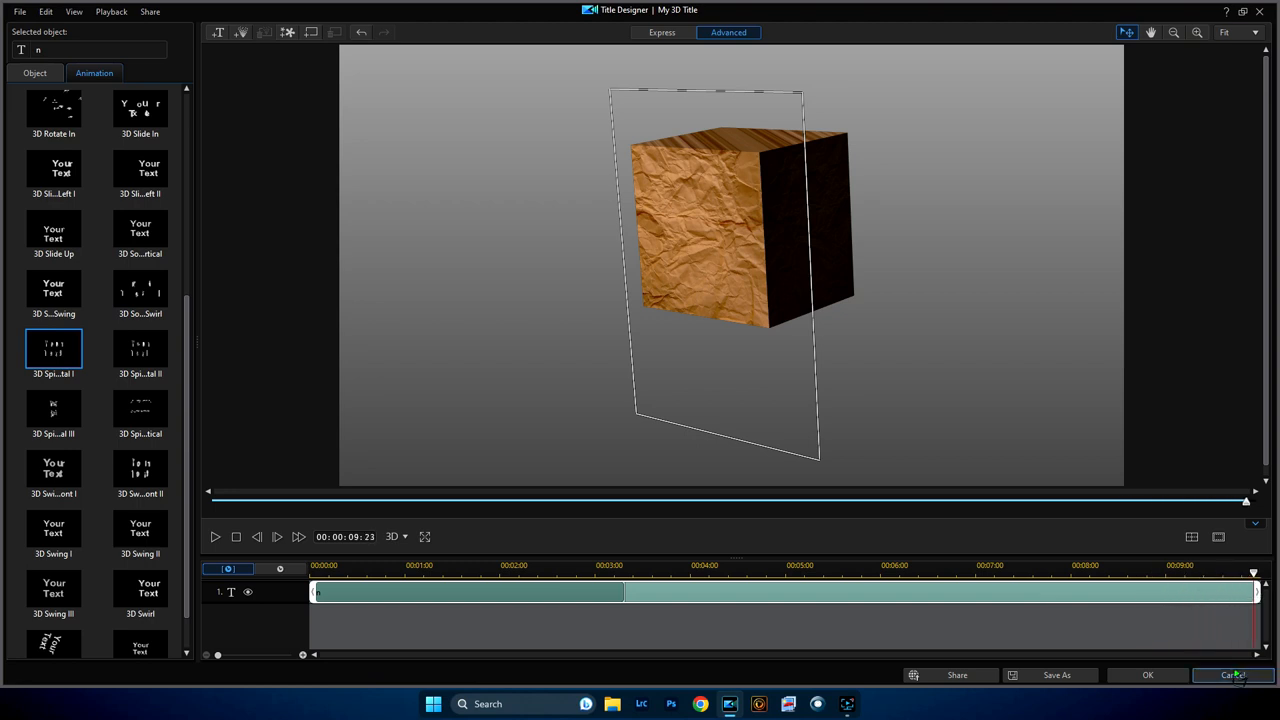
pyautogui.moveTo(624, 592)
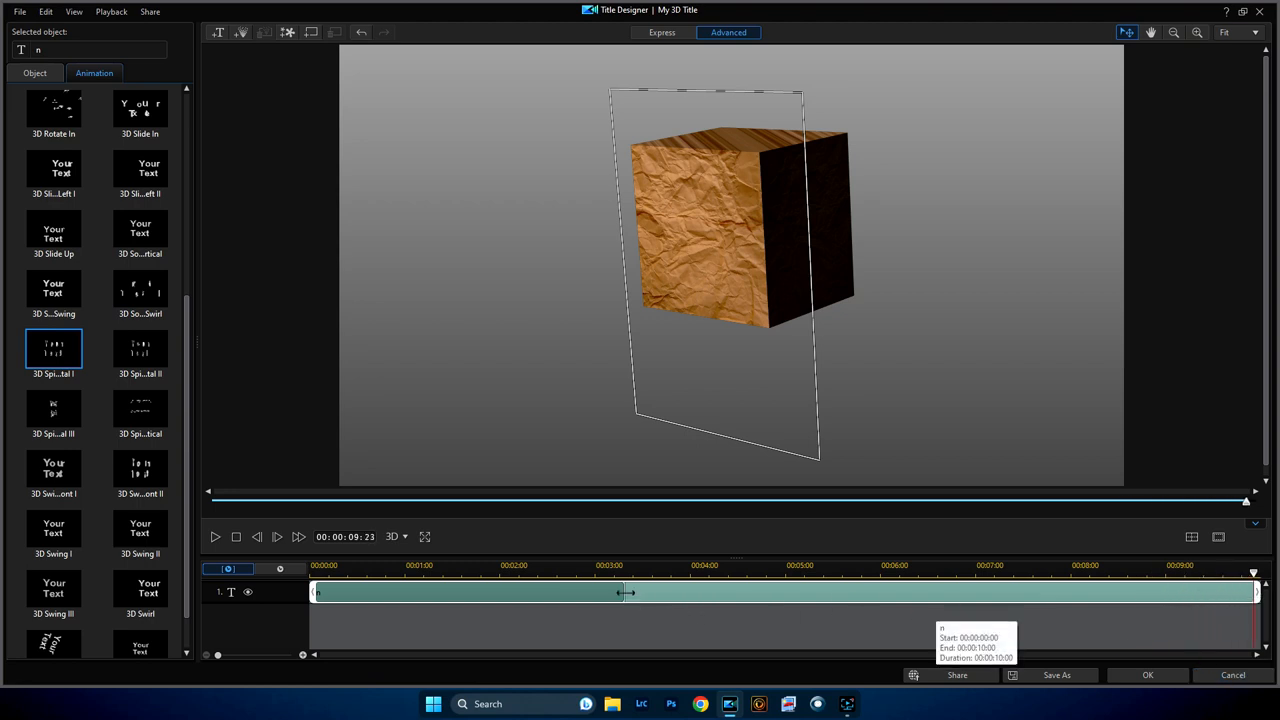
pyautogui.moveTo(628, 592); pyautogui.dragTo(956, 592)
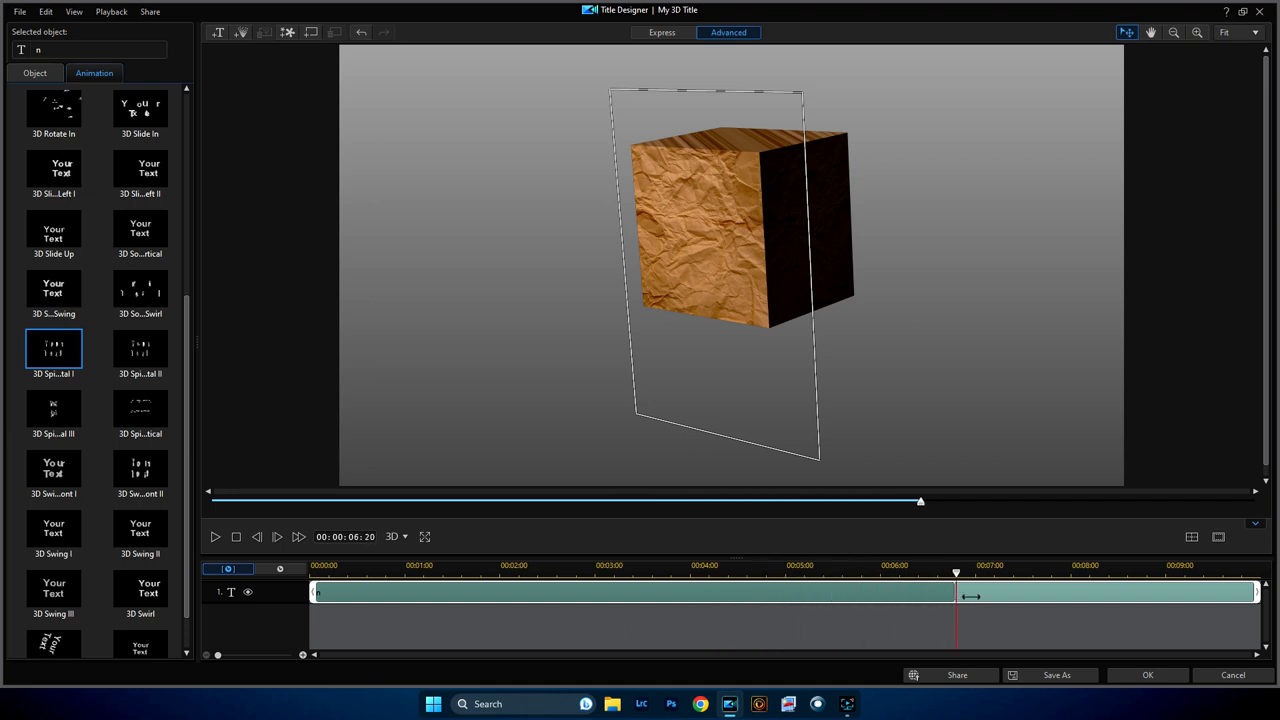
pyautogui.moveTo(970, 596); pyautogui.dragTo(1250, 596)
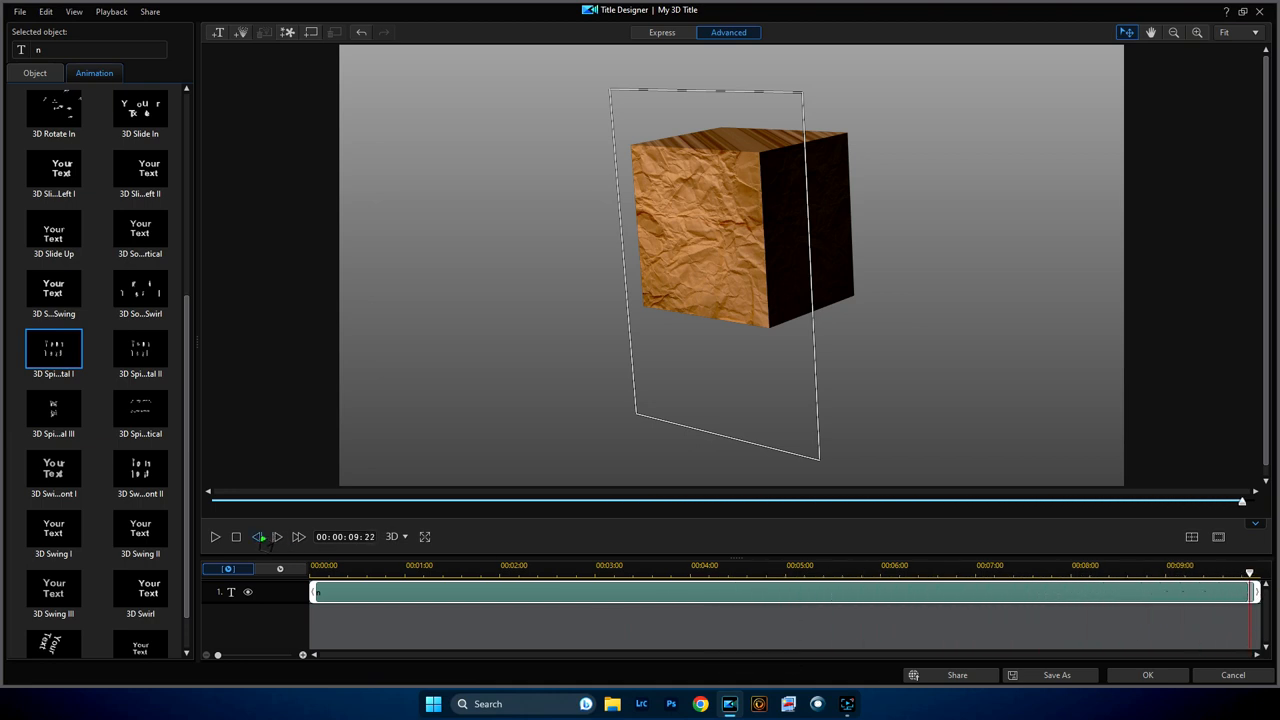
pyautogui.click(214, 536)
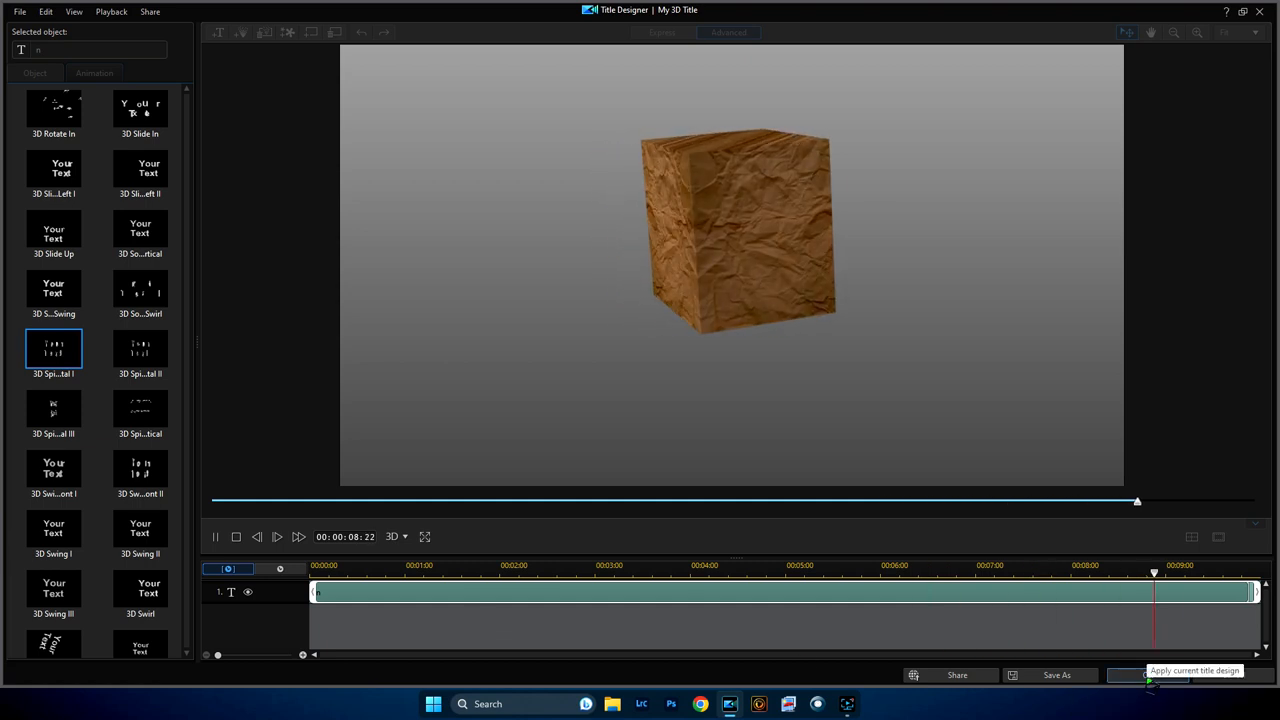
# Step: Confirm the cube title in the Title Designer and preview it playing on the main timeline
pyautogui.click(1160, 676)
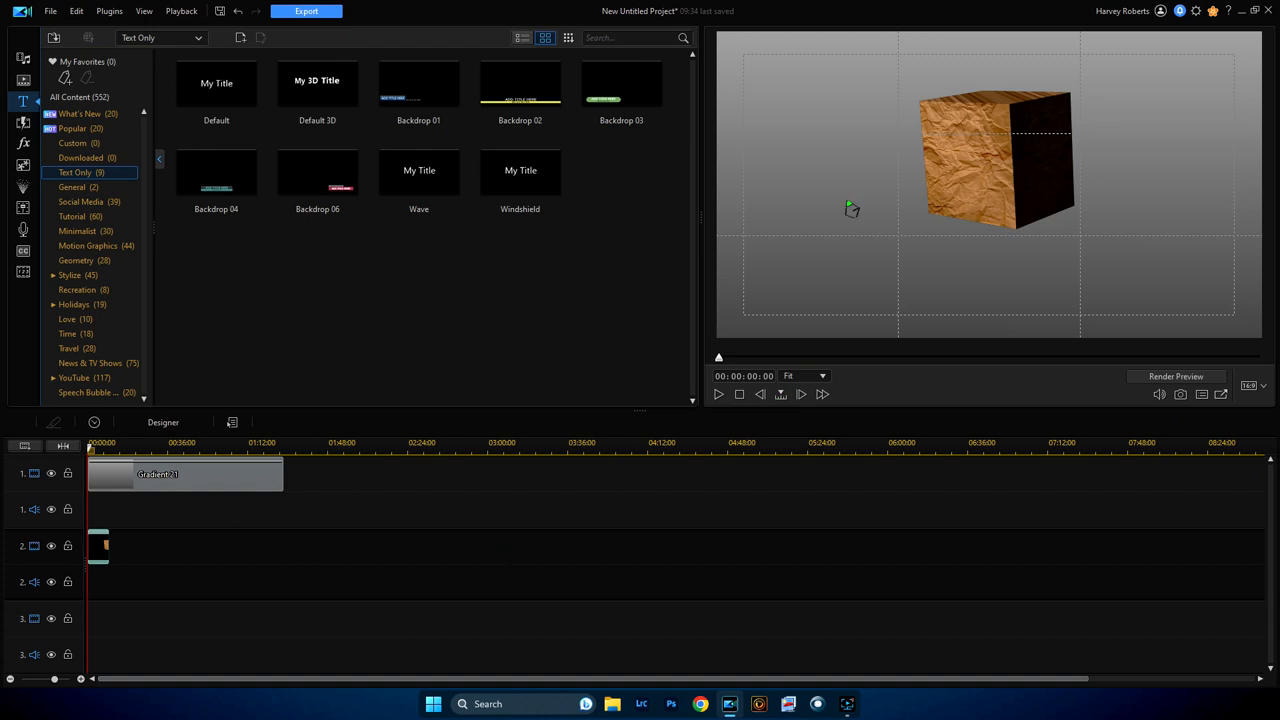
pyautogui.click(718, 392)
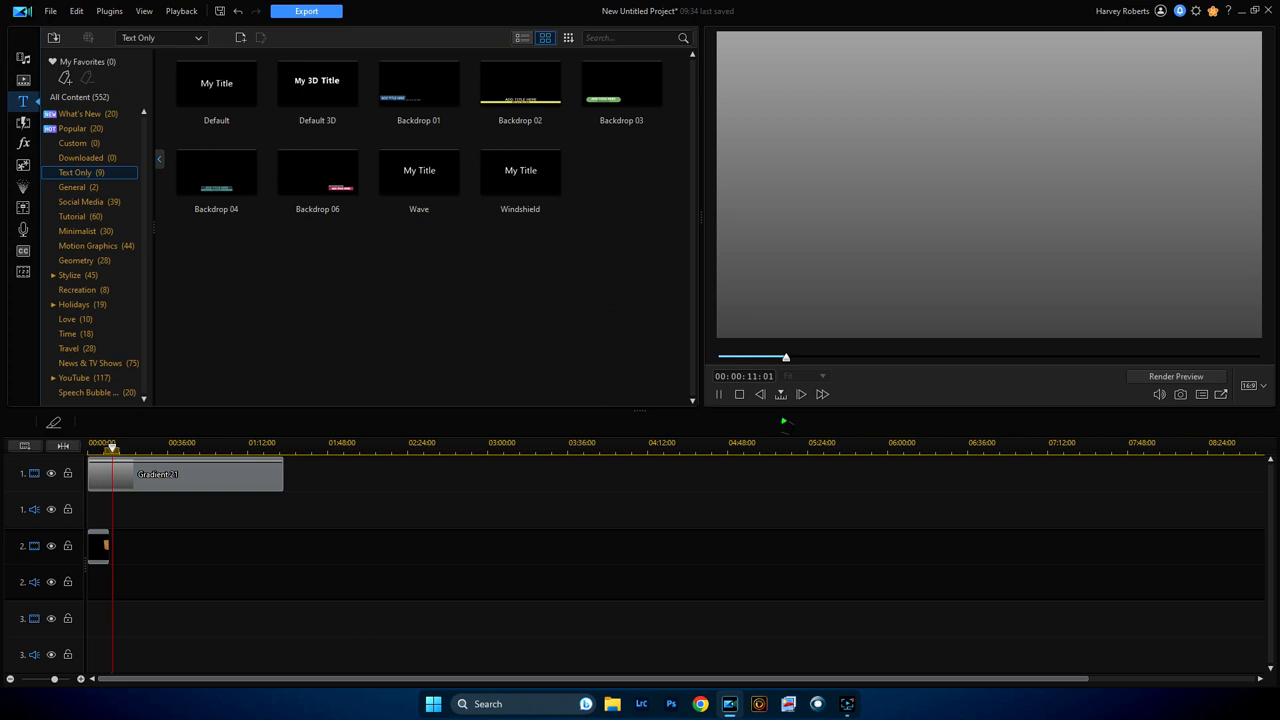
pyautogui.click(718, 392)
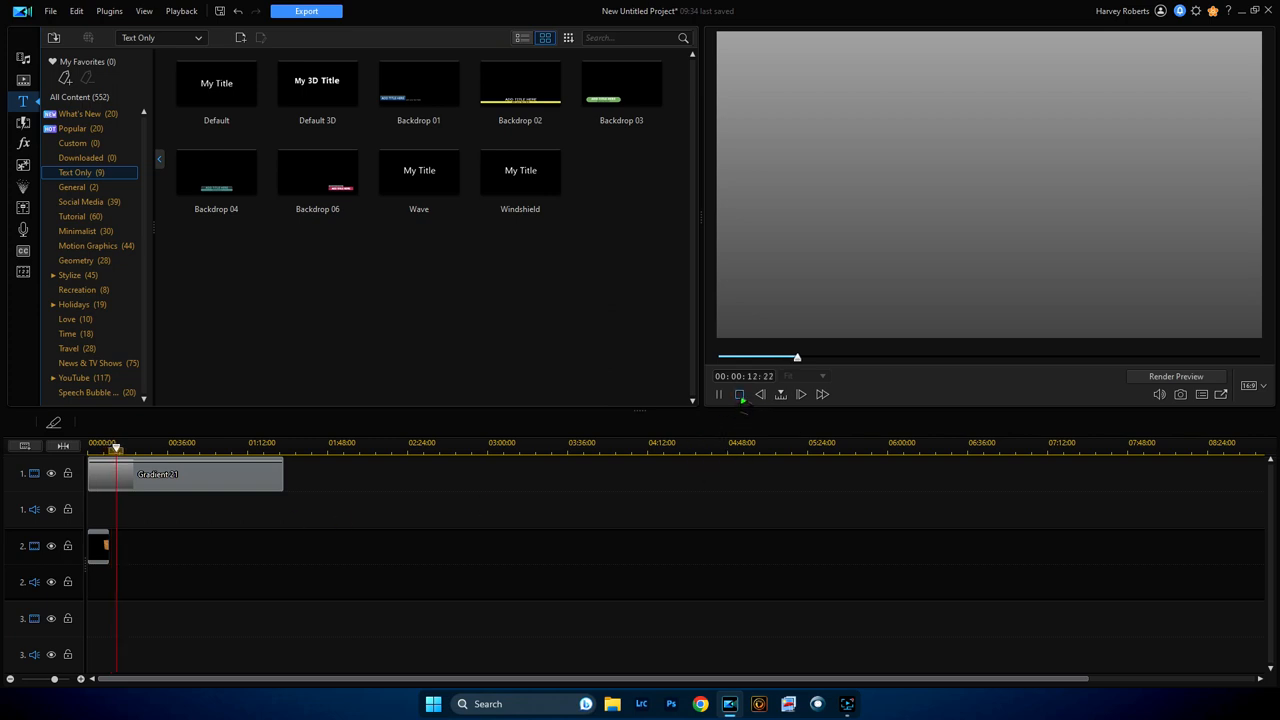
pyautogui.click(184, 474)
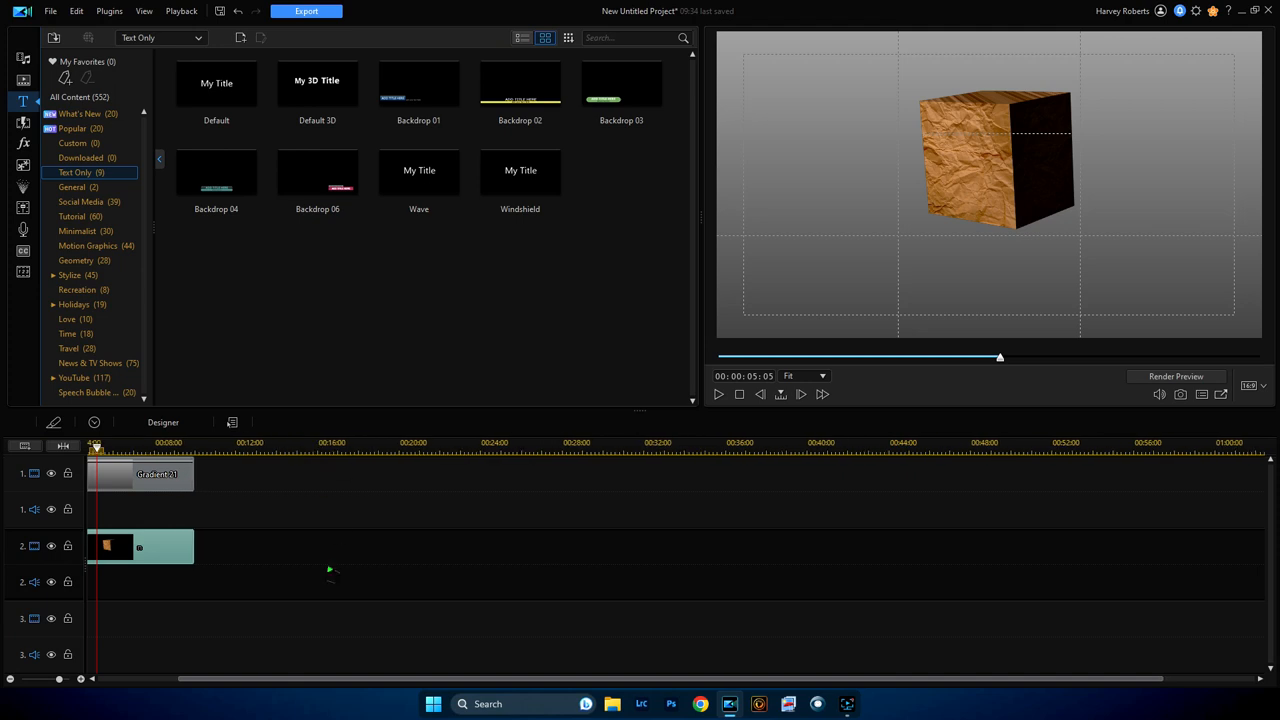
pyautogui.moveTo(148, 558)
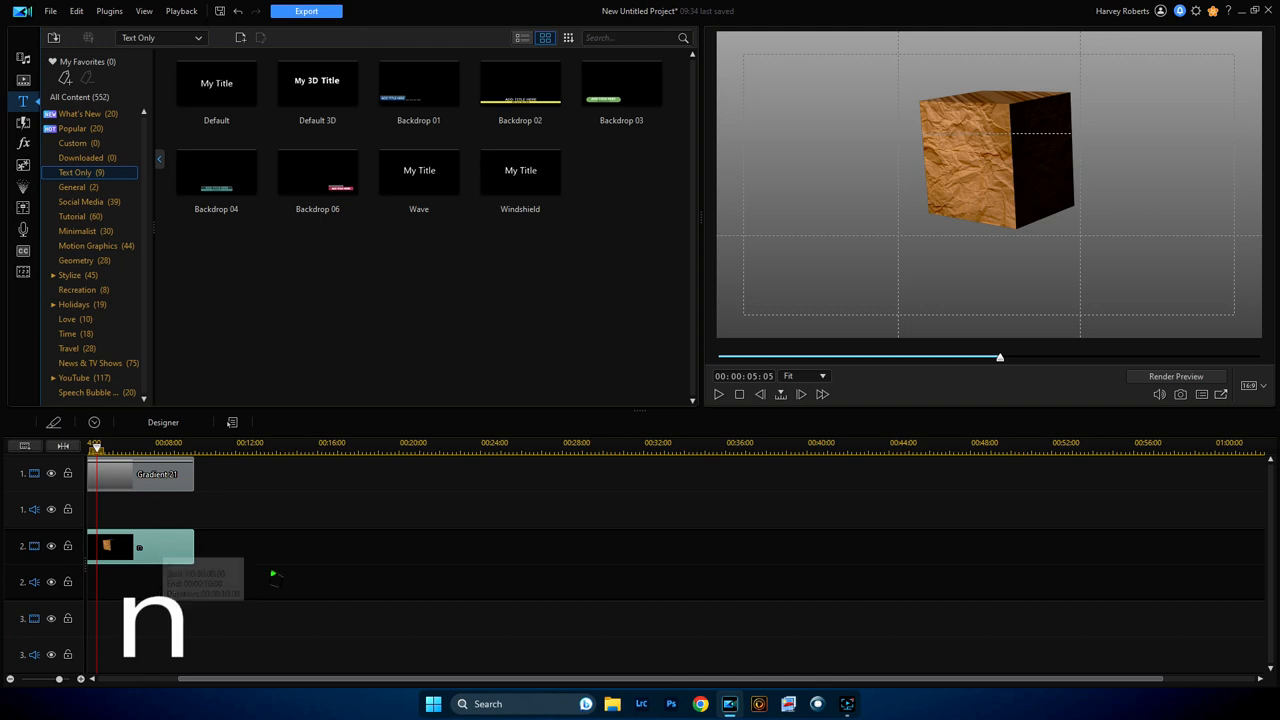
# Step: Replace the cube with a Wingdings 'N' skull-and-crossbones, confirm the title and preview it
pyautogui.click(162, 420)
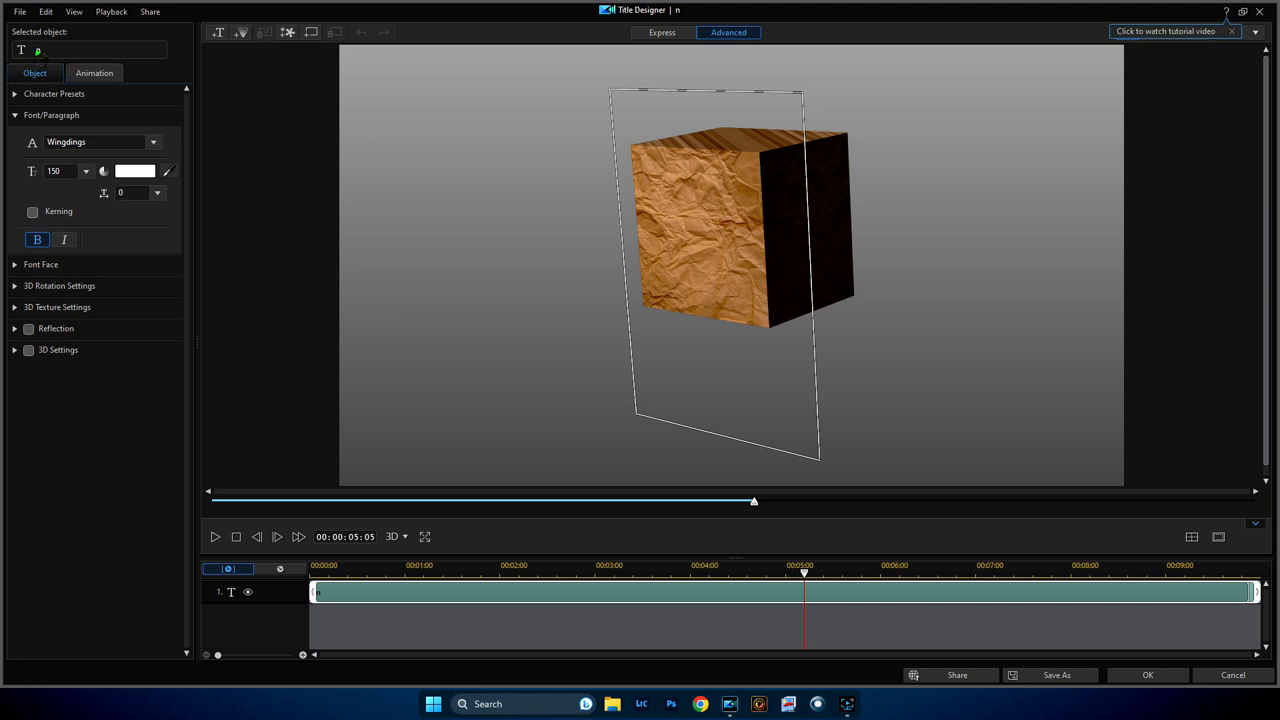
pyautogui.click(1232, 32)
pyautogui.write('N')
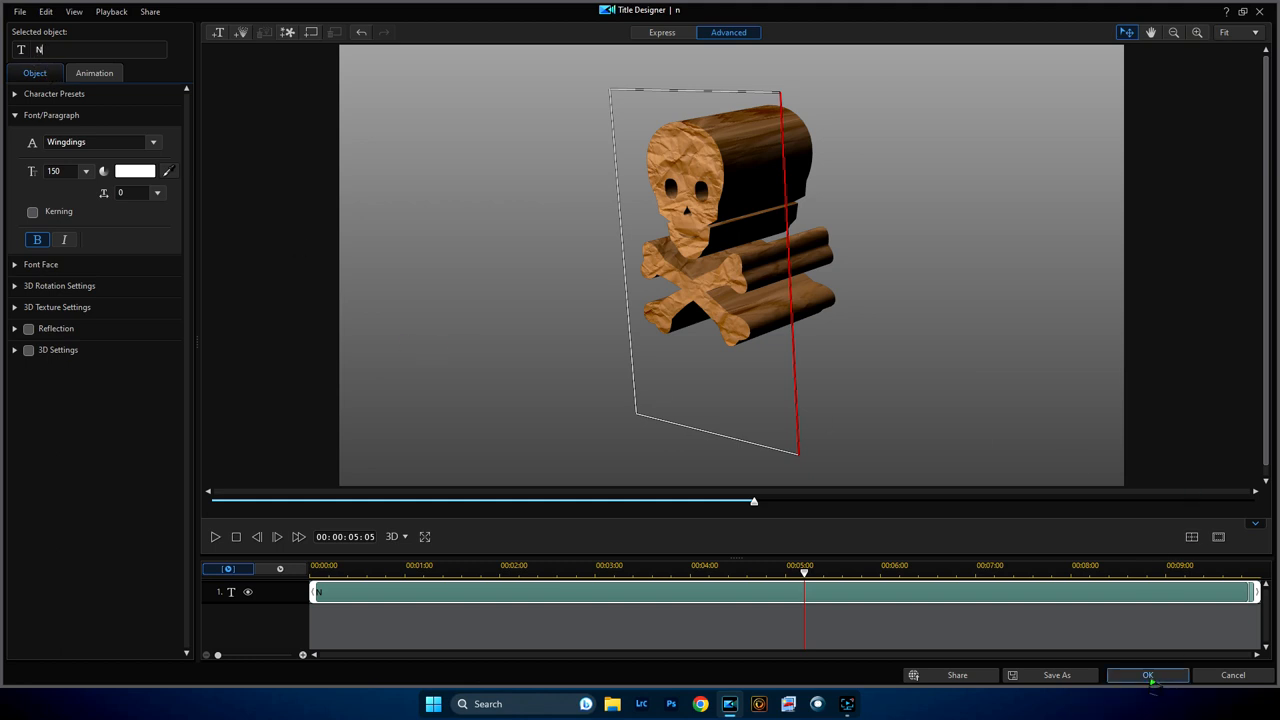
pyautogui.click(1148, 676)
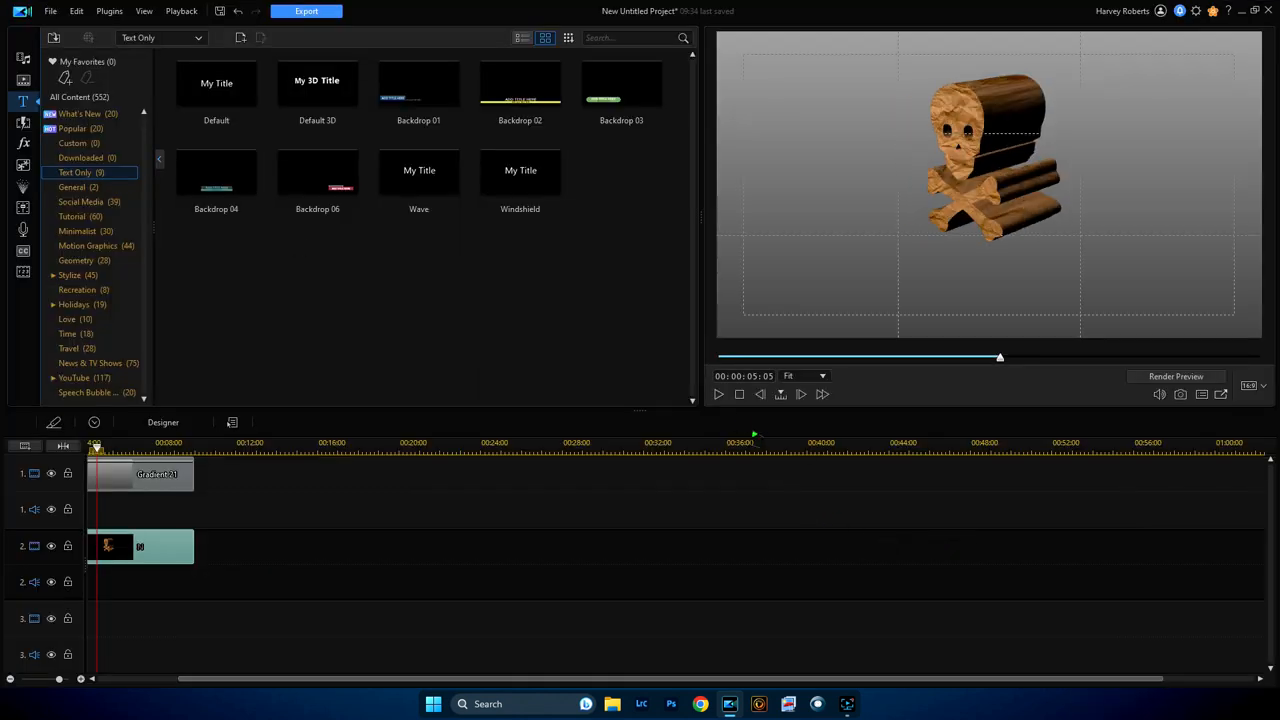
pyautogui.click(718, 392)
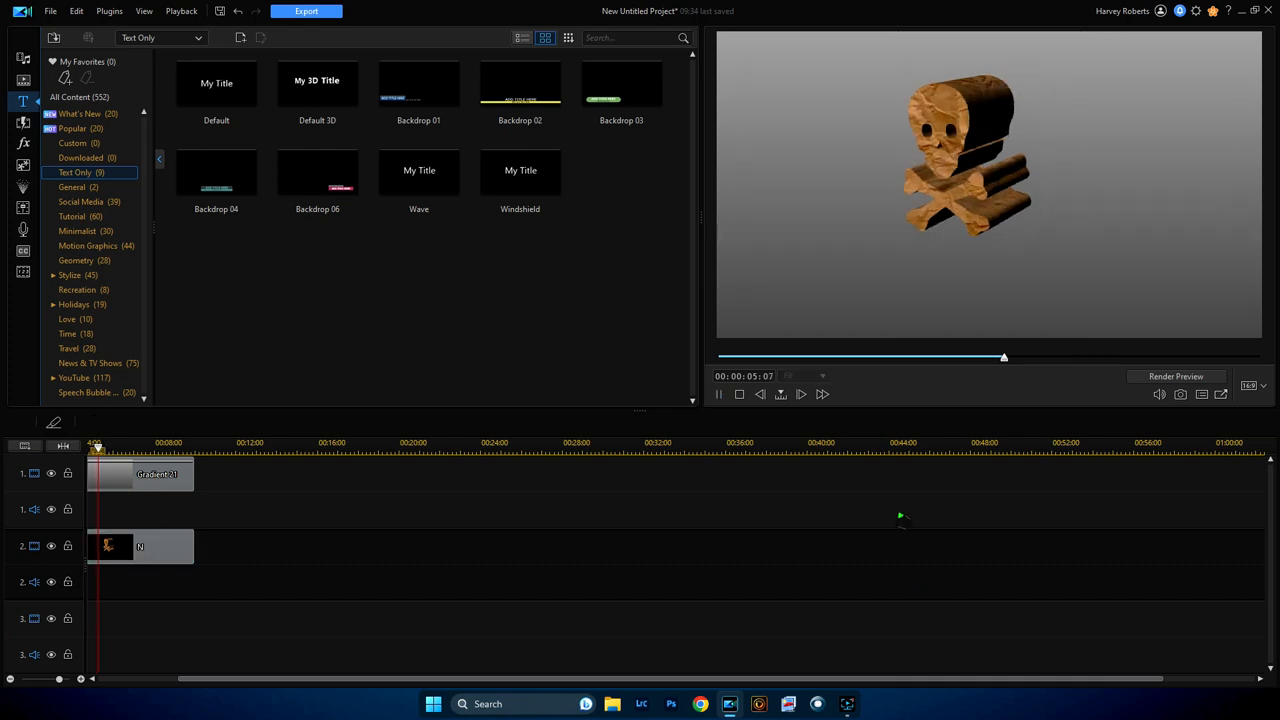